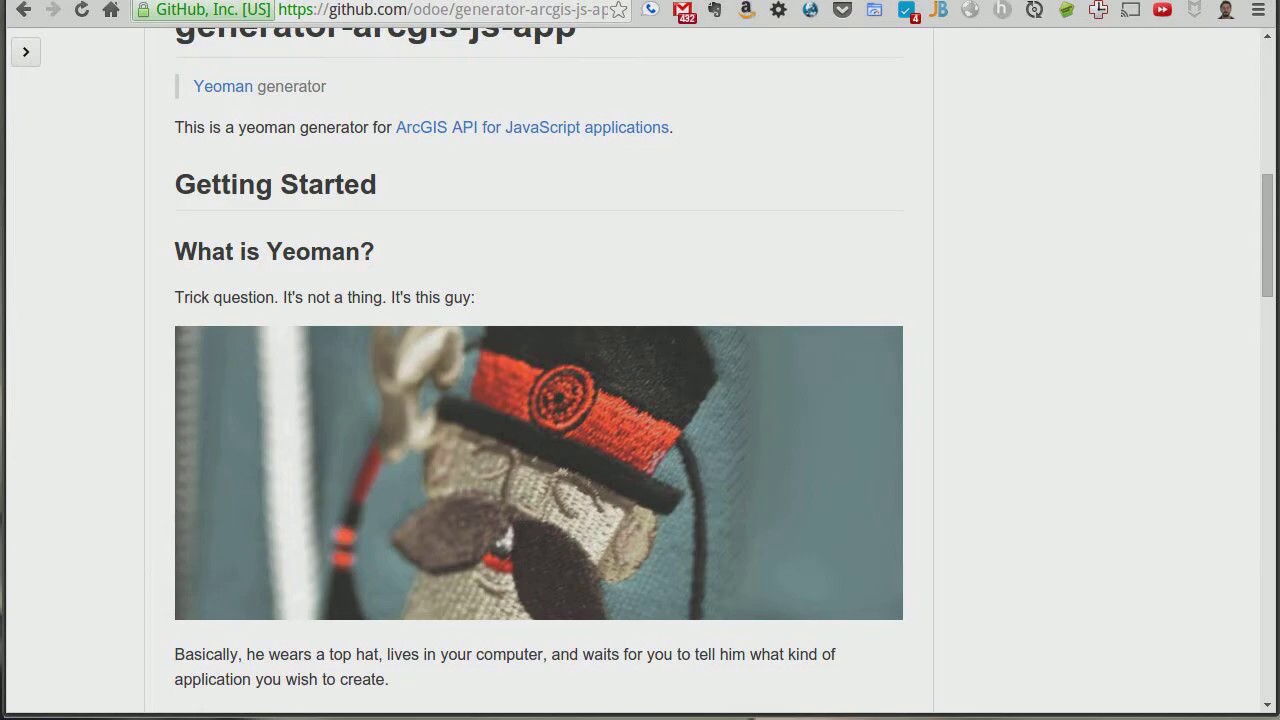
{"action": "mouse_move", "coordinate": [1150, 370]}
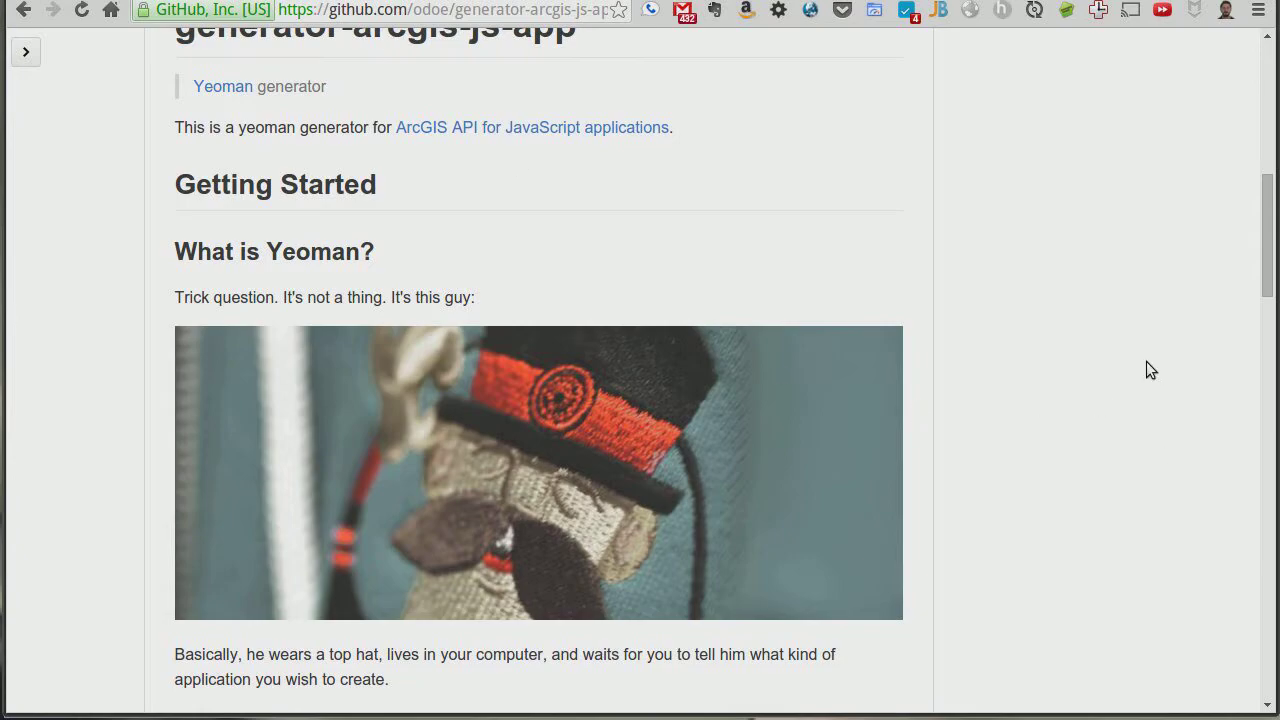
- Create the testapp project folder with mkdir
{"action": "scroll", "scroll_direction": "up", "scroll_amount": 3}
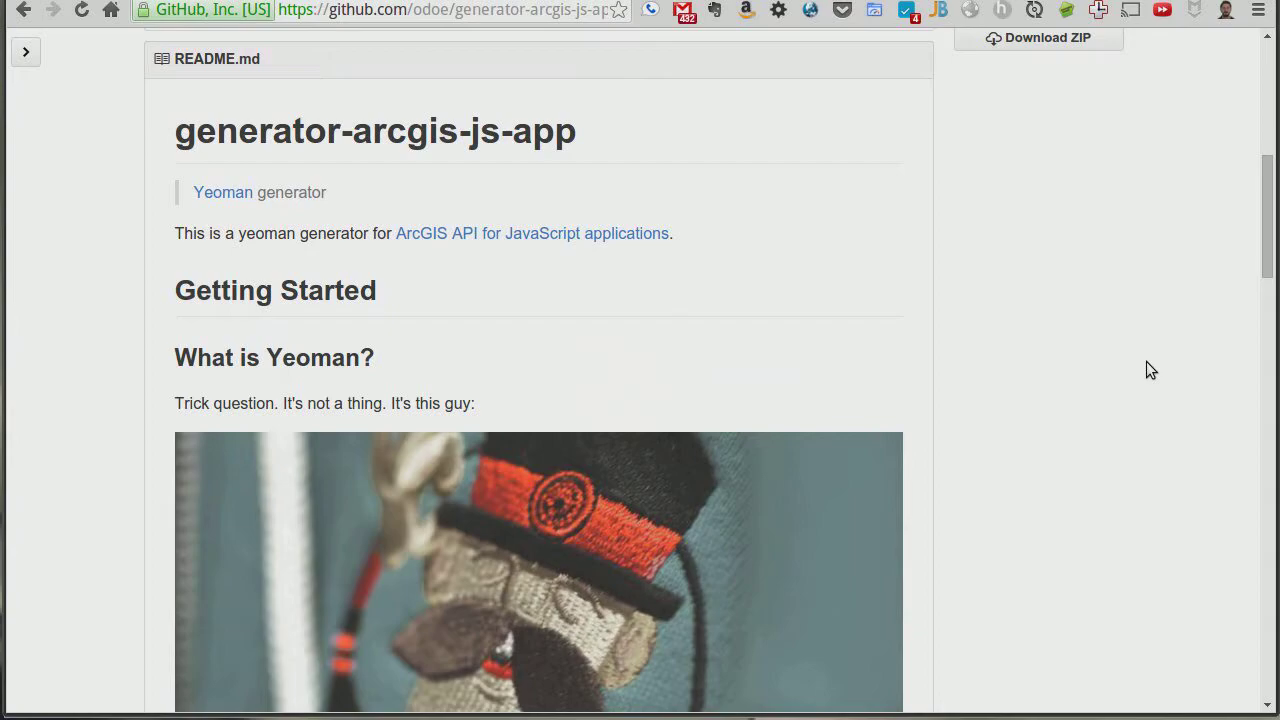
{"action": "scroll", "scroll_direction": "down", "scroll_amount": 3}
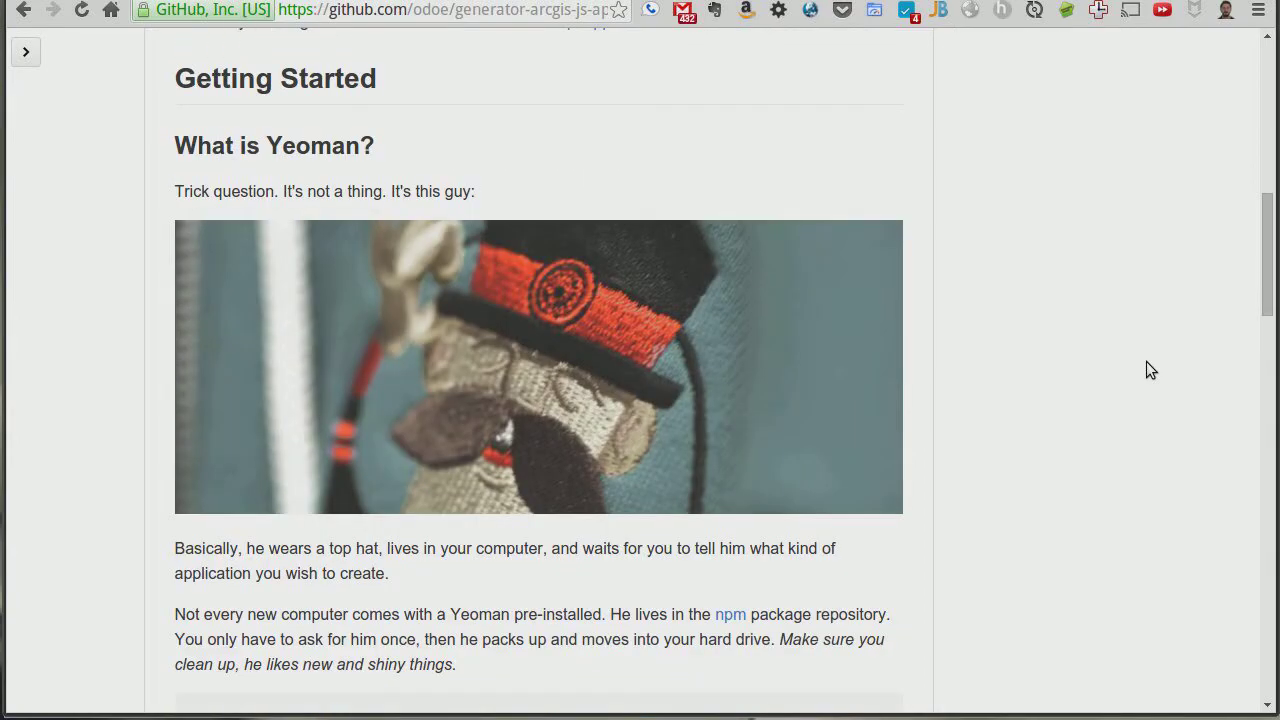
{"action": "scroll", "scroll_direction": "down", "scroll_amount": 3}
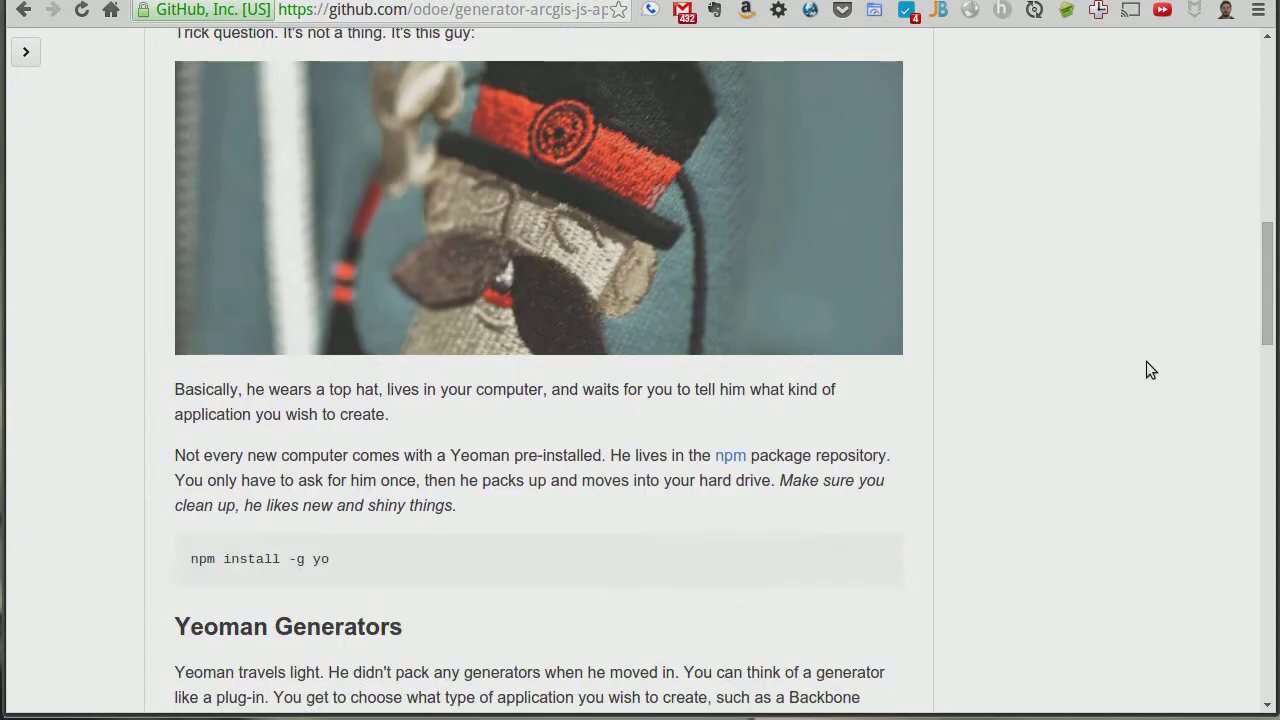
{"action": "scroll", "scroll_direction": "down", "scroll_amount": 3}
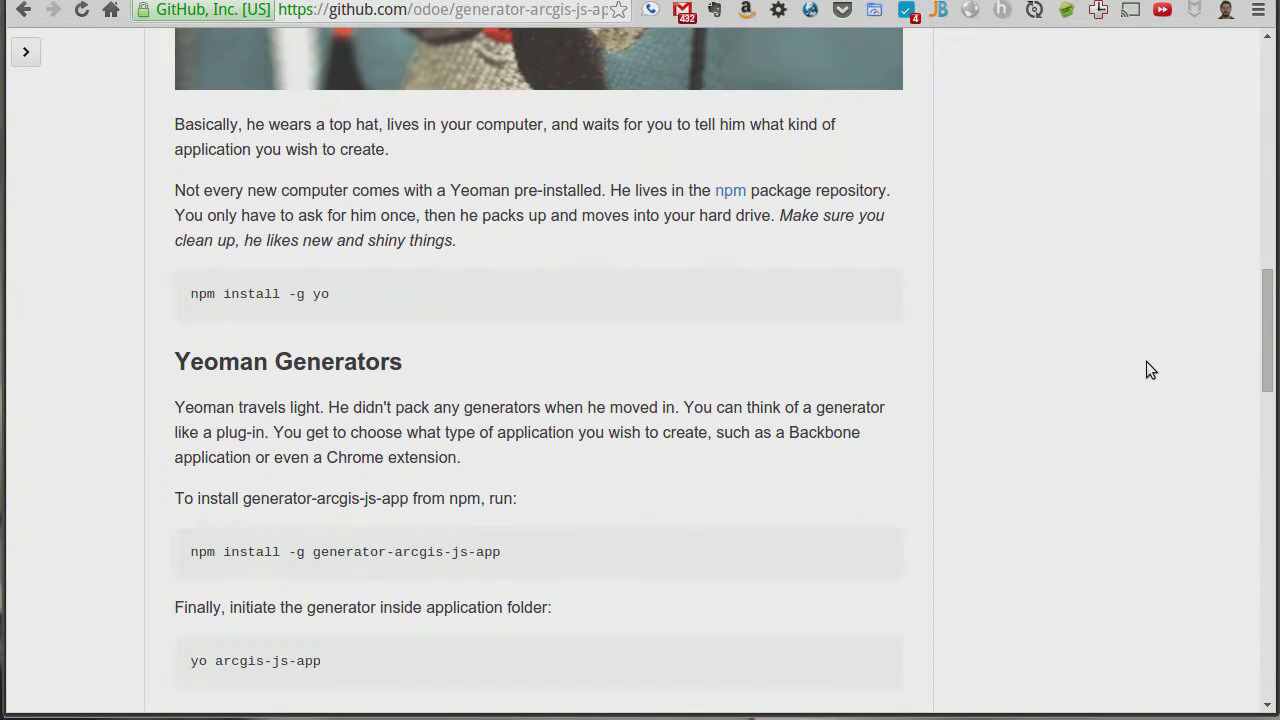
{"action": "mouse_move", "coordinate": [754, 379]}
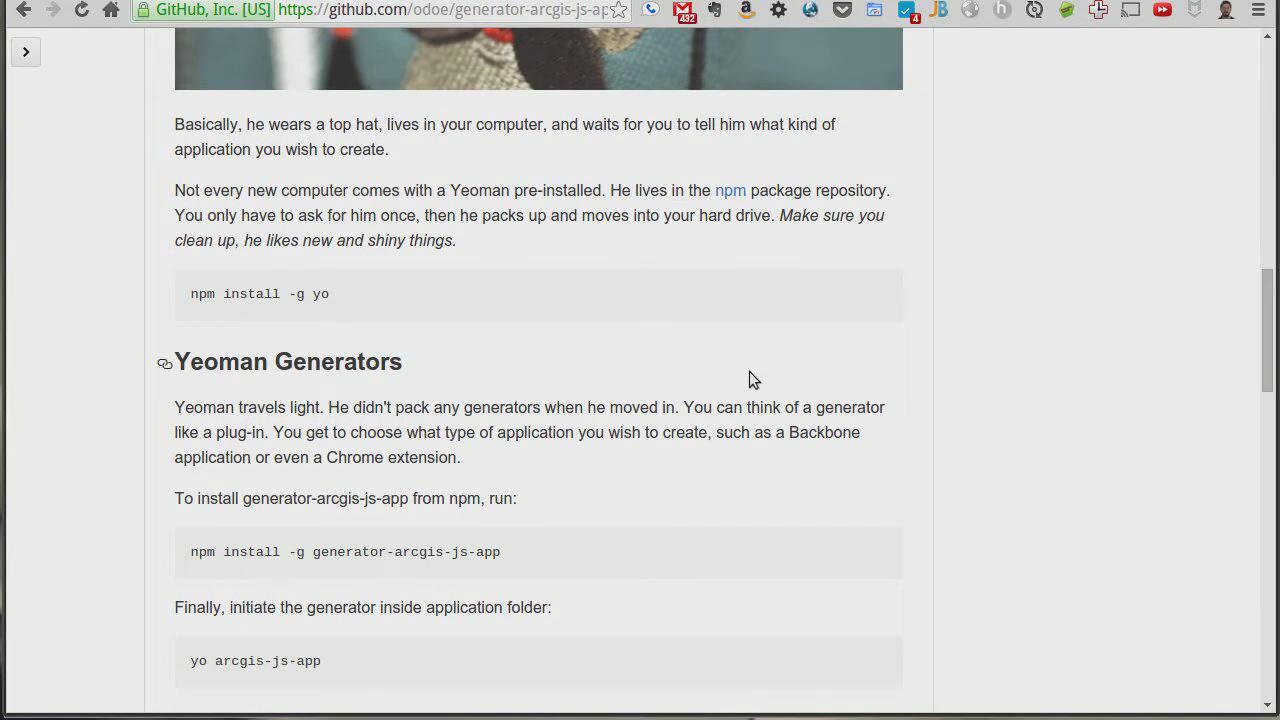
{"action": "mouse_move", "coordinate": [342, 314]}
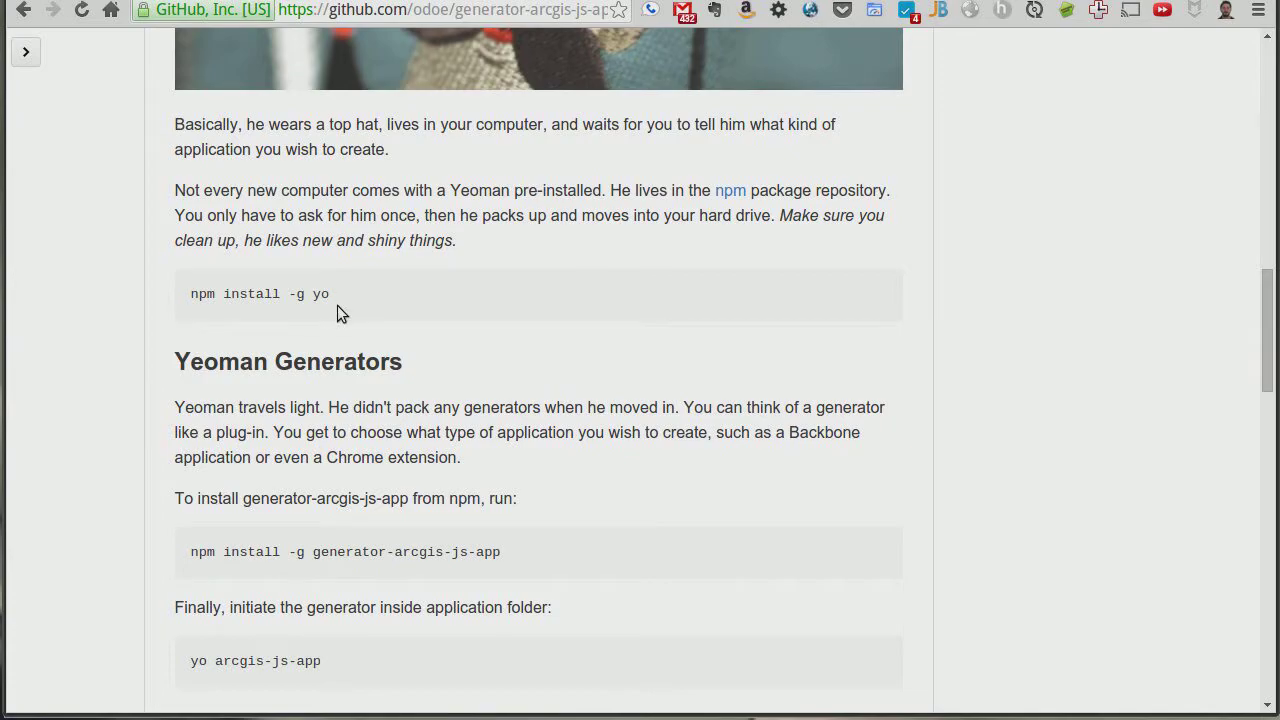
{"action": "mouse_move", "coordinate": [418, 318]}
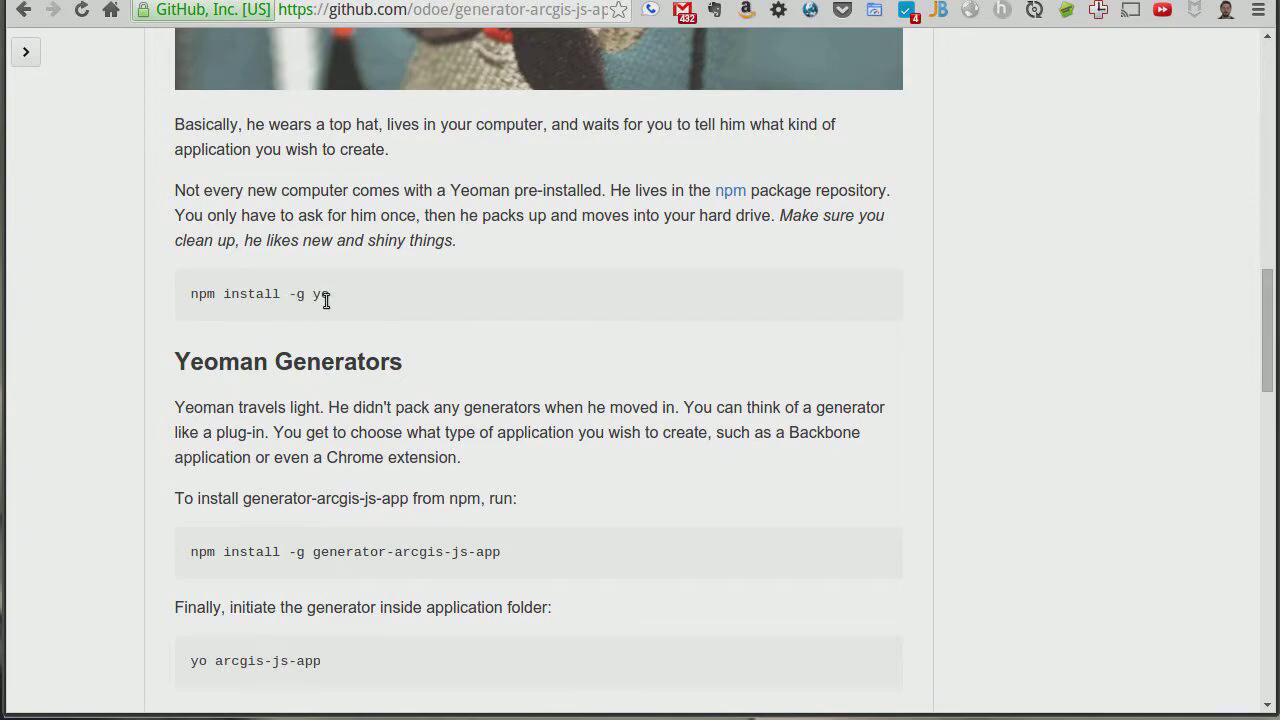
{"action": "scroll", "scroll_direction": "down", "scroll_amount": 3}
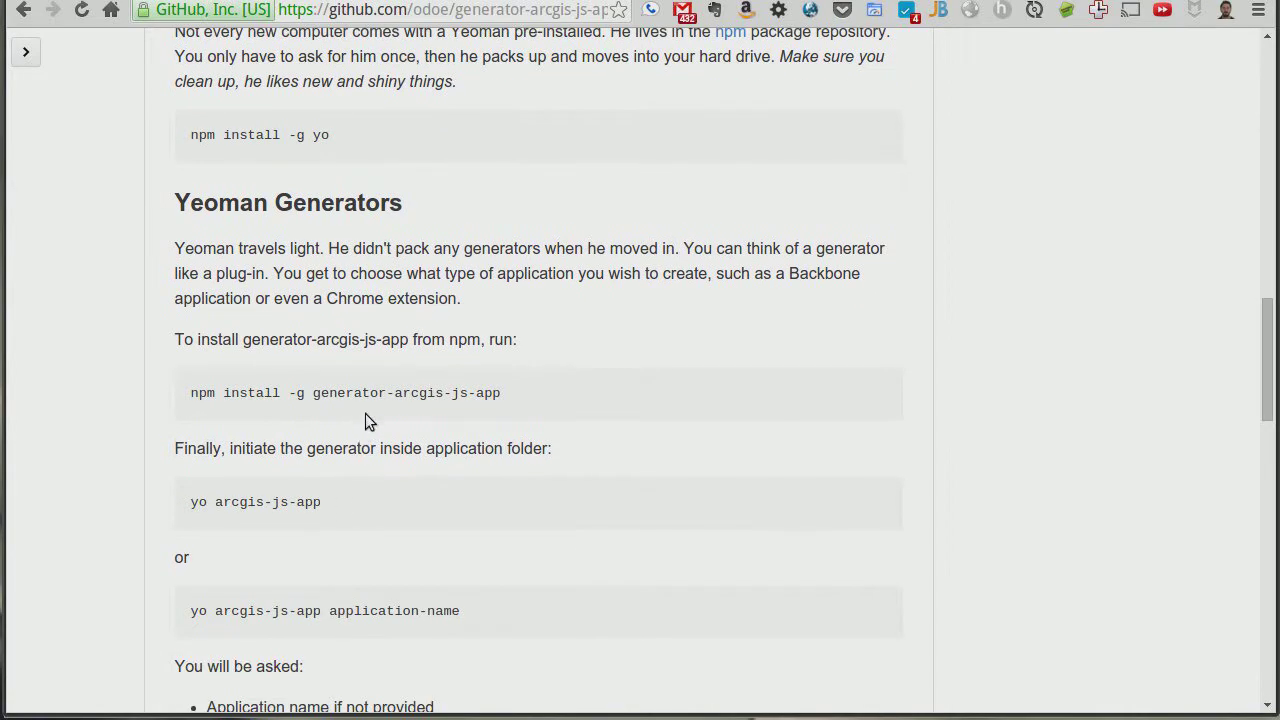
{"action": "mouse_move", "coordinate": [371, 417]}
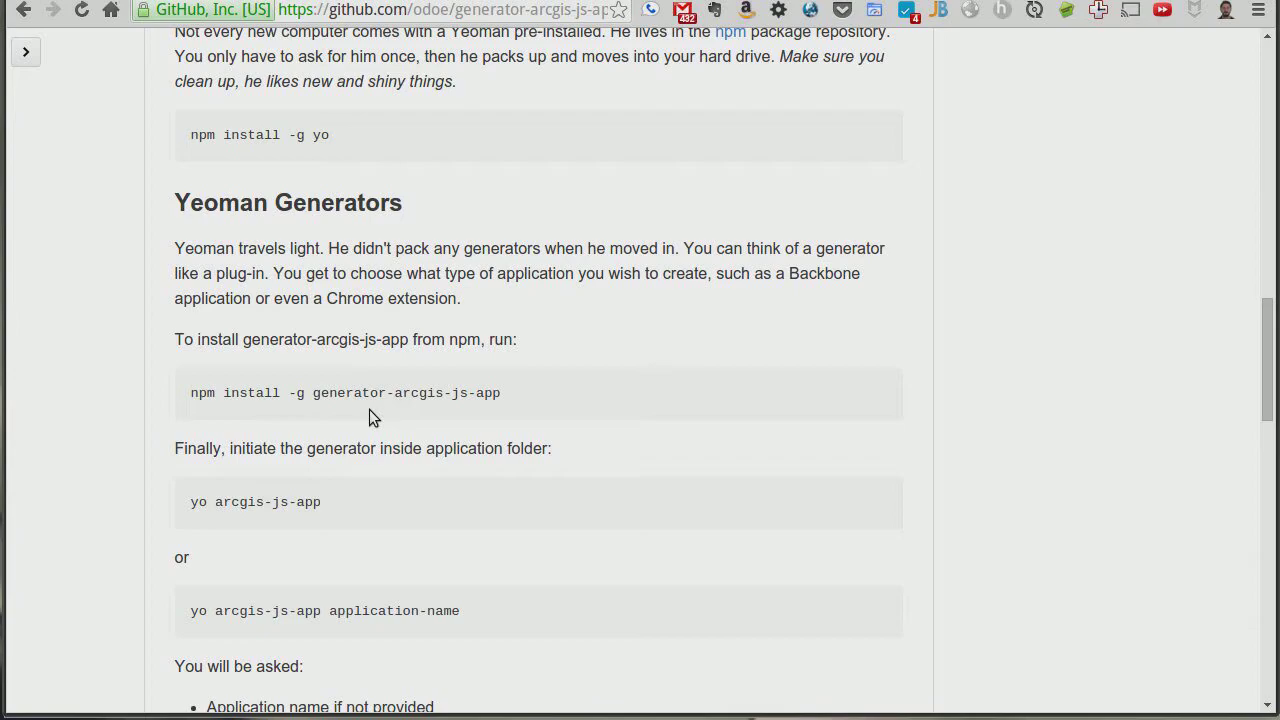
{"action": "scroll", "scroll_direction": "down", "scroll_amount": 3}
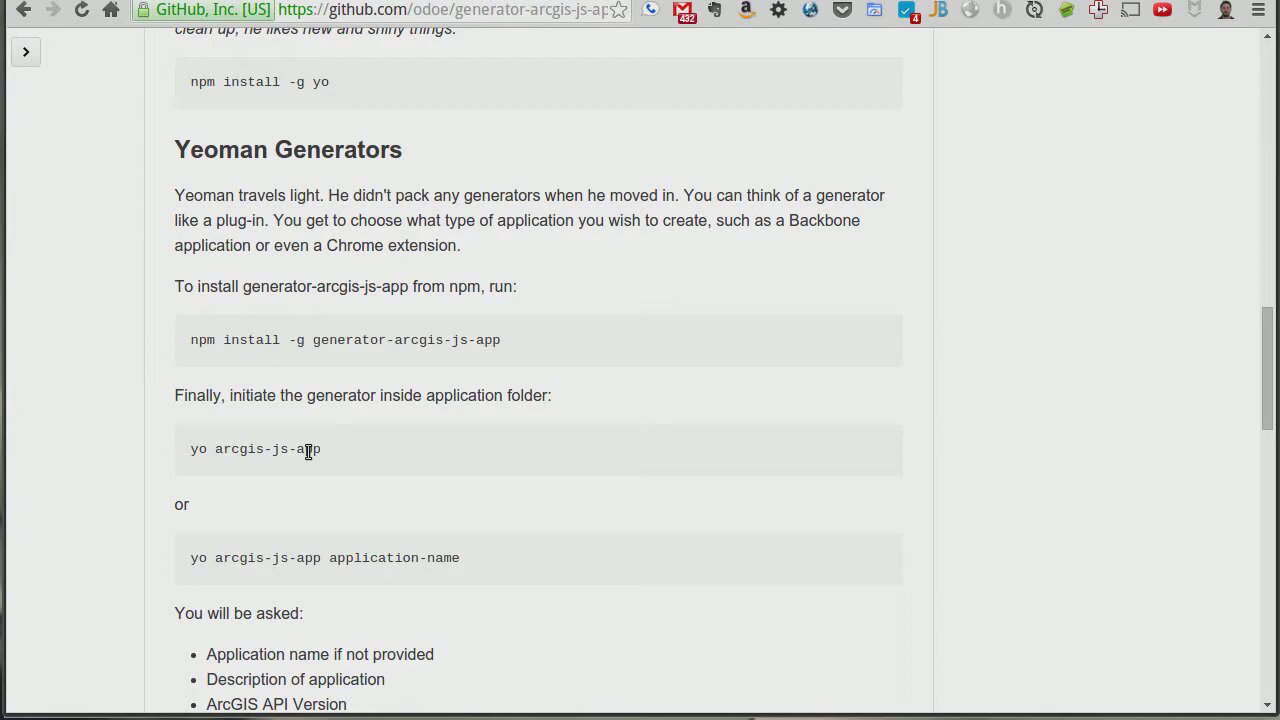
{"action": "mouse_move", "coordinate": [266, 449]}
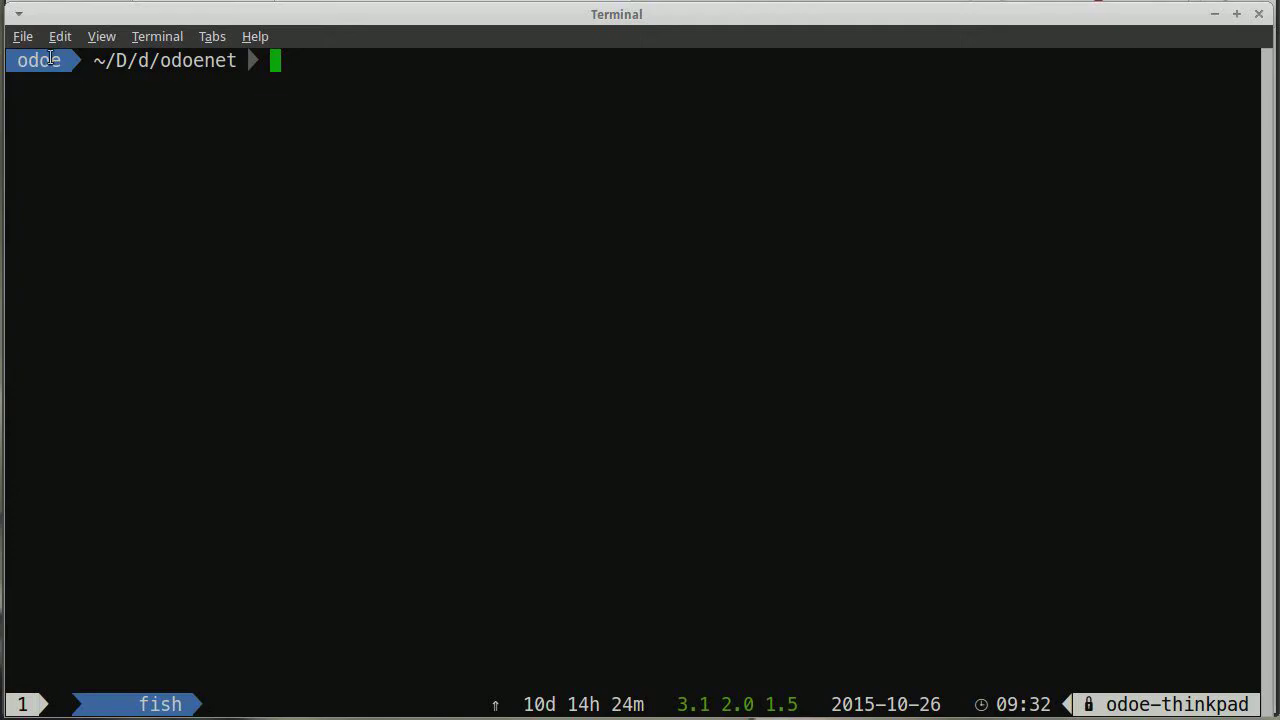
{"action": "mouse_move", "coordinate": [342, 221]}
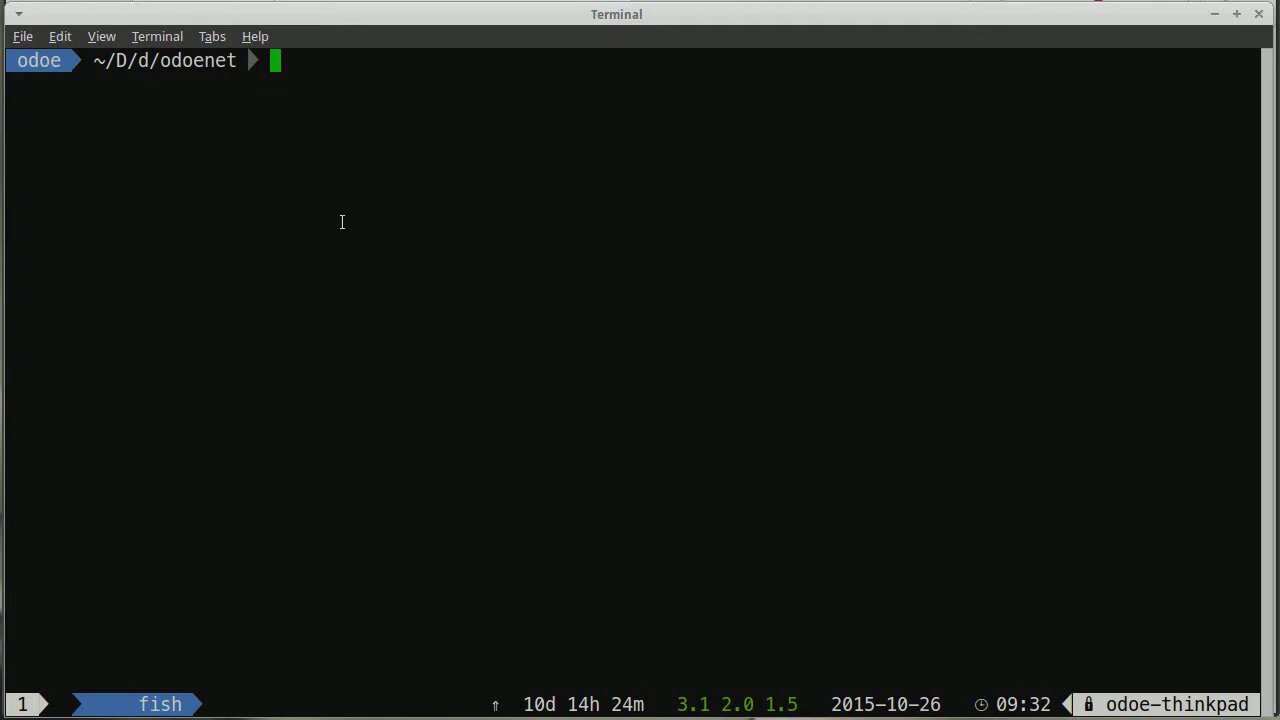
{"action": "type", "text": "mkdir odoenet"}
{"action": "type", "text": "cd testapp/"}
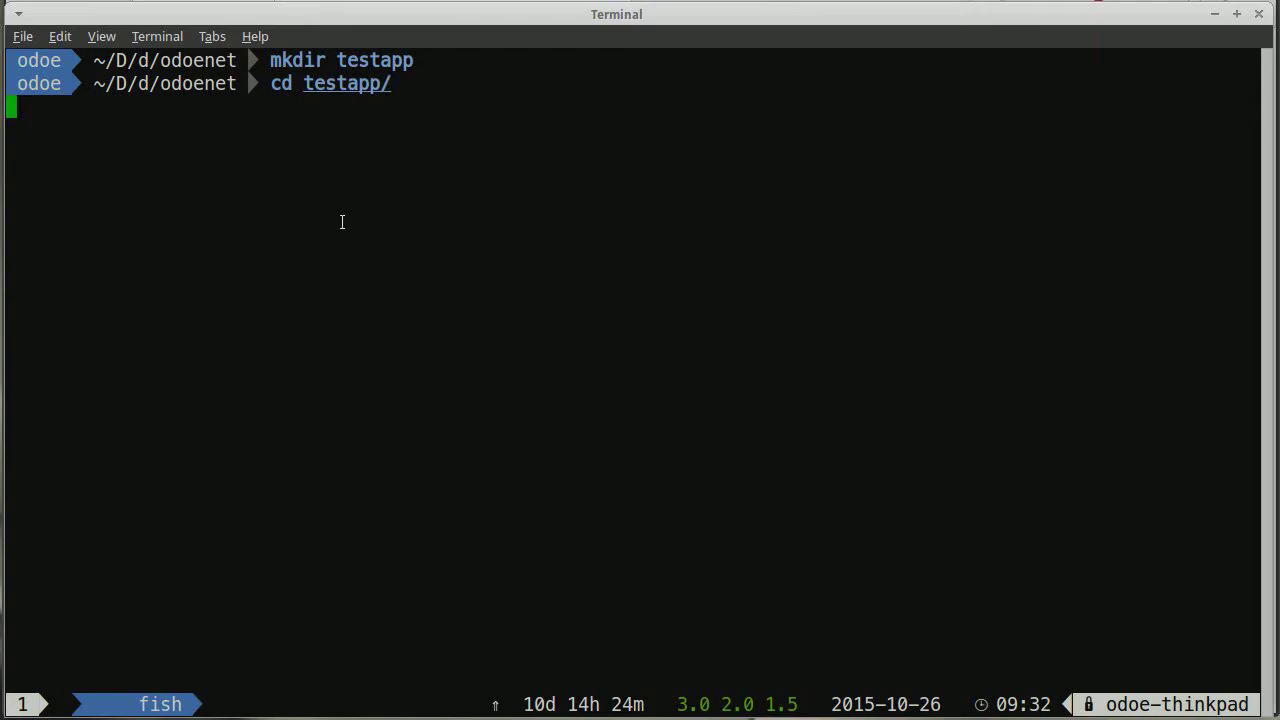
- Run yo arcgis-js-app, keeping the default description and API version 3.14
{"action": "type", "text": "yo arcgis-js-app:components Schools"}
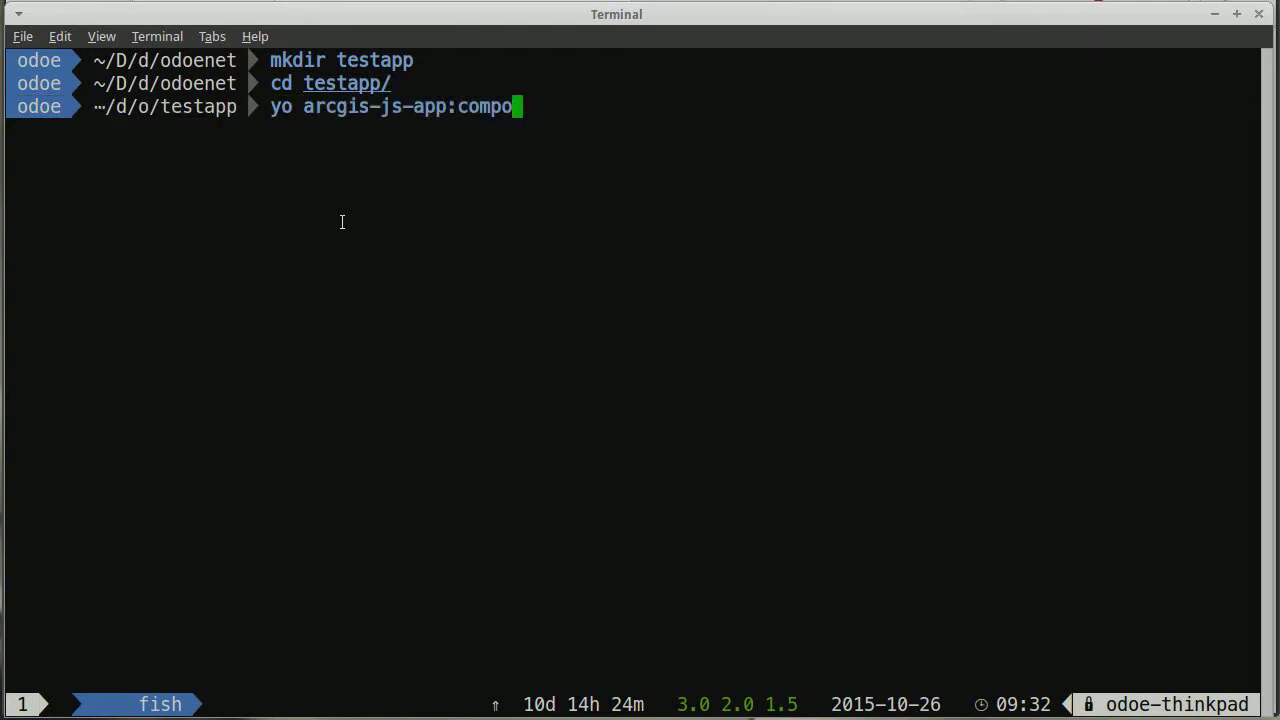
{"action": "key", "text": "BackSpace"}
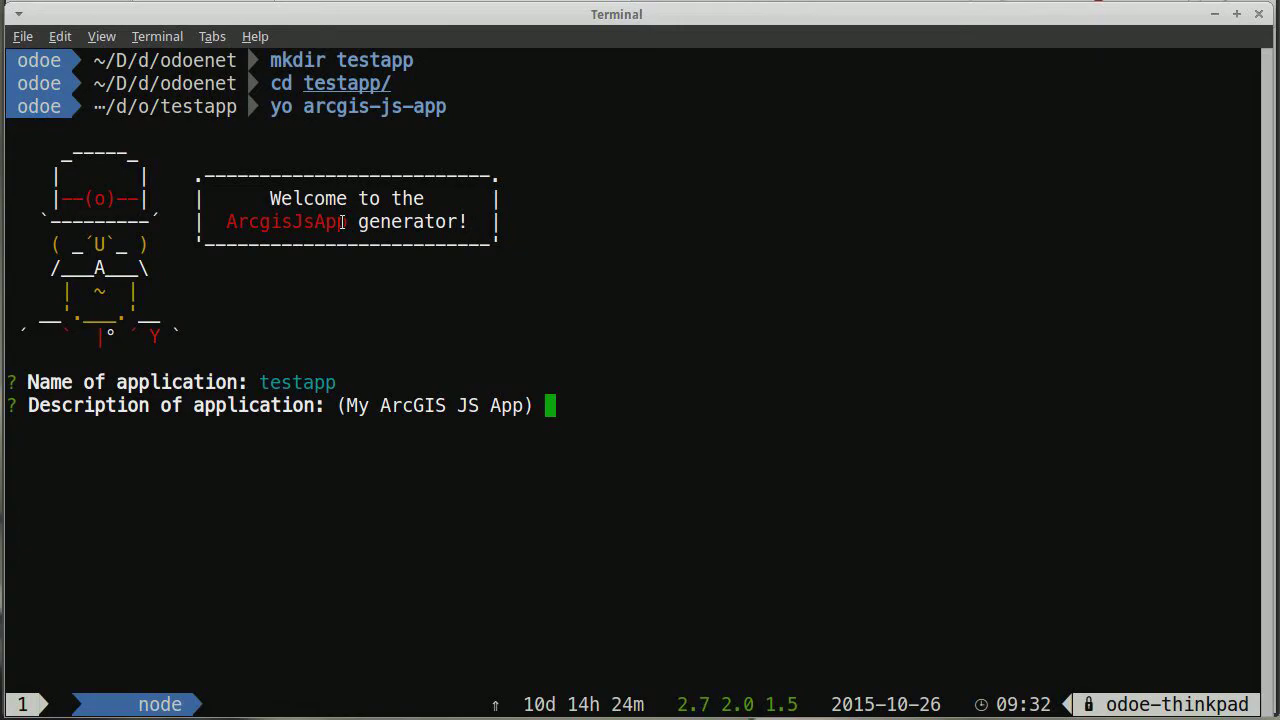
{"action": "key", "text": "enter"}
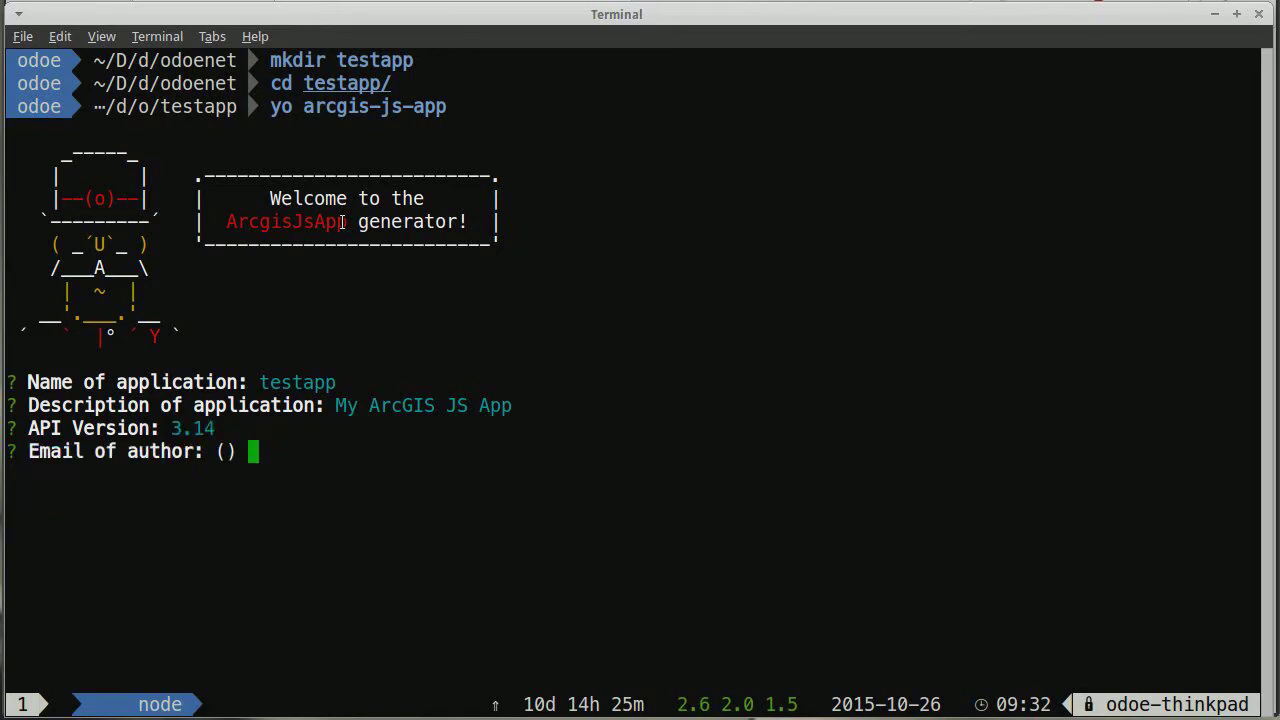
{"action": "key", "text": "enter"}
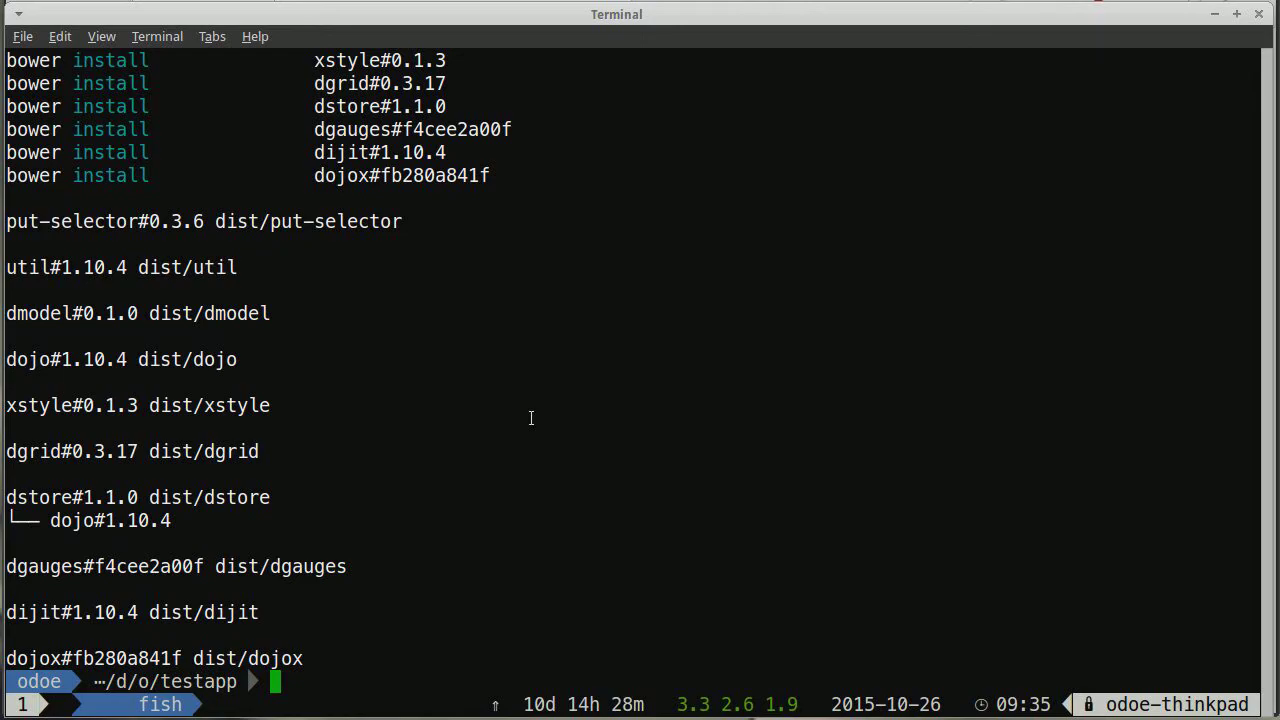
- List the testapp files (dist, src, Gruntfile.js) and launch Vim
{"action": "type", "text": "ls"}
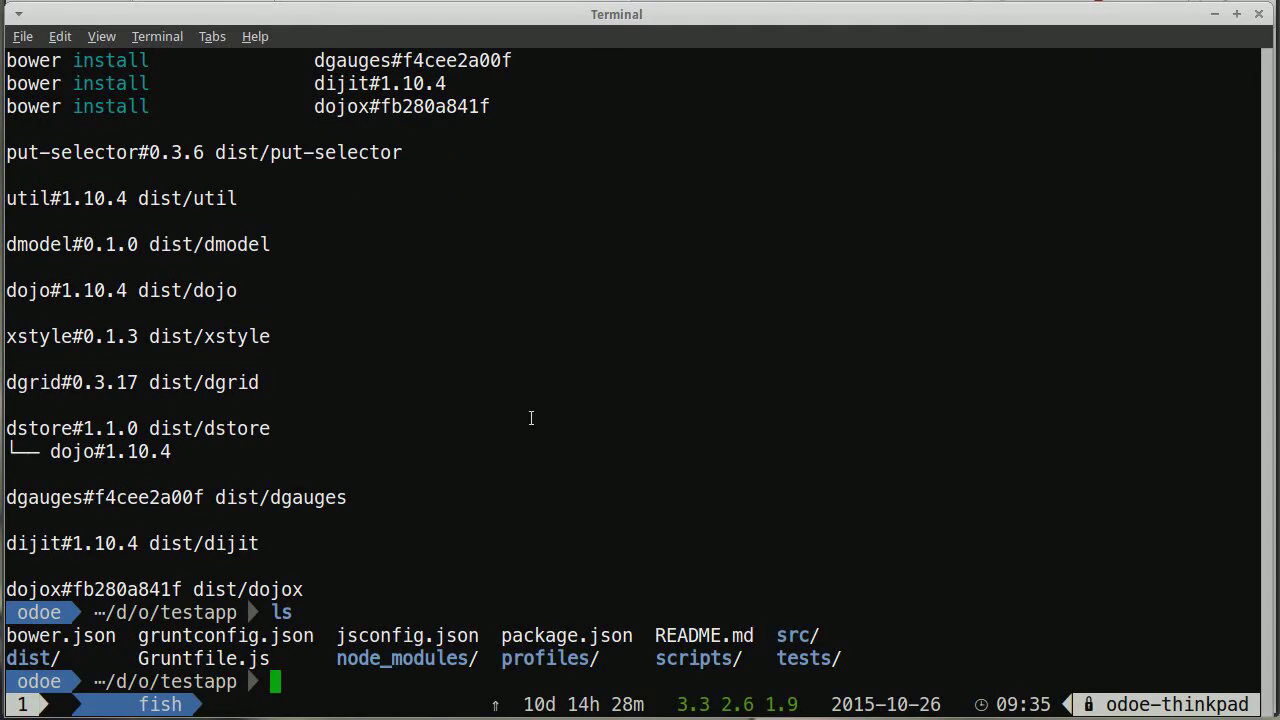
{"action": "type", "text": "vim"}
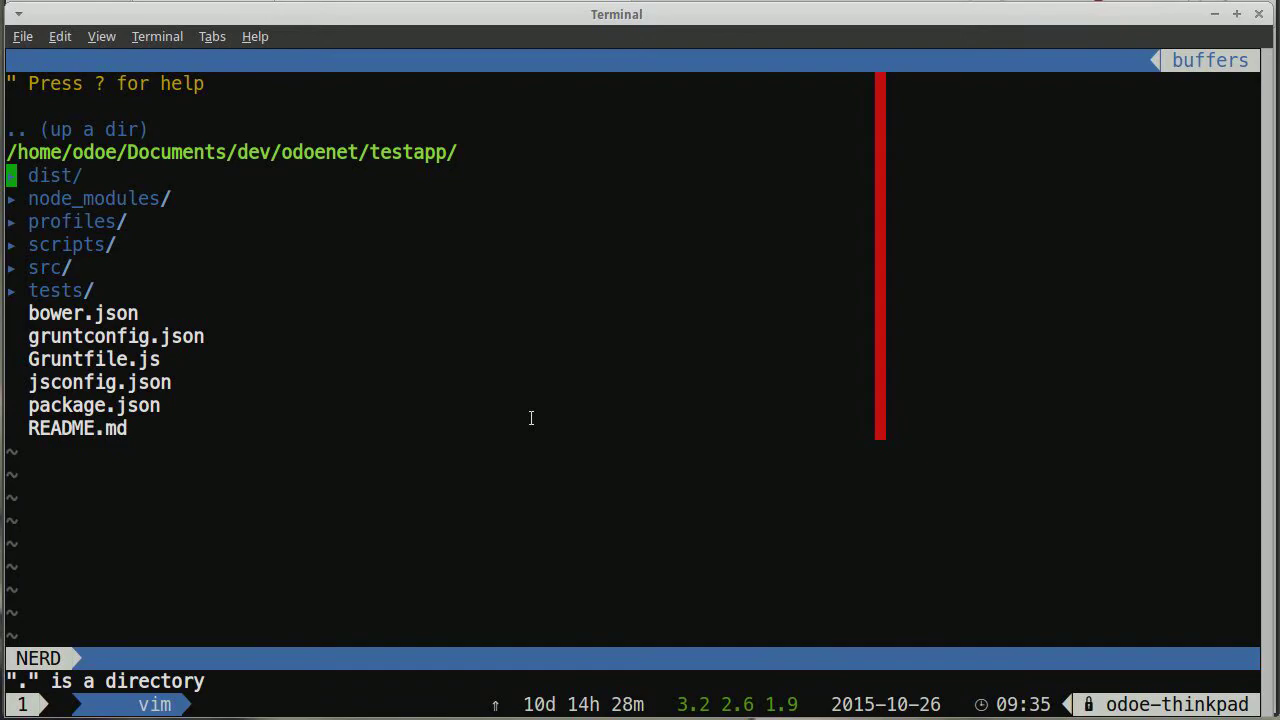
- View MapView.js from src/app/components/map and navigate NERDTree toward Gruntfile.js
{"action": "left_click", "coordinate": [50, 175]}
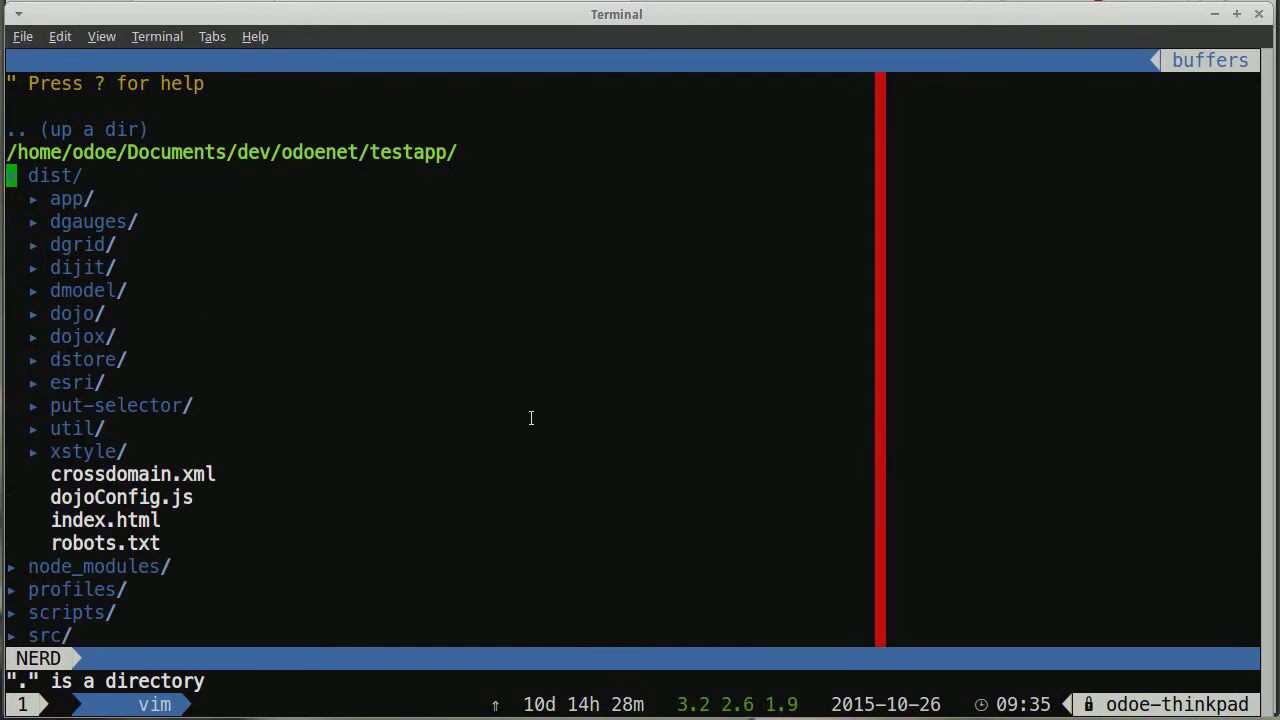
{"action": "left_click", "coordinate": [66, 198]}
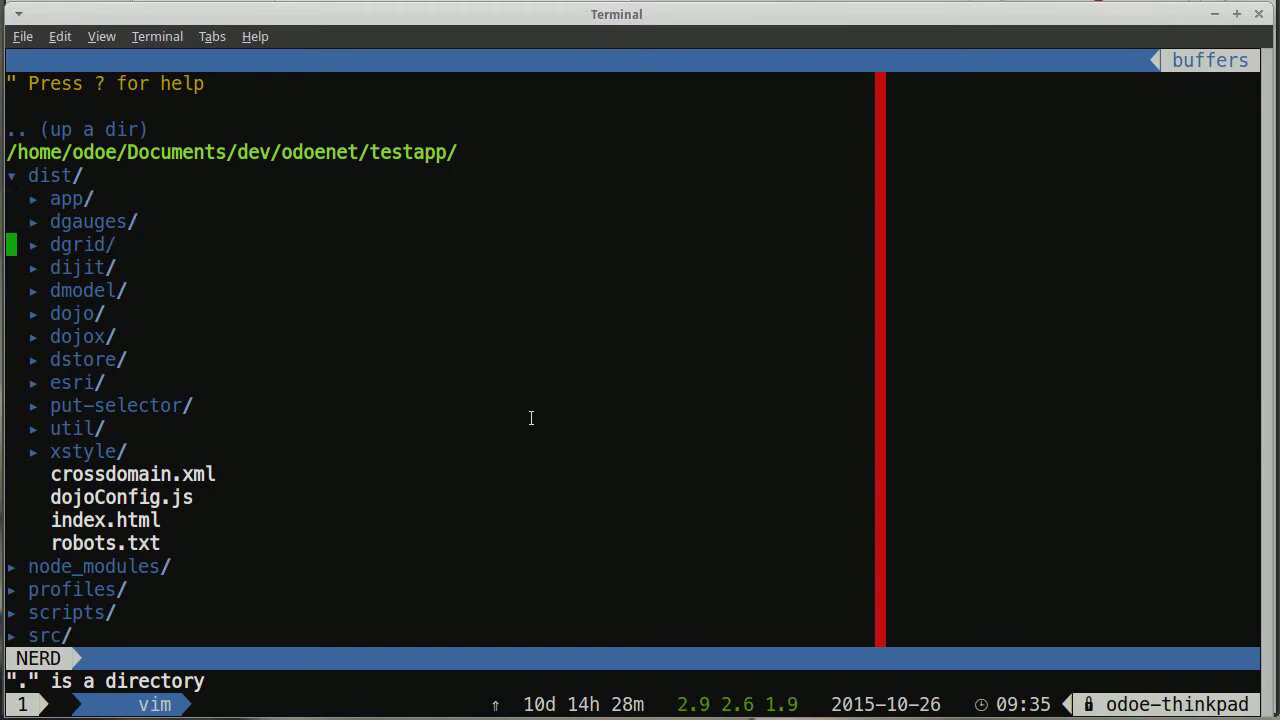
{"action": "key", "text": "j"}
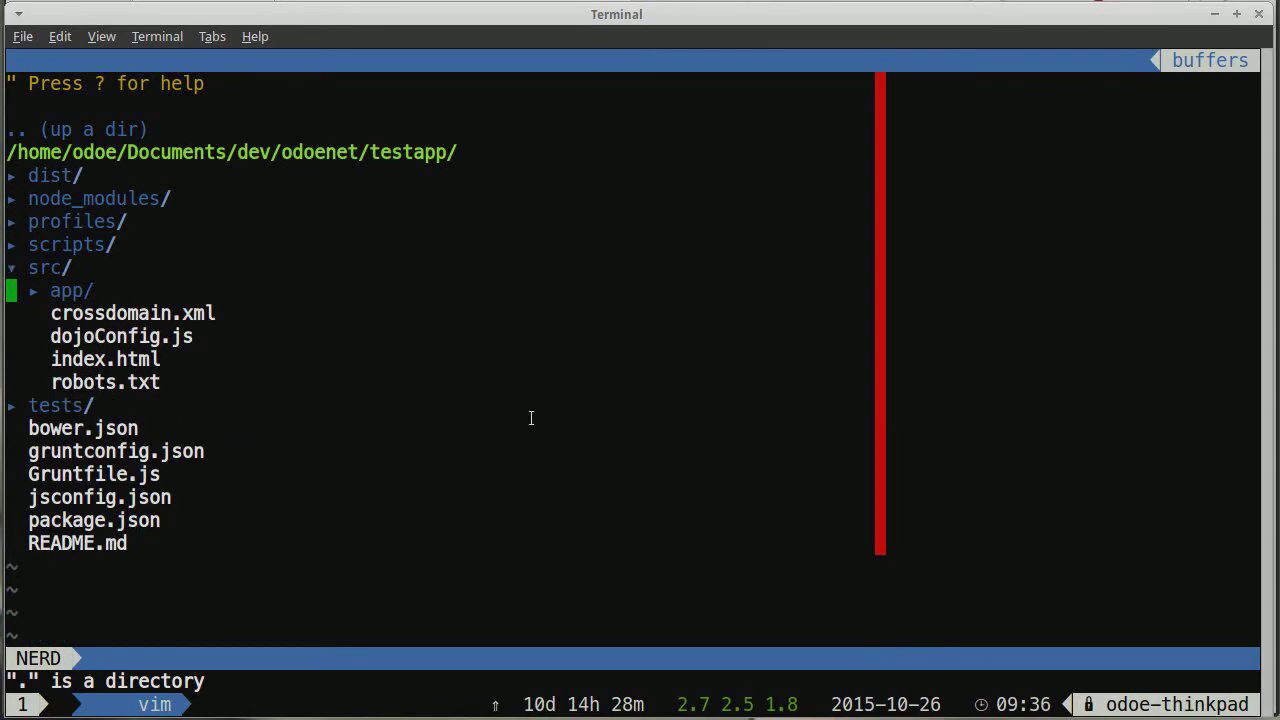
{"action": "left_click", "coordinate": [70, 290]}
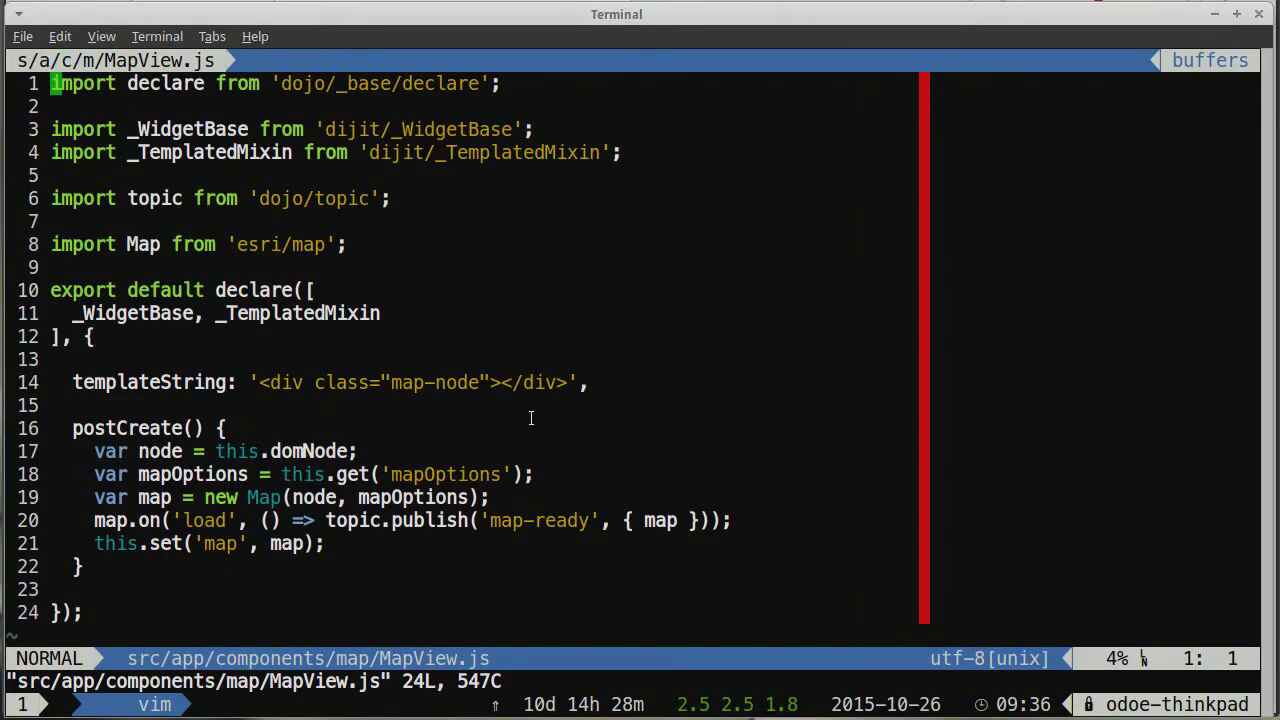
{"action": "key", "text": "j"}
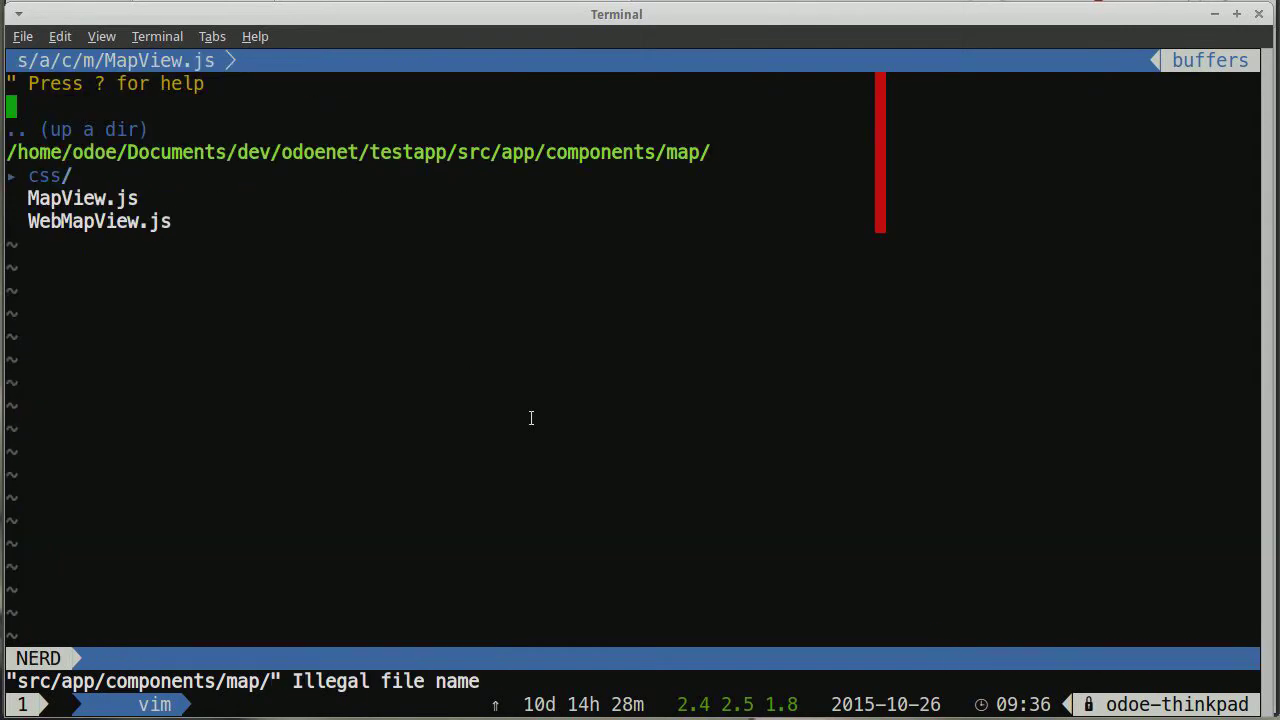
{"action": "key", "text": "u"}
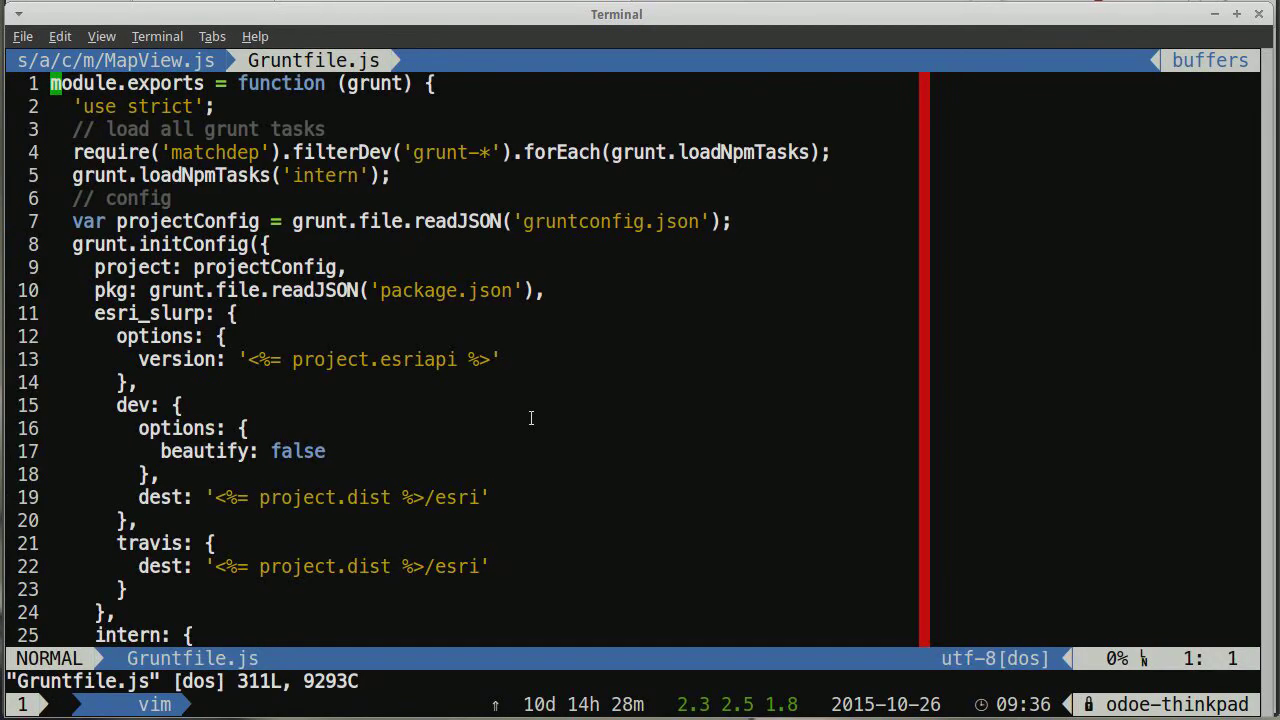
- Scroll to the Gruntfile.js registerTask lines, including release, and quit Vim
{"action": "scroll", "scroll_direction": "down", "scroll_amount": 3}
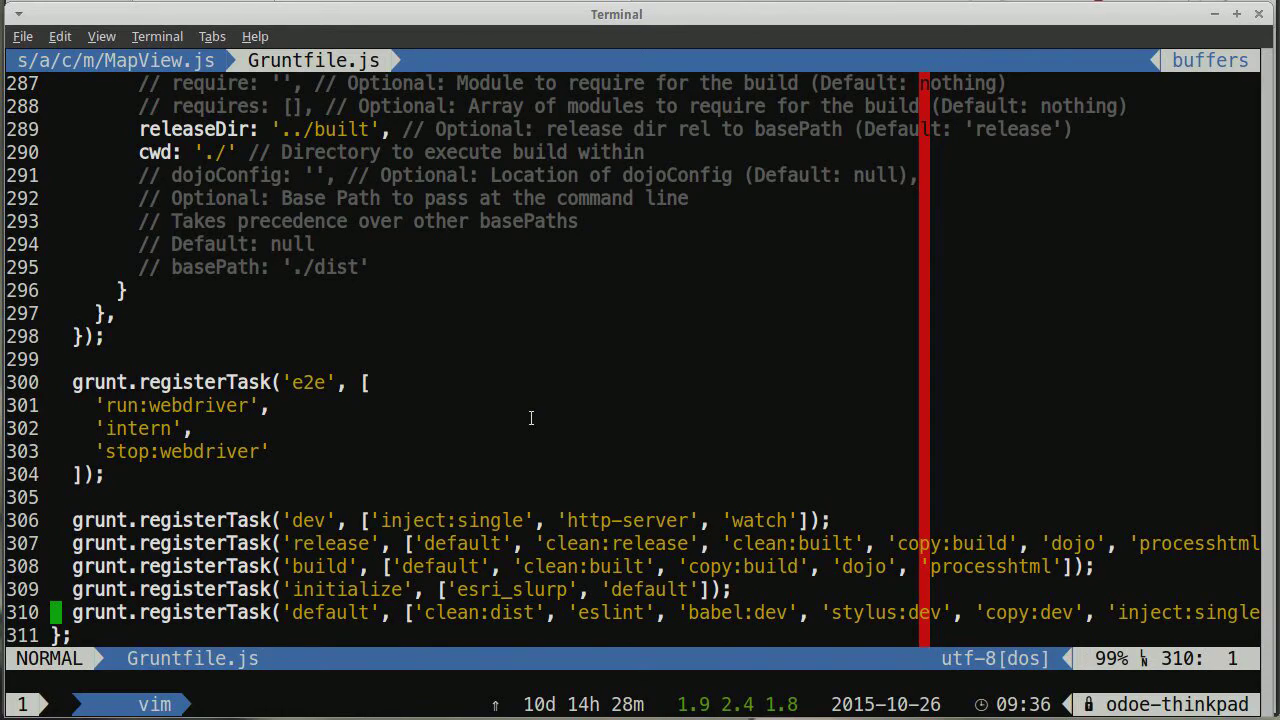
{"action": "key", "text": "k"}
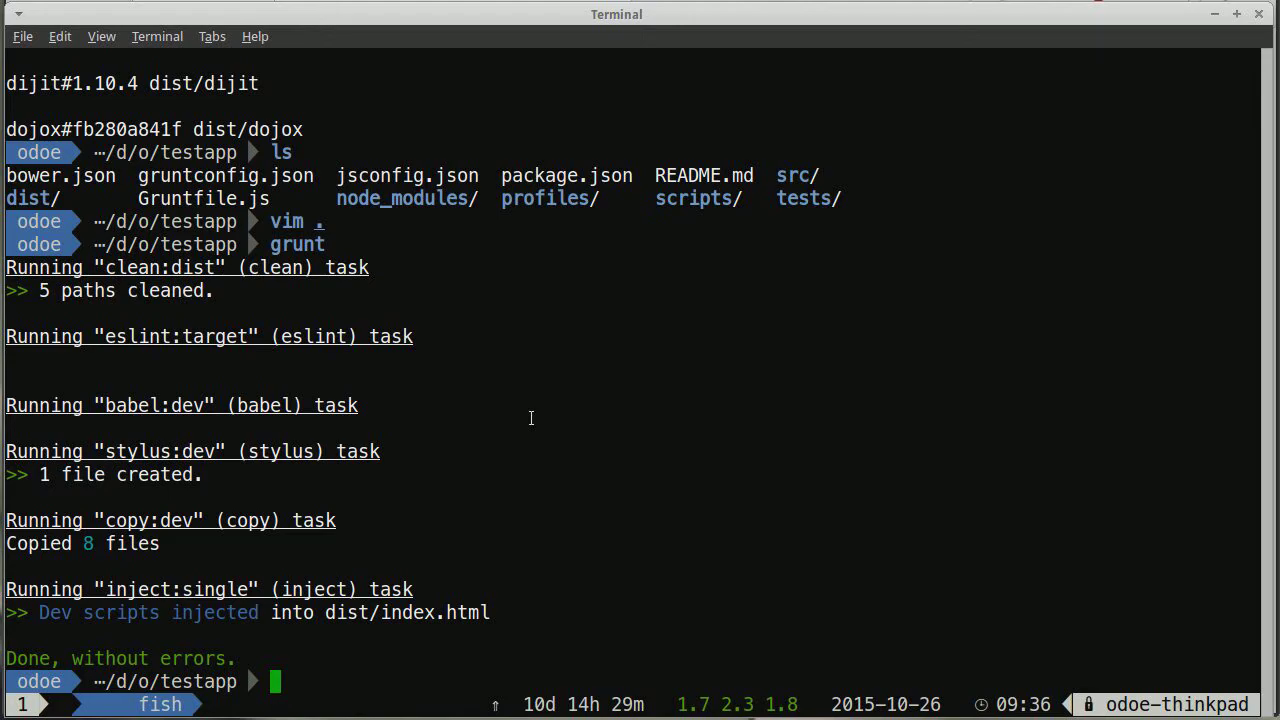
- Build the app with grunt and start the server with grunt dev
{"action": "type", "text": "grunt de"}
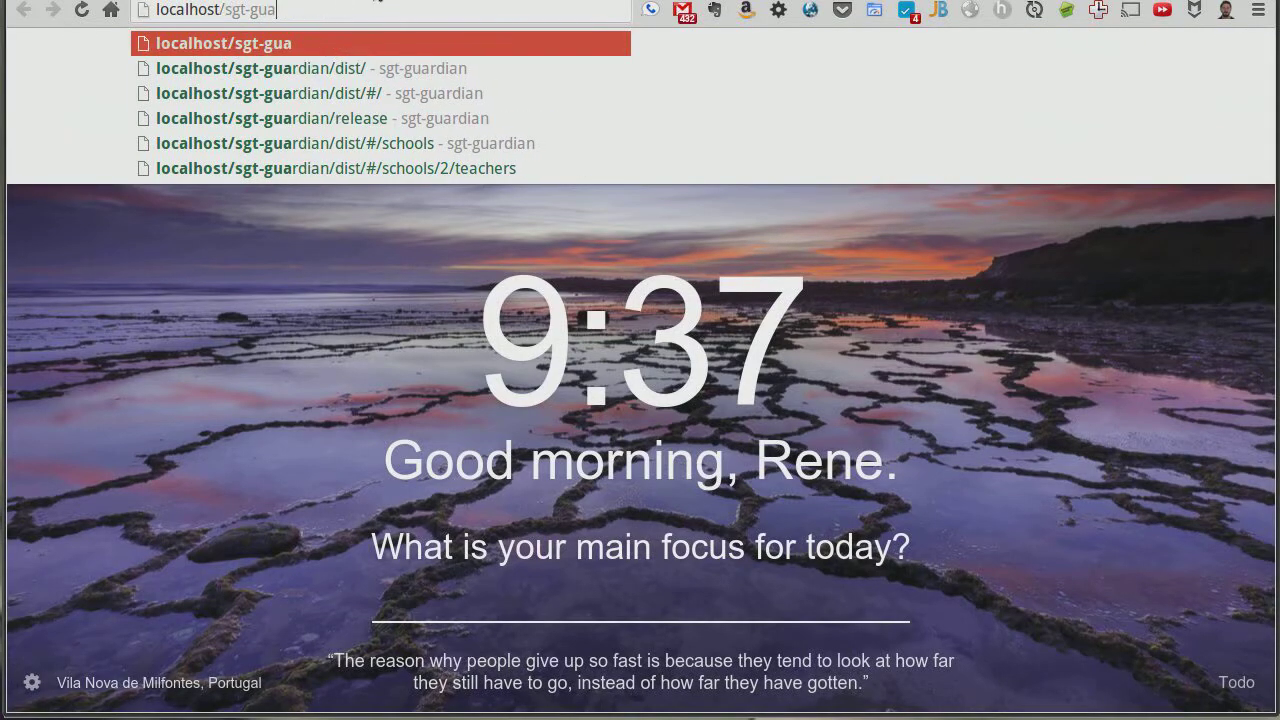
- Load localhost:8282/dist/ in Chrome to show the Southern California map
{"action": "type", "text": "localhost:8282/dist/"}
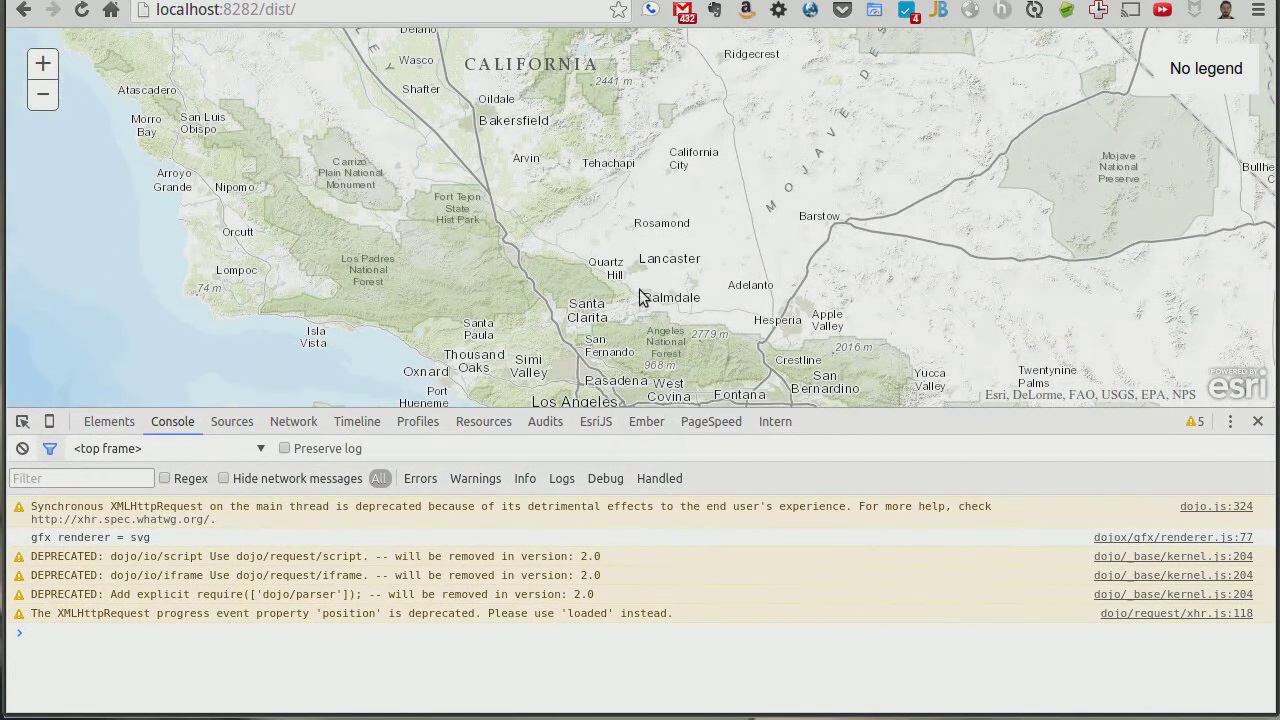
- Inspect the dist and src/app files in DevTools Sources, then collapse the localhost:8282 tree
{"action": "left_click", "coordinate": [232, 421]}
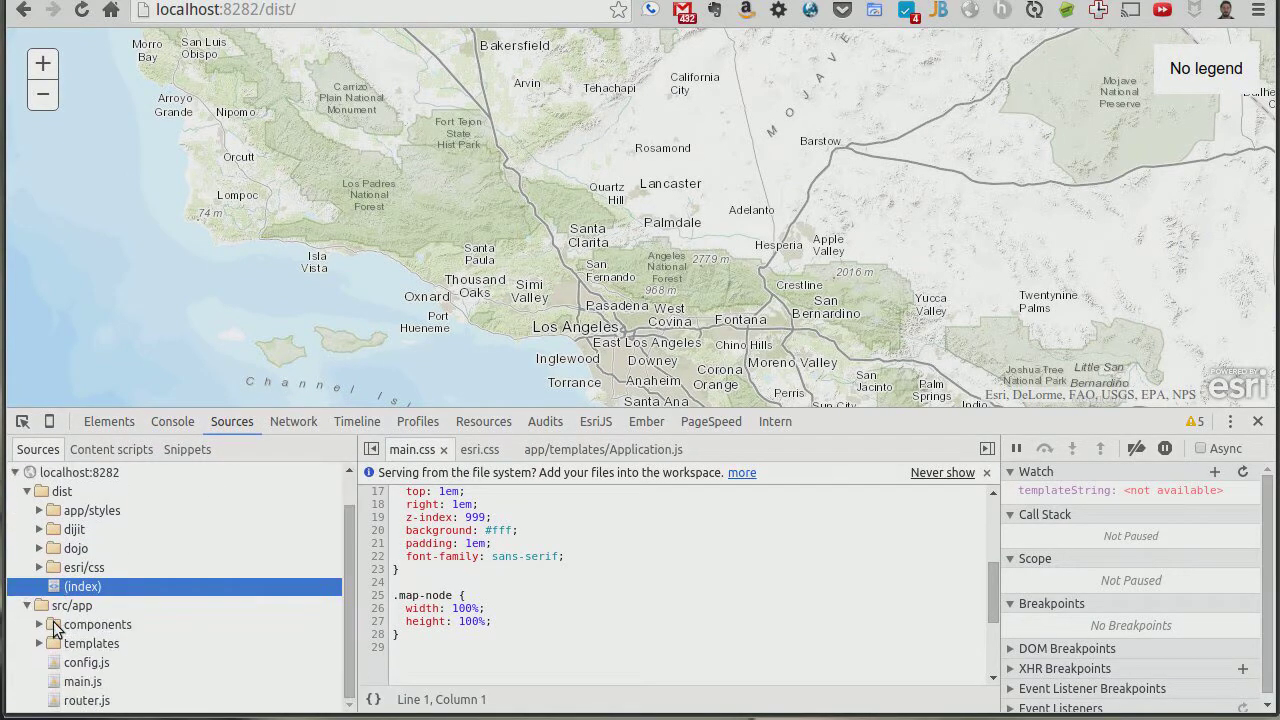
{"action": "left_click", "coordinate": [39, 624]}
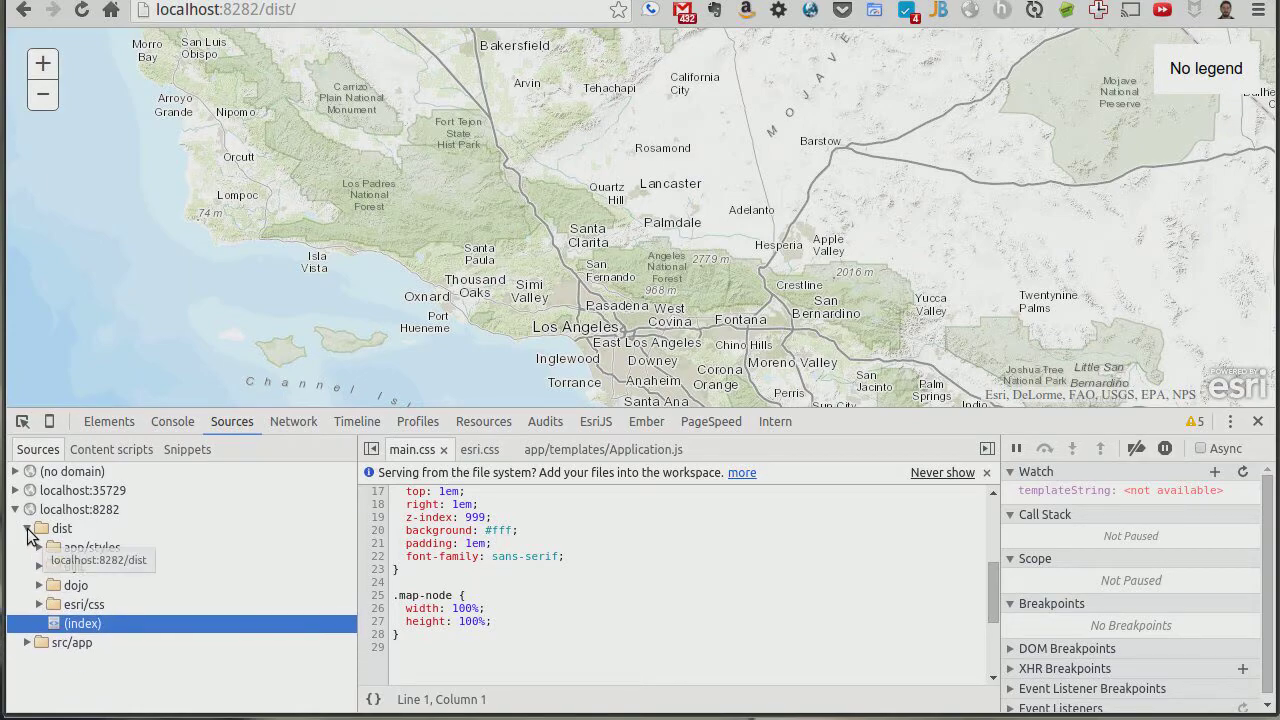
{"action": "left_click", "coordinate": [13, 528]}
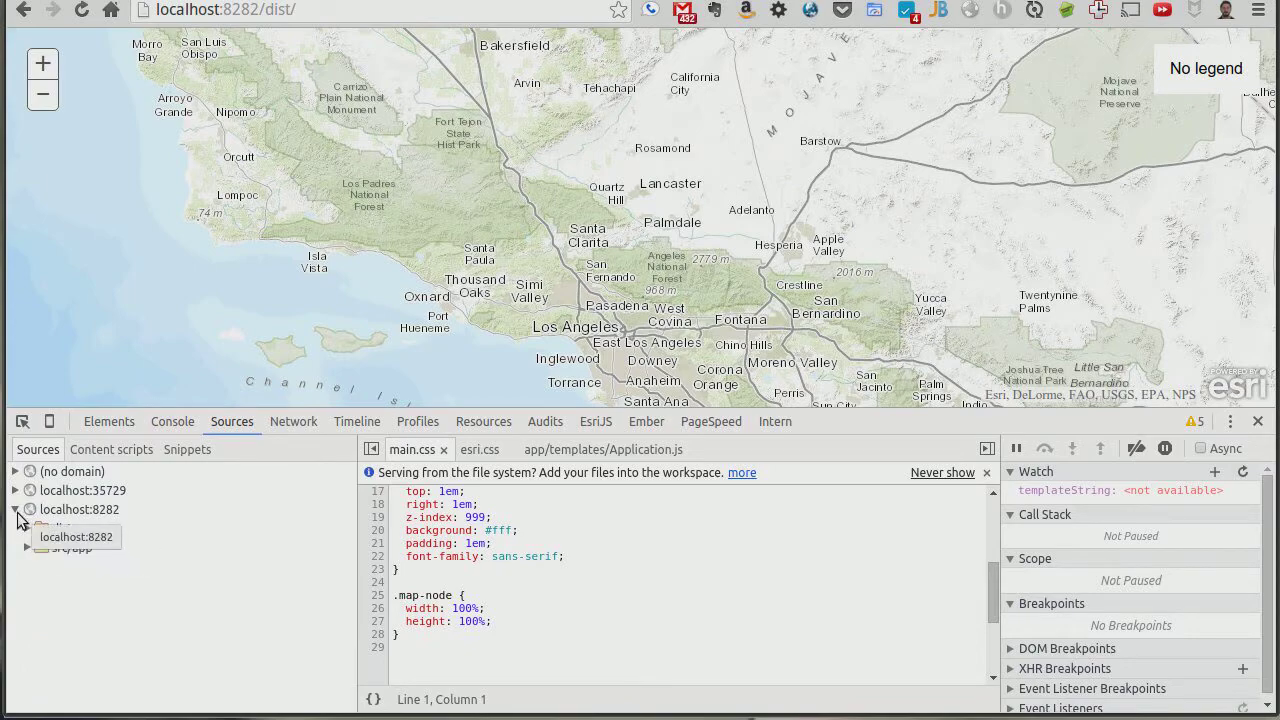
{"action": "left_click", "coordinate": [16, 509]}
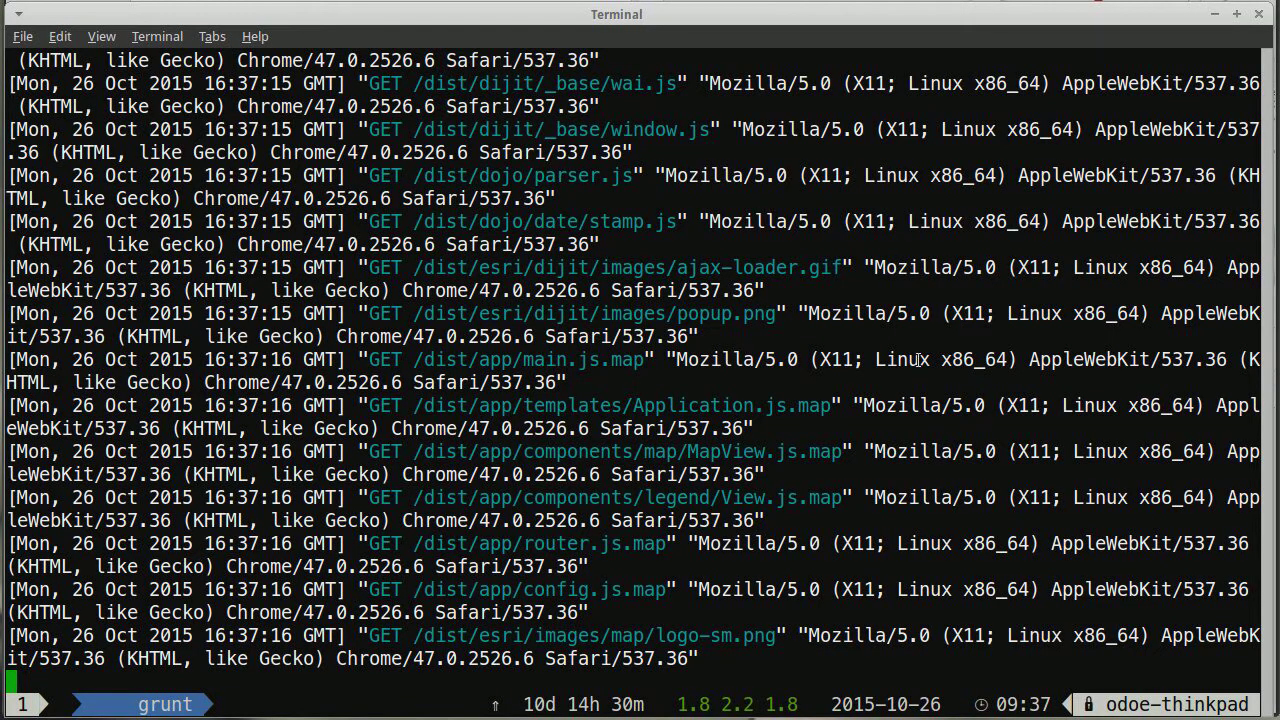
- Stop http-server and run yo arcgis-js-app:components MyComp
{"action": "key", "text": "ctrl+c"}
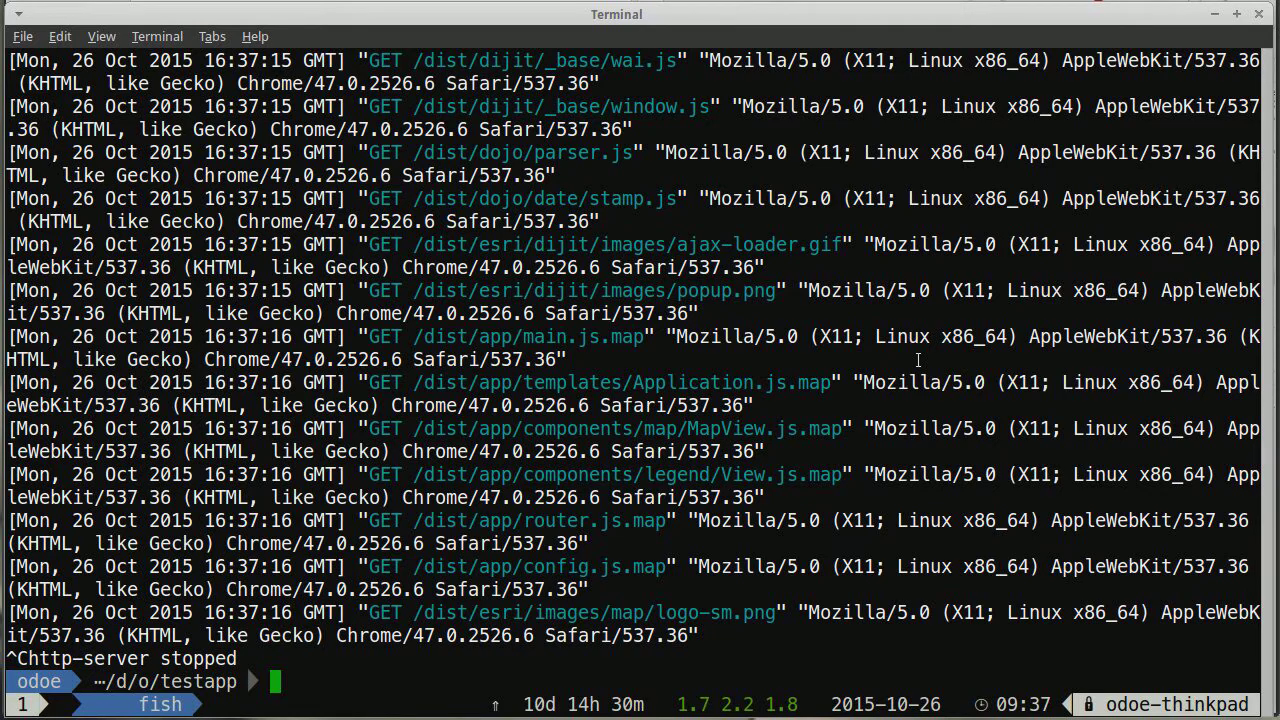
{"action": "type", "text": "yo"}
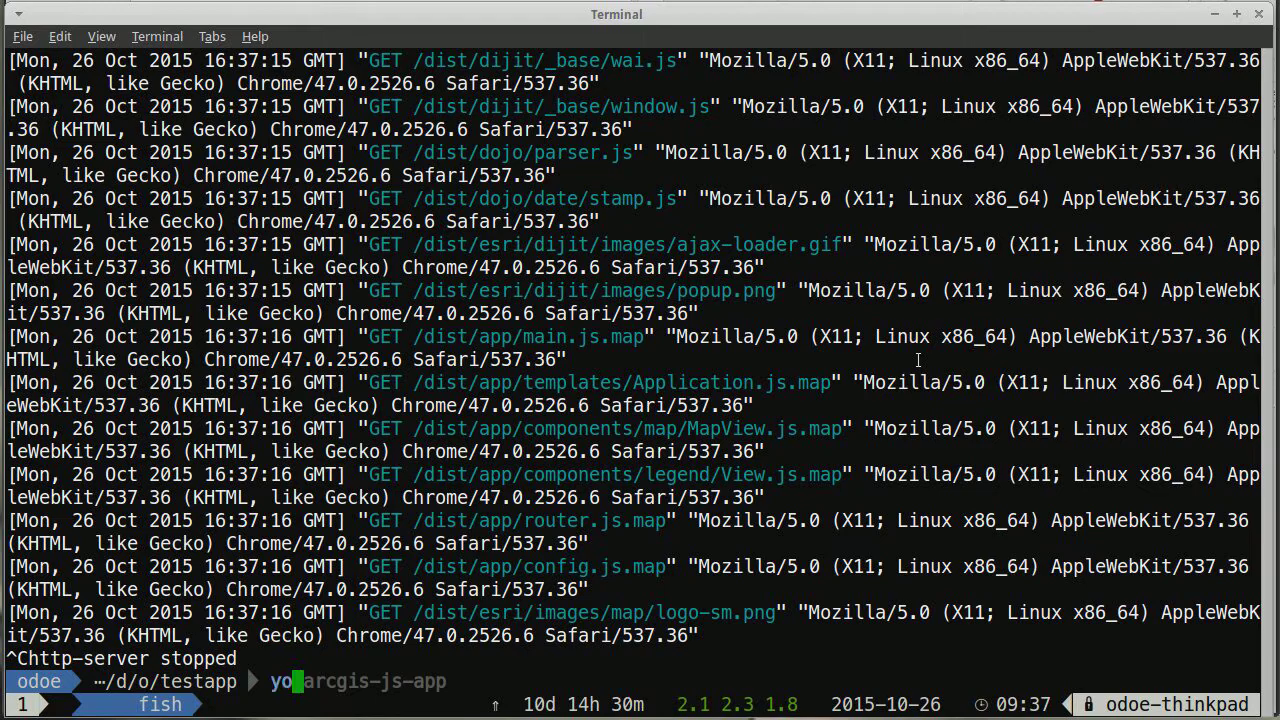
{"action": "type", "text": ":components Schools"}
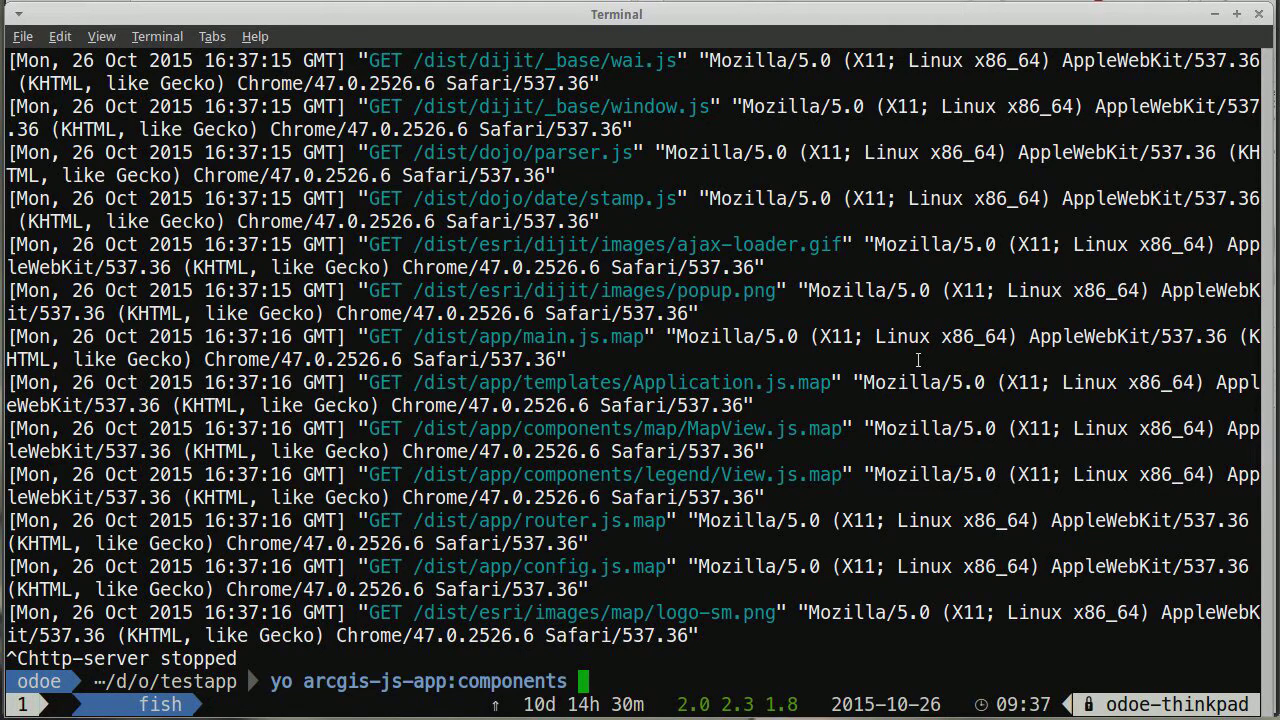
{"action": "type", "text": "MyComp"}
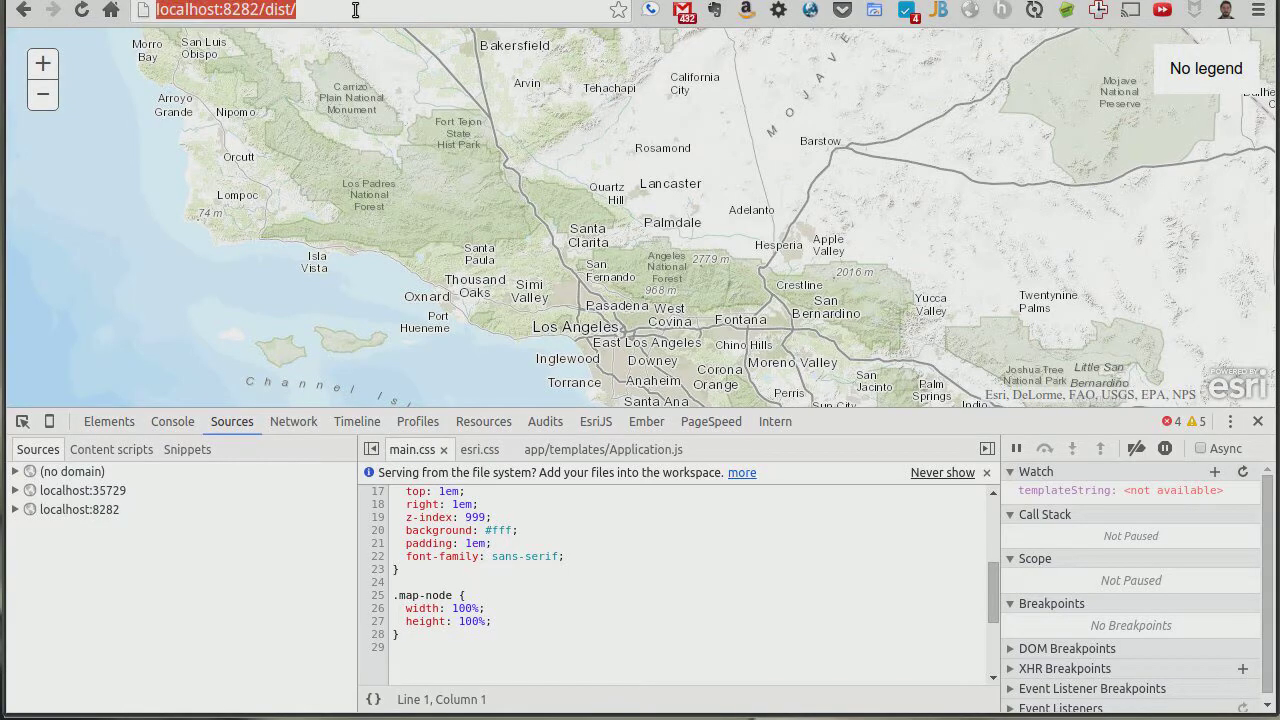
- Go to localhost:8282/node_modules/intern/client.html?config=tests/intern in Chrome
{"action": "type", "text": "n"}
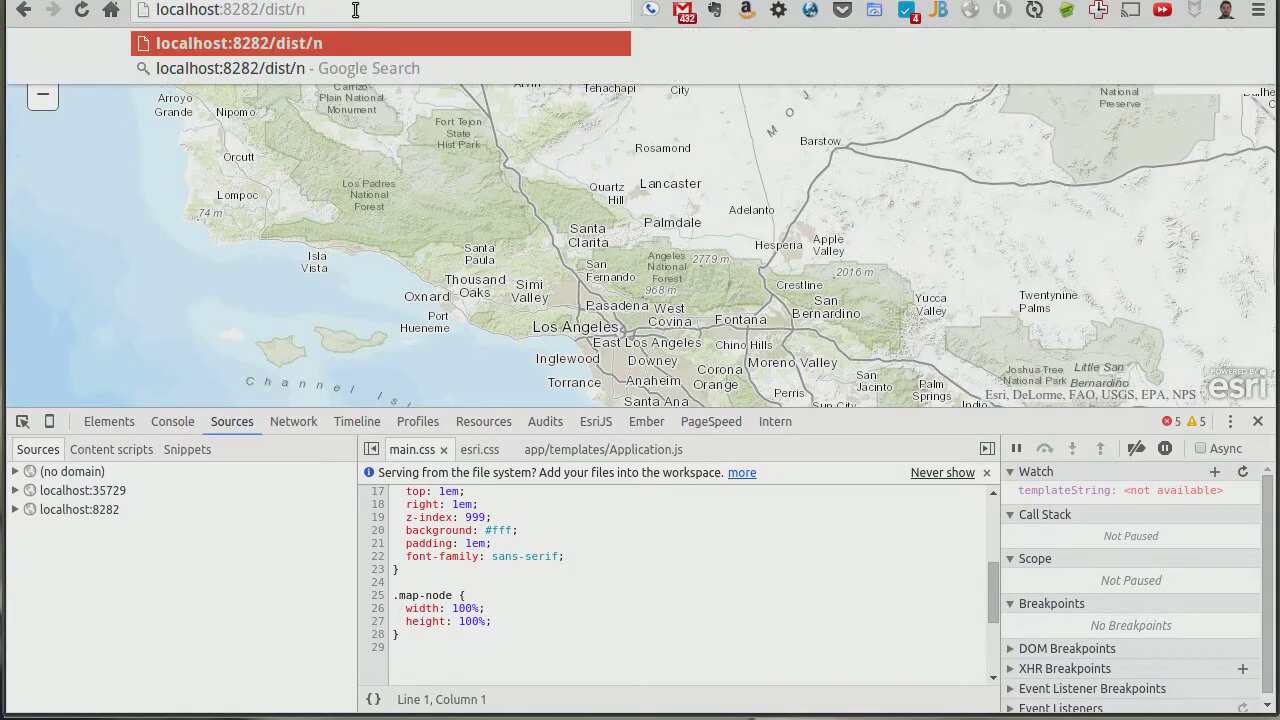
{"action": "type", "text": "ode_mo"}
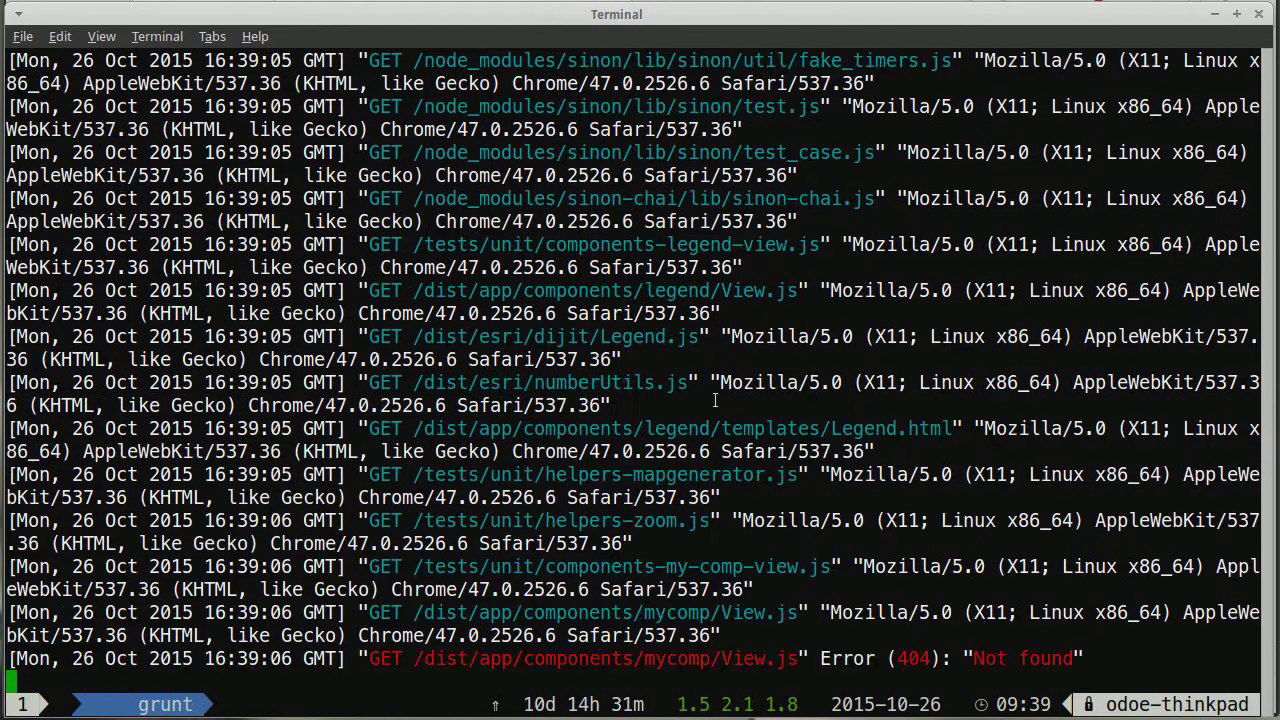
- Stop http-server with Ctrl+C and rerun grunt
{"action": "key", "text": "ctrl+c"}
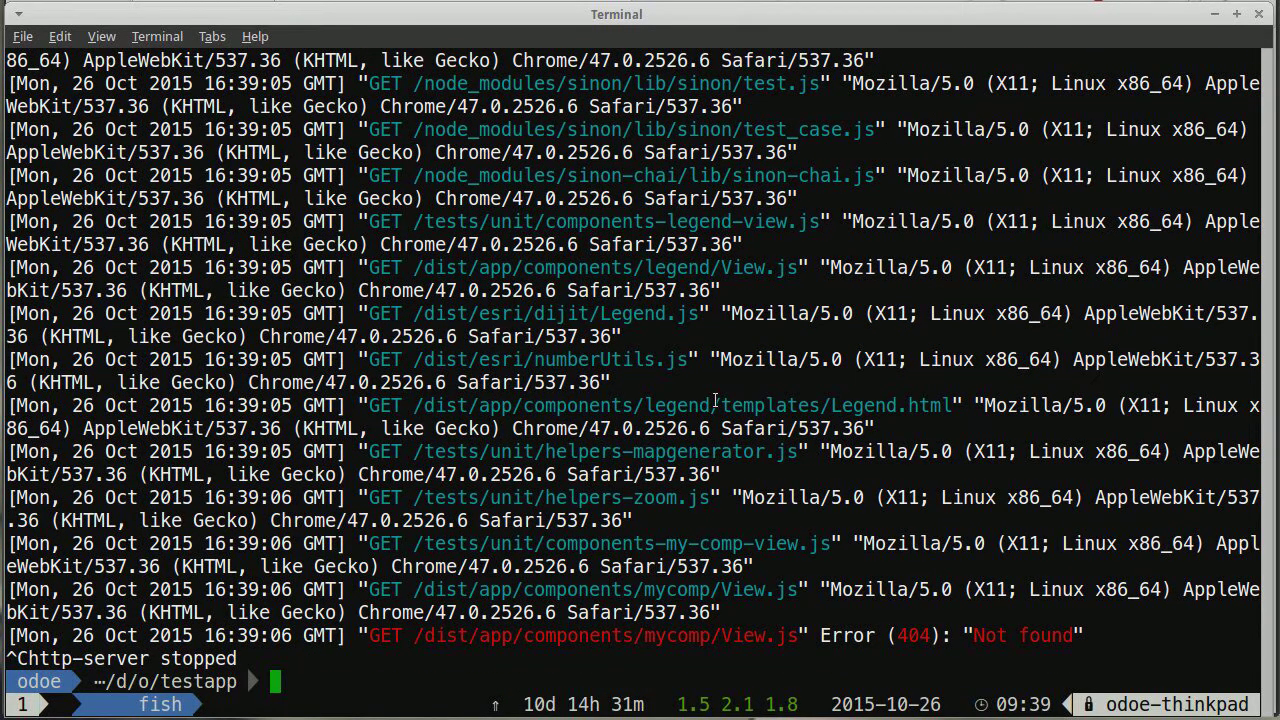
{"action": "type", "text": "grunt"}
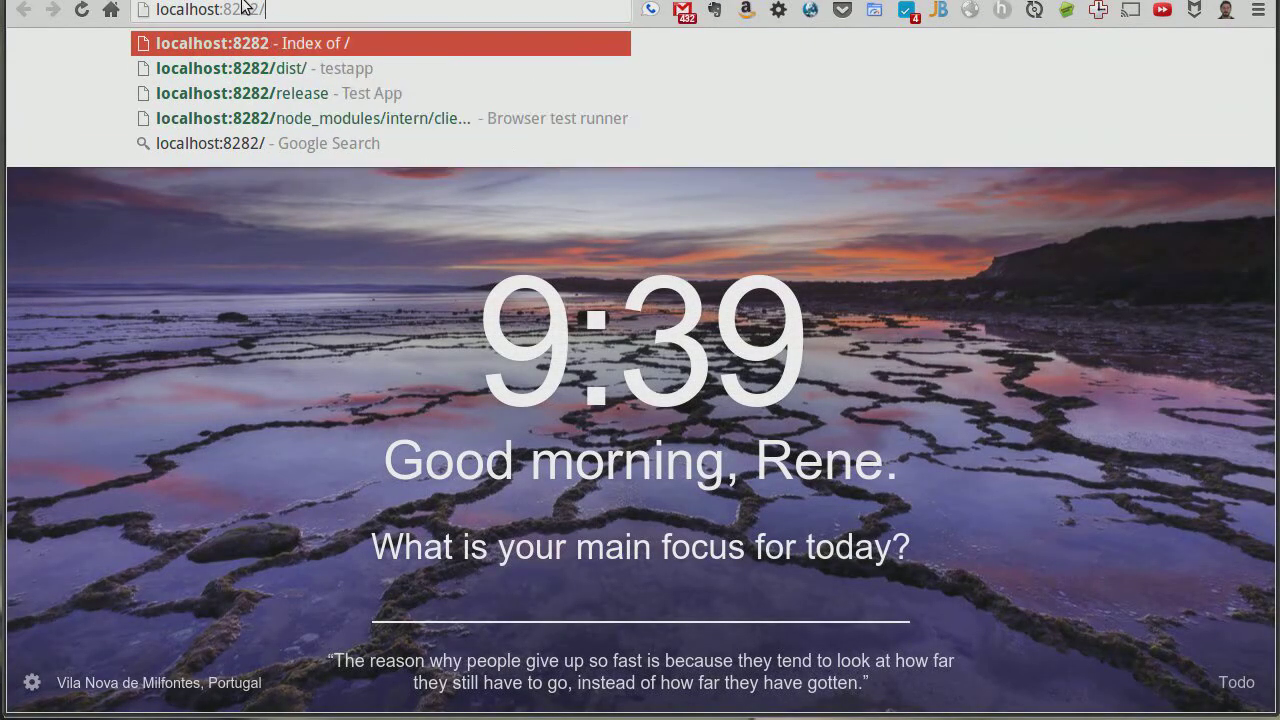
- Scroll the Intern report: 10 tests, 90% pass, one WebMapView failure
{"action": "left_click", "coordinate": [313, 118]}
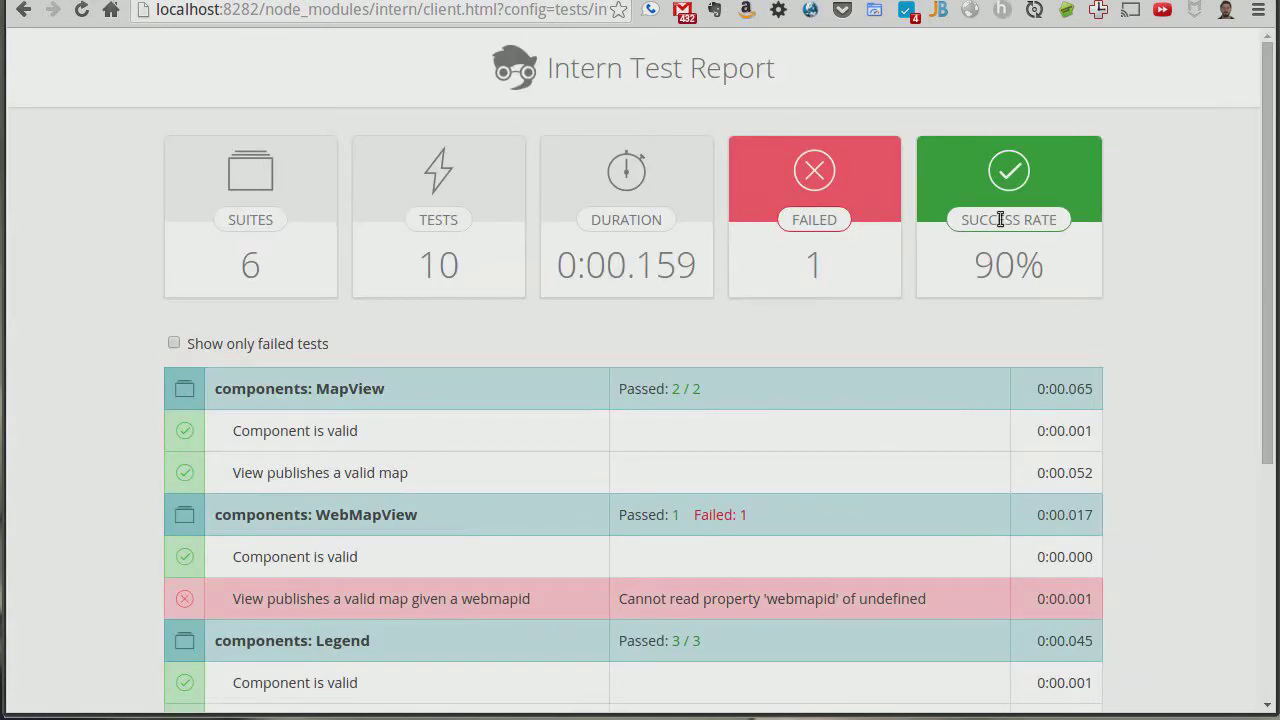
{"action": "scroll", "scroll_direction": "down", "scroll_amount": 3}
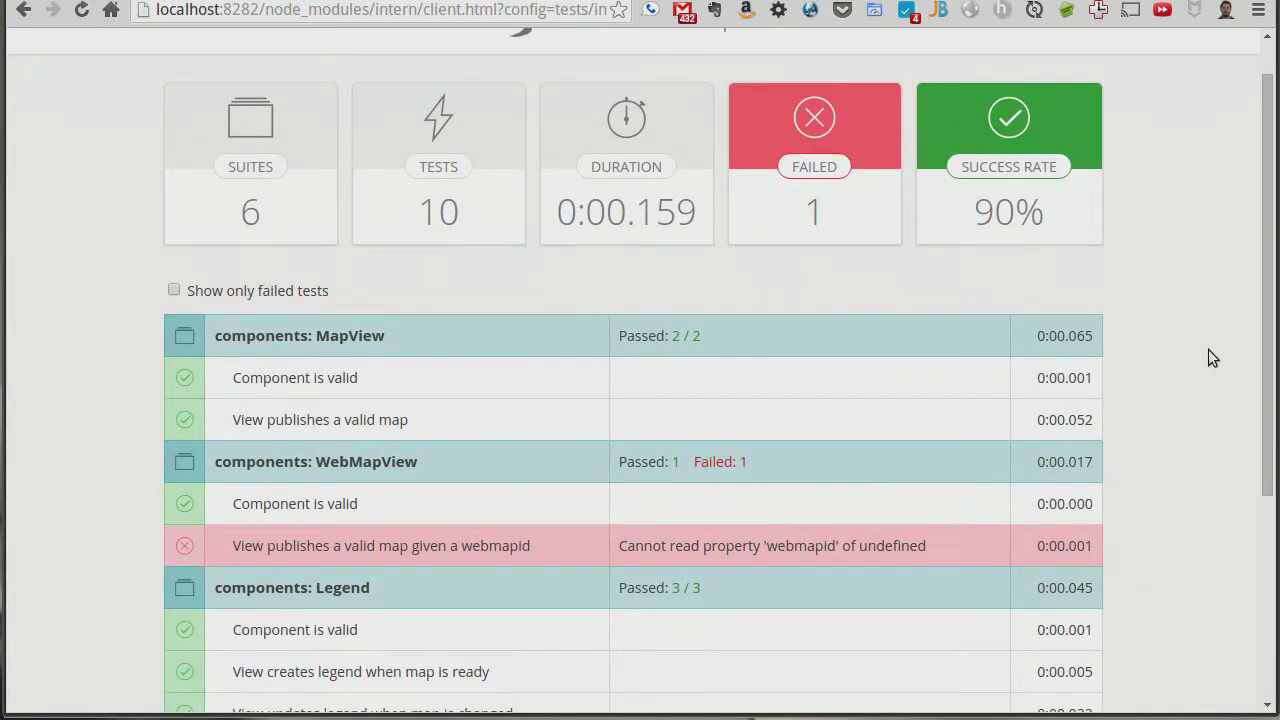
{"action": "scroll", "scroll_direction": "down", "scroll_amount": 3}
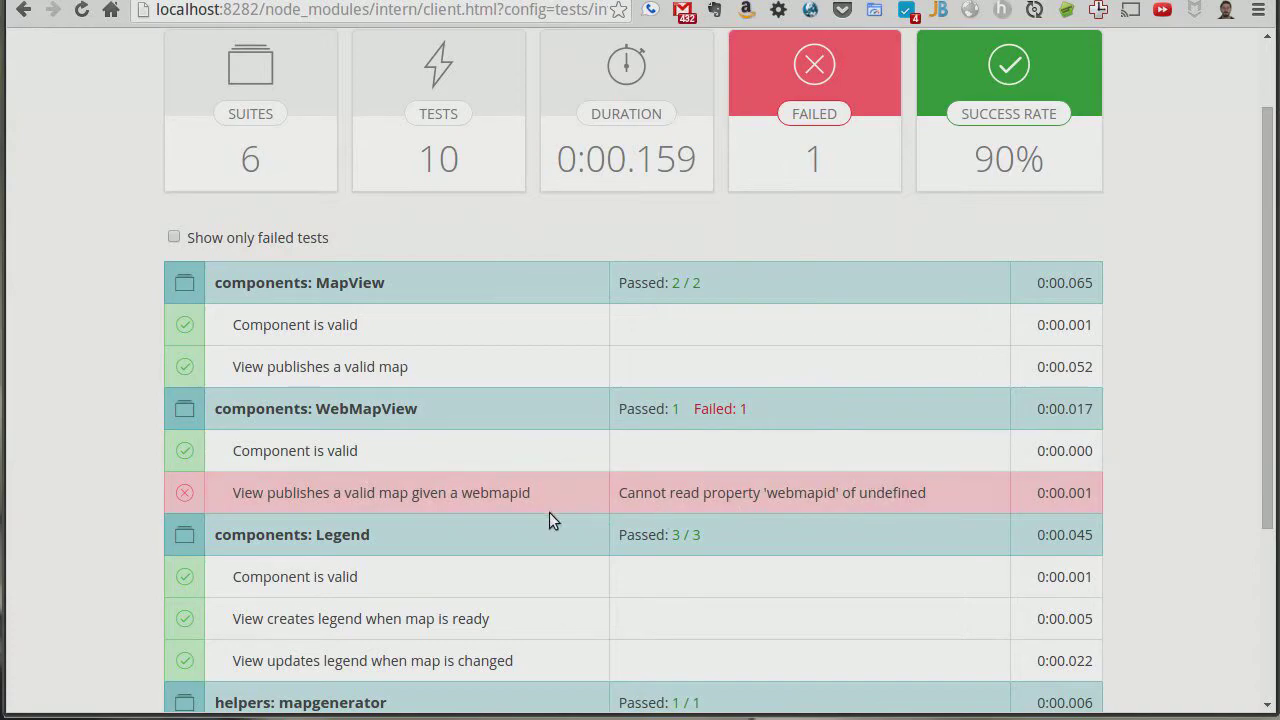
{"action": "mouse_move", "coordinate": [488, 509]}
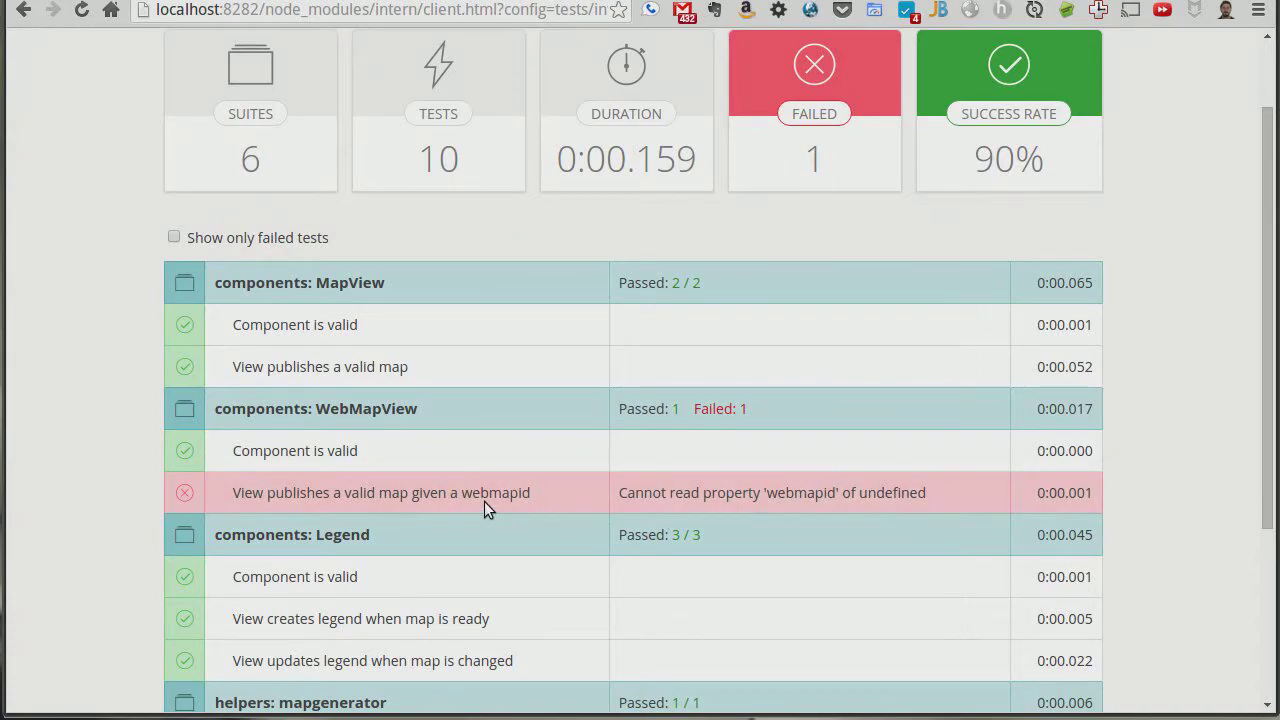
{"action": "mouse_move", "coordinate": [547, 505]}
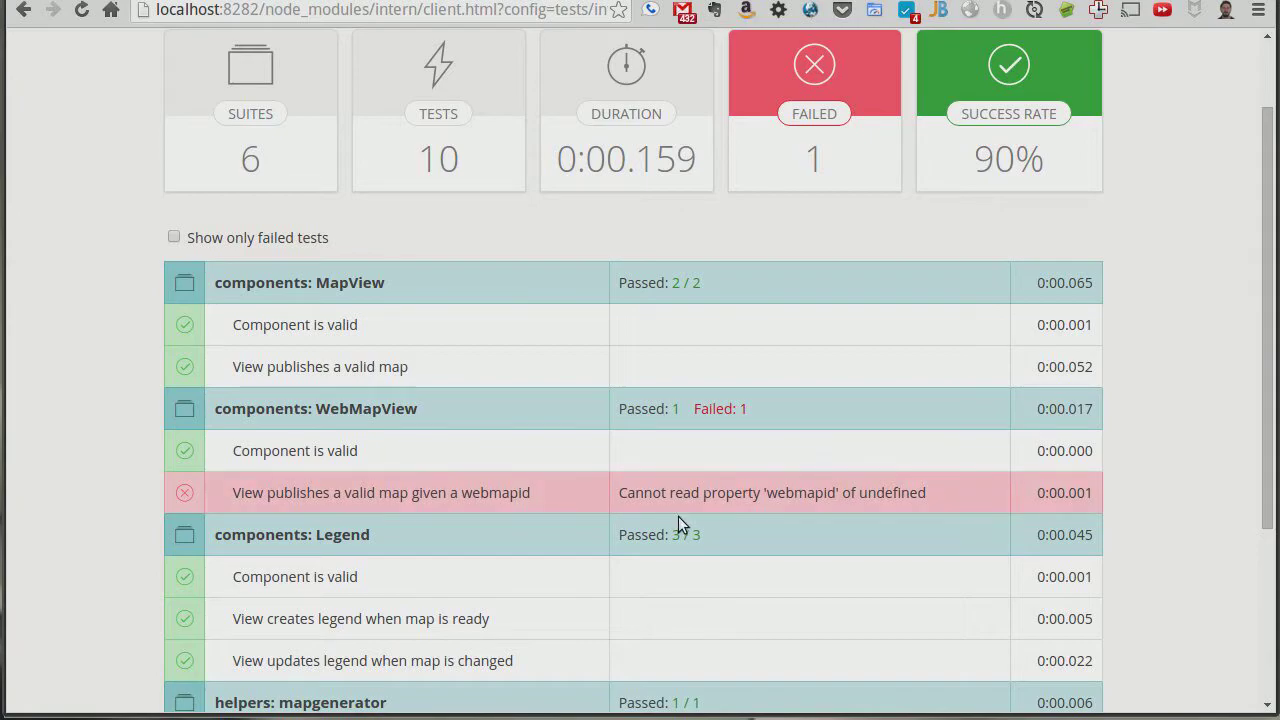
{"action": "mouse_move", "coordinate": [1170, 407]}
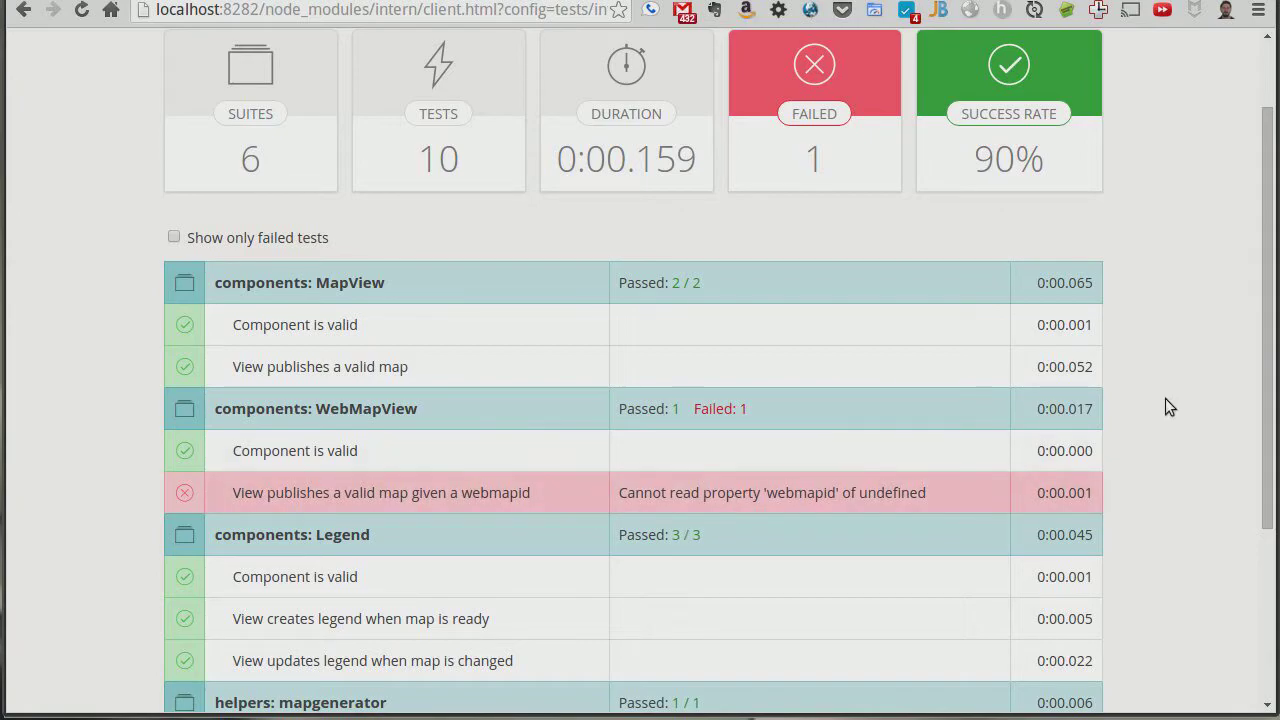
{"action": "scroll", "scroll_direction": "down", "scroll_amount": 3}
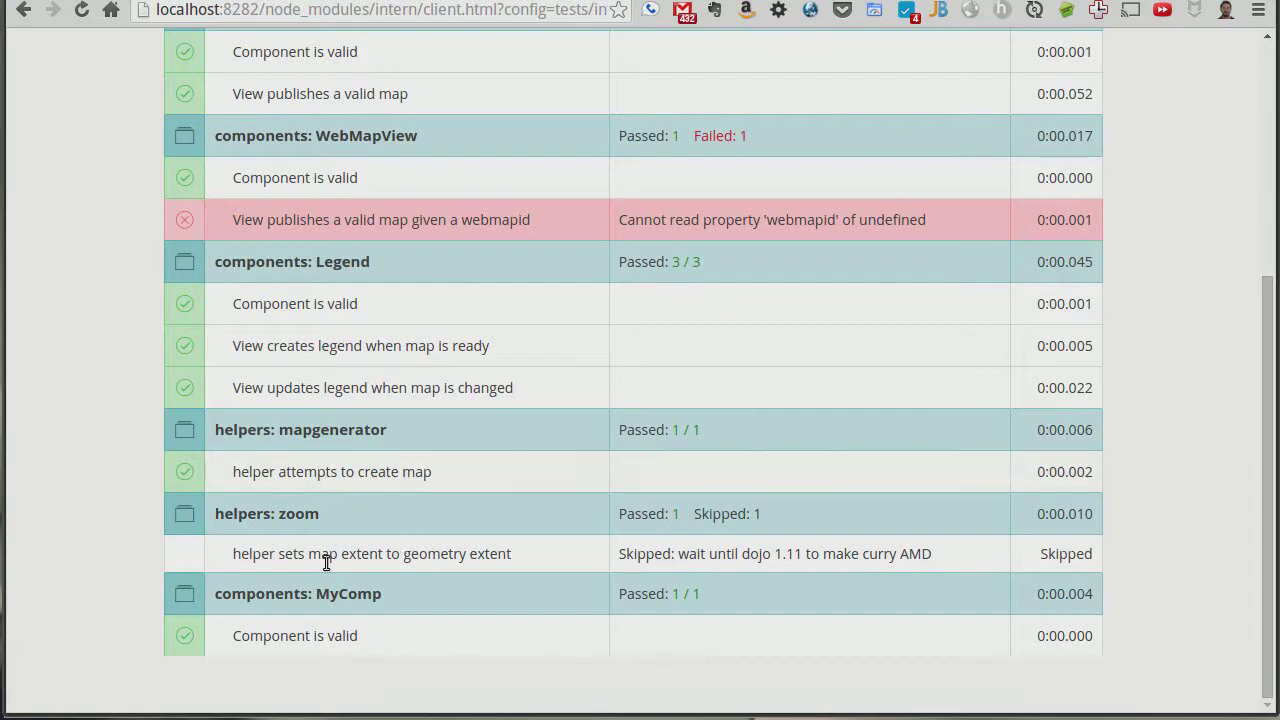
{"action": "mouse_move", "coordinate": [235, 600]}
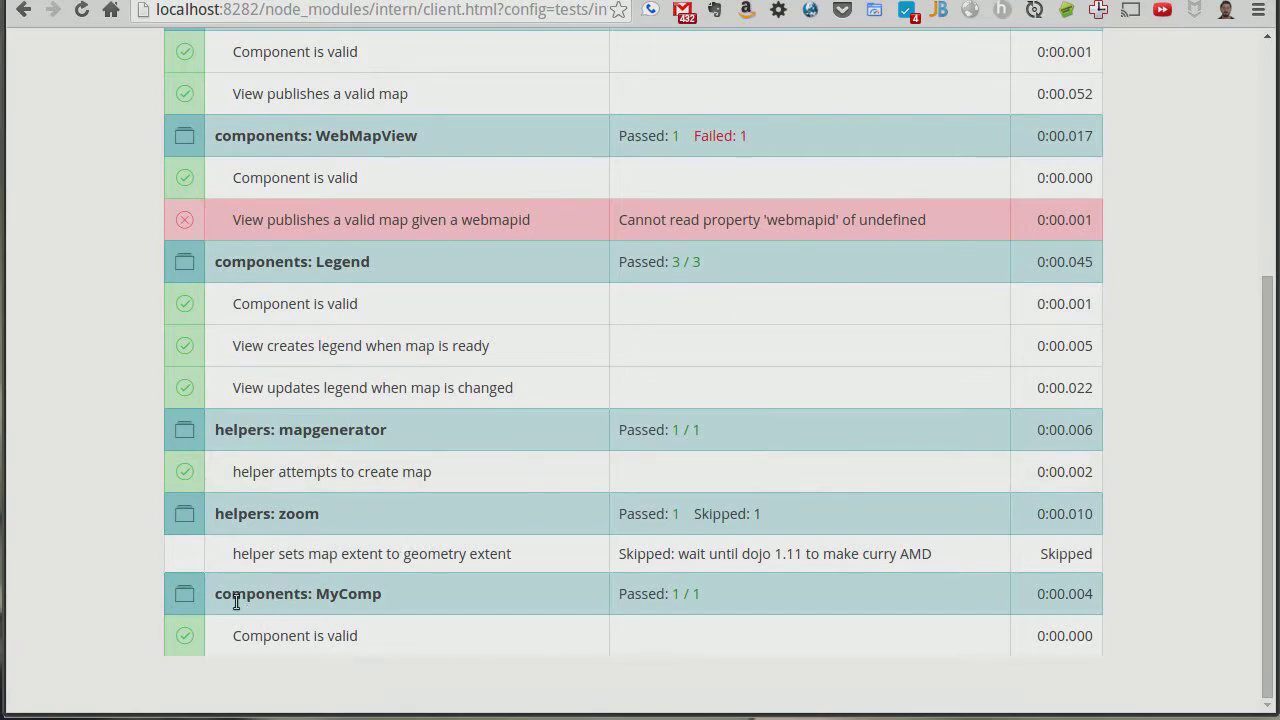
{"action": "mouse_move", "coordinate": [420, 601]}
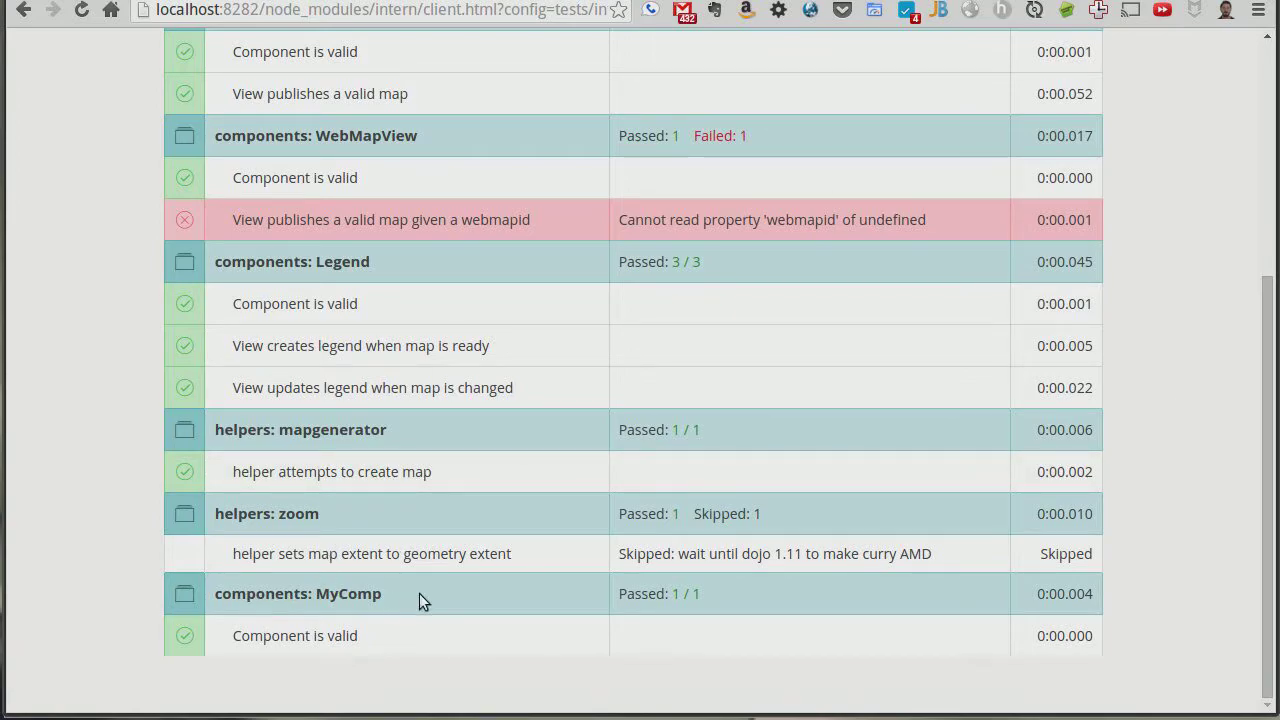
{"action": "mouse_move", "coordinate": [297, 645]}
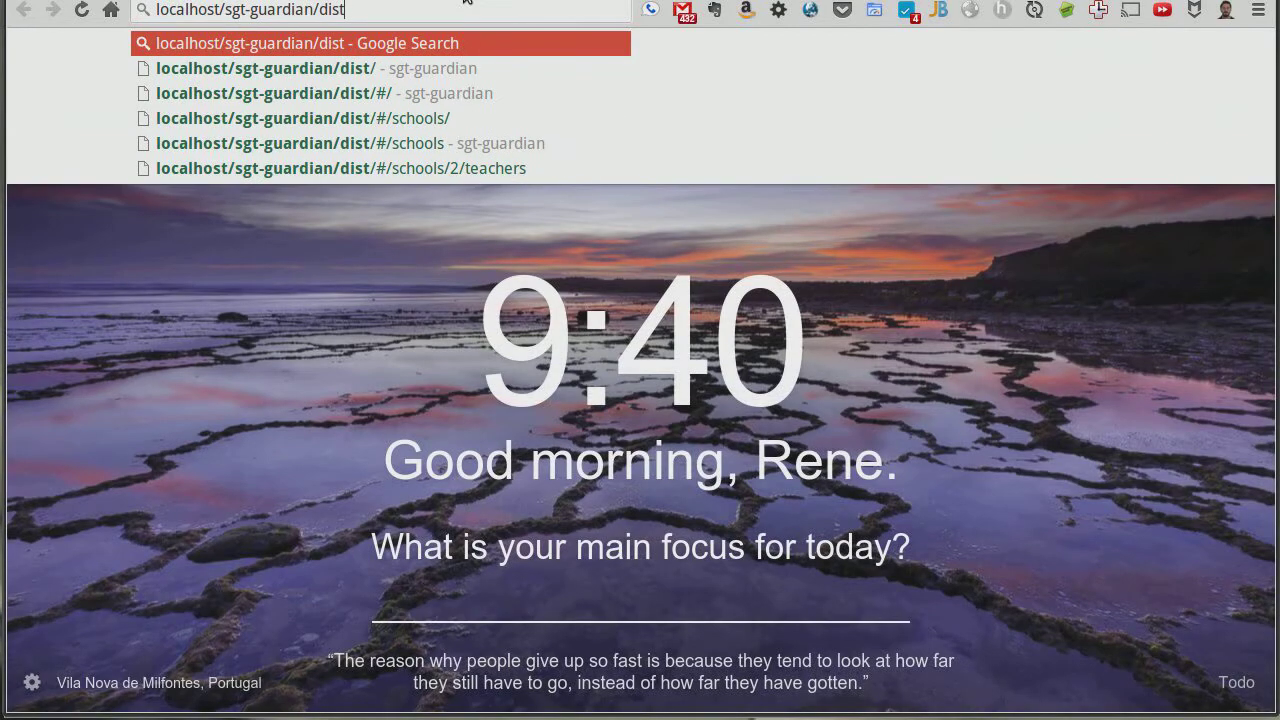
- Load localhost:8282/dist/ to display the Southern California map
{"action": "type", "text": "localhost:8282/dist/"}
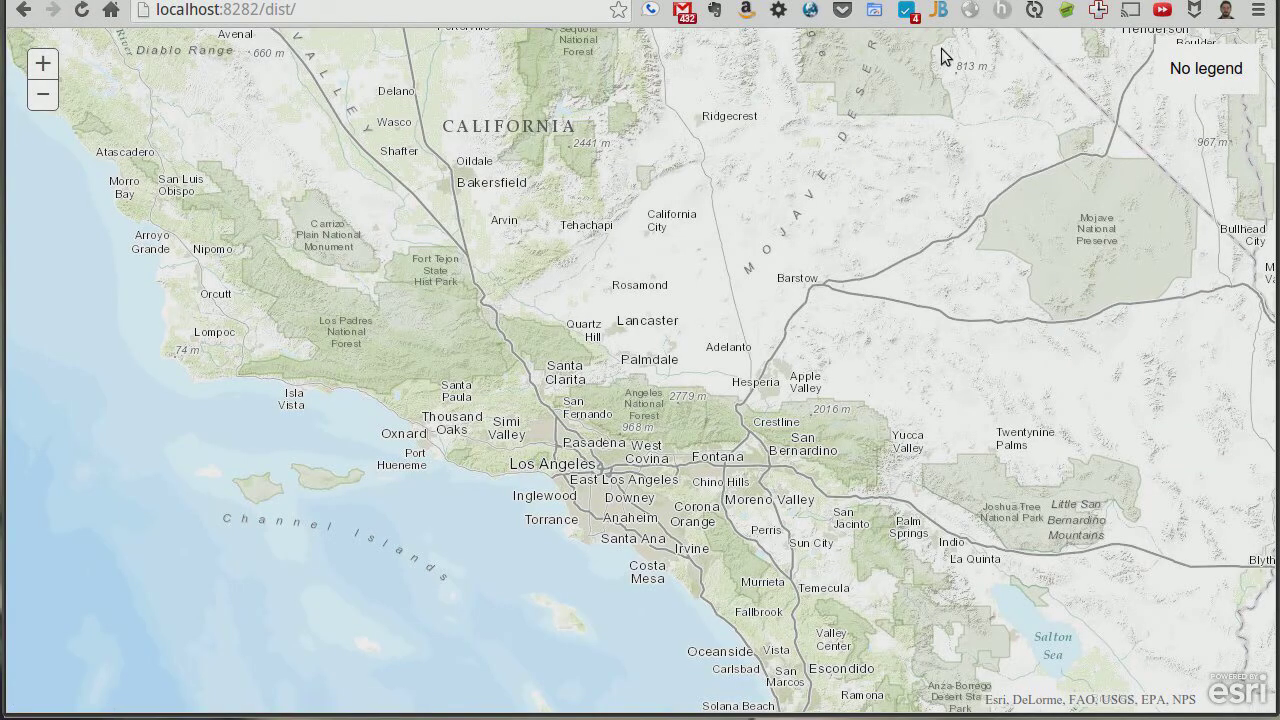
{"action": "mouse_move", "coordinate": [807, 354]}
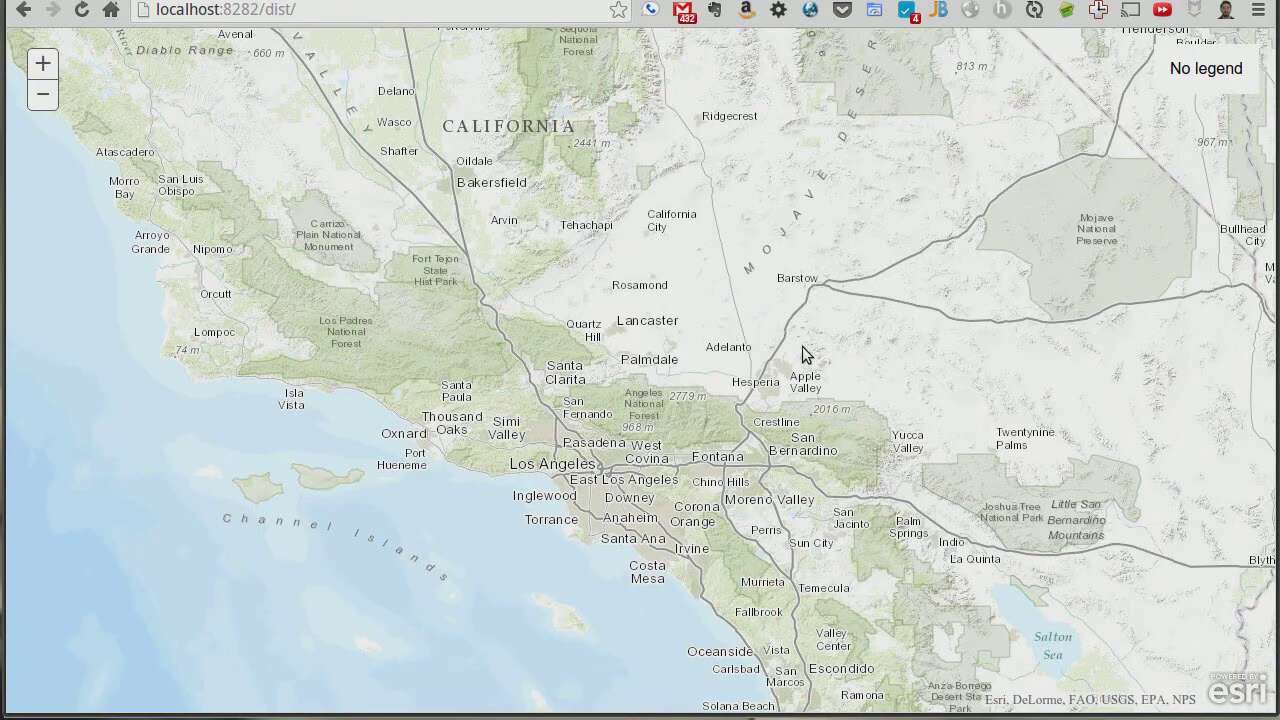
{"action": "mouse_move", "coordinate": [1035, 11]}
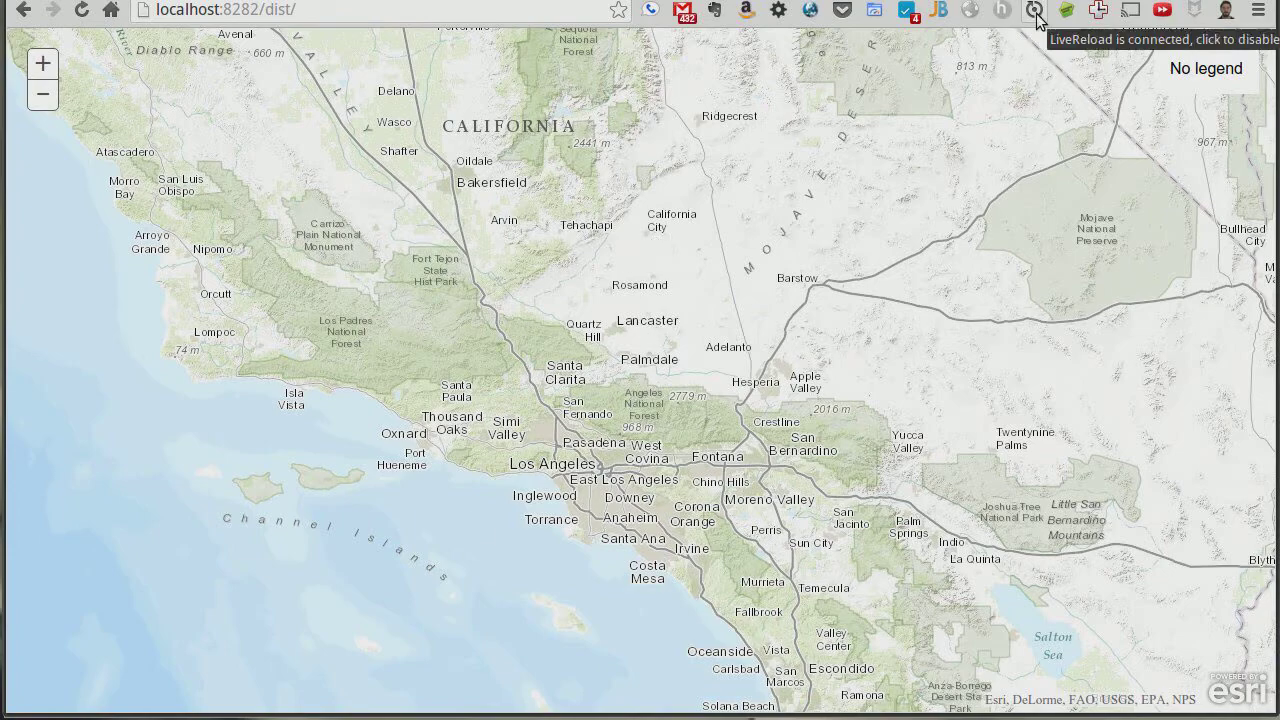
{"action": "mouse_move", "coordinate": [1033, 64]}
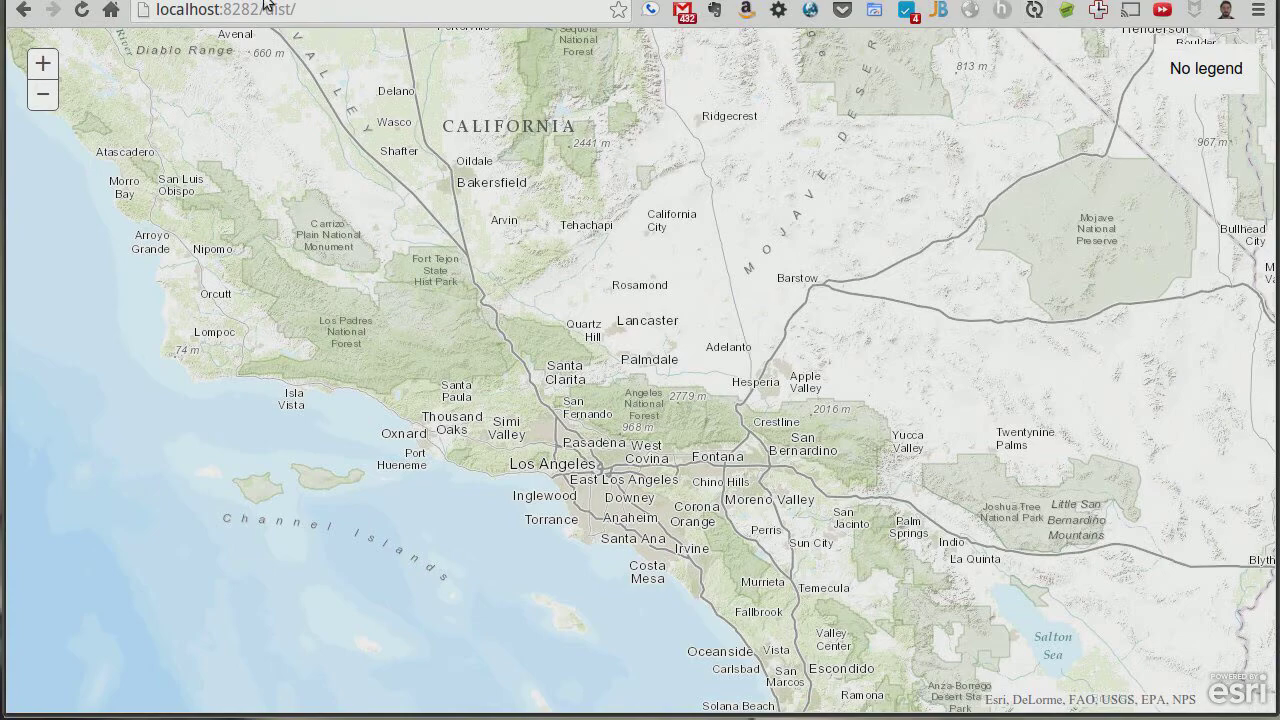
{"action": "mouse_move", "coordinate": [793, 342]}
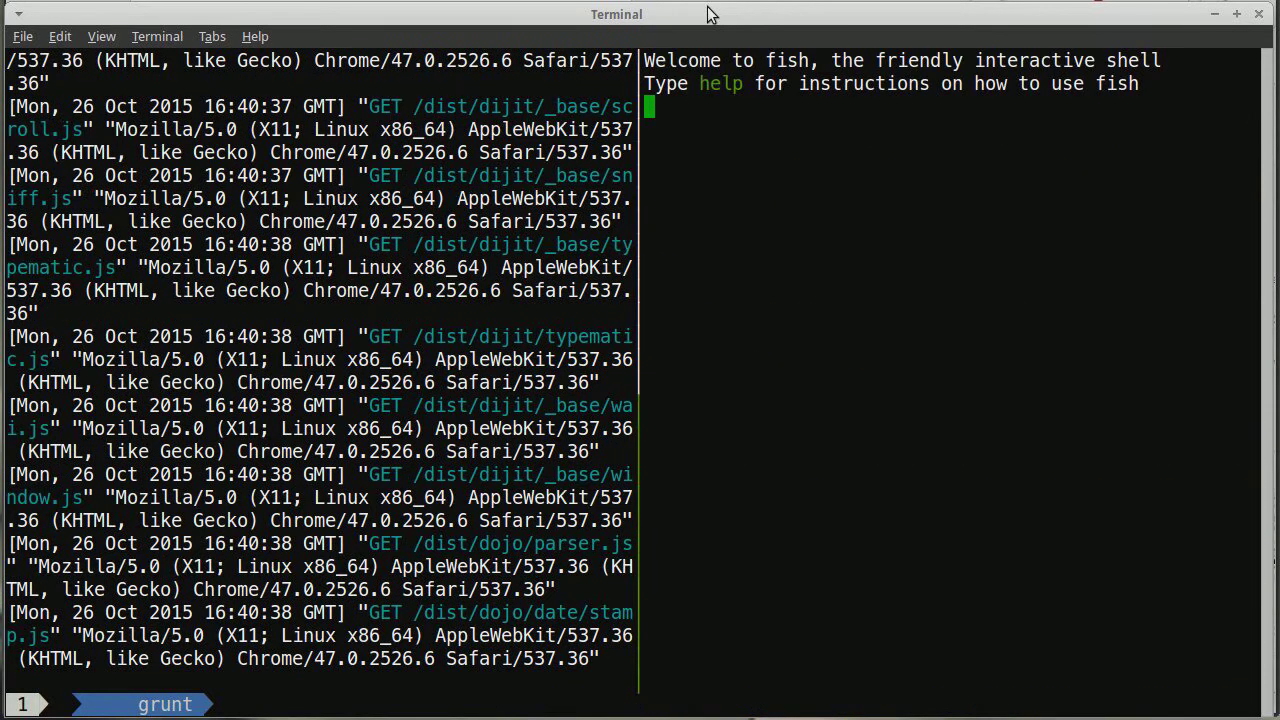
- Launch 'vim .', open map/MapView.js under src/app/components, and begin typing a comment
{"action": "type", "text": "vim ."}
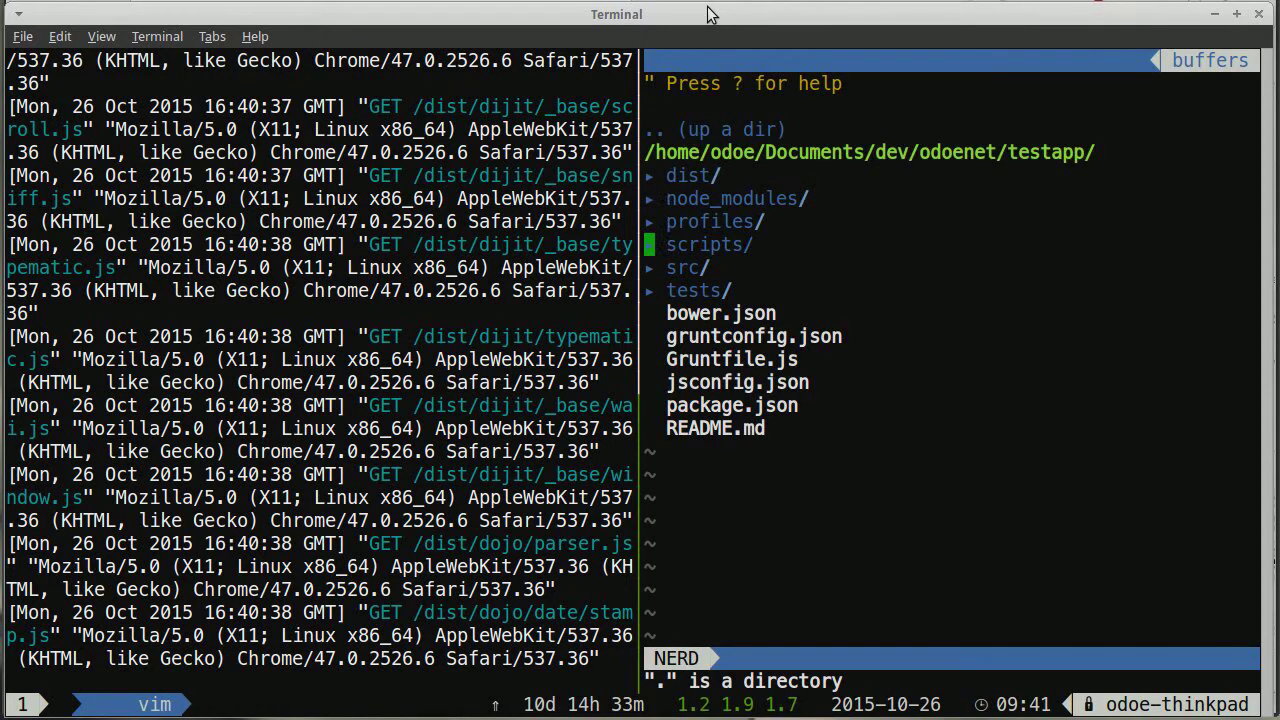
{"action": "left_click", "coordinate": [687, 267]}
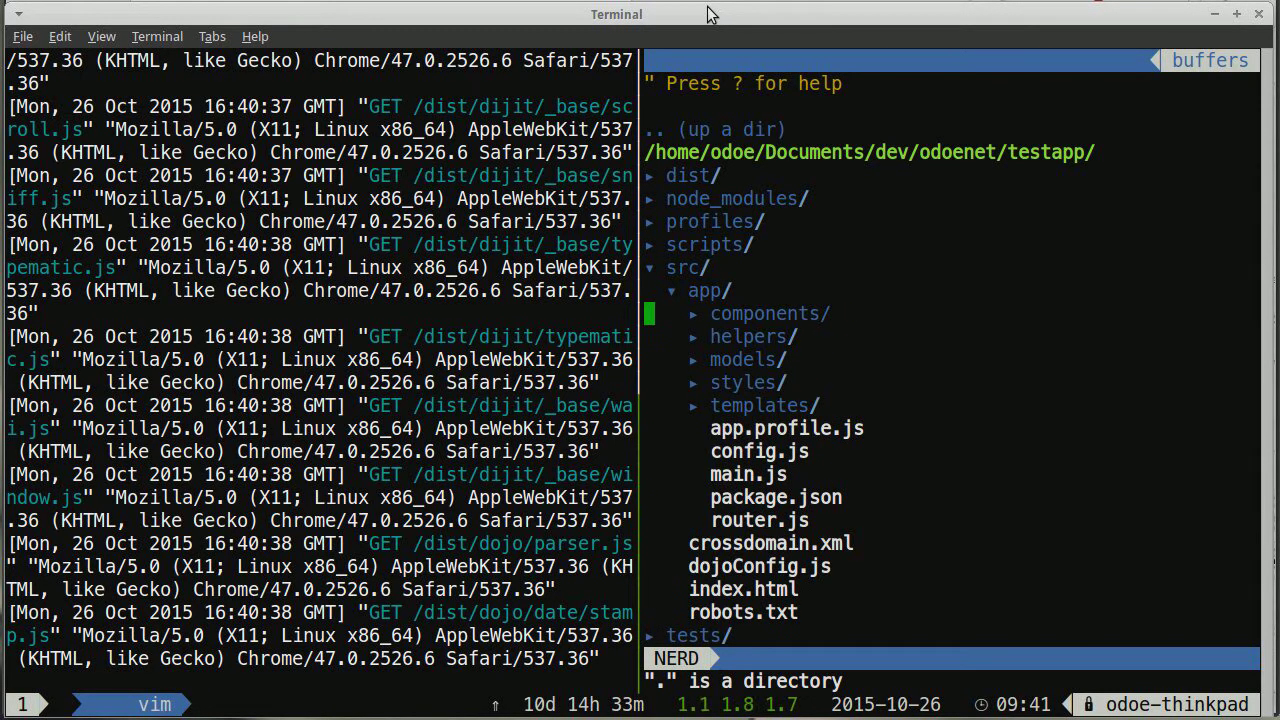
{"action": "left_click", "coordinate": [770, 313]}
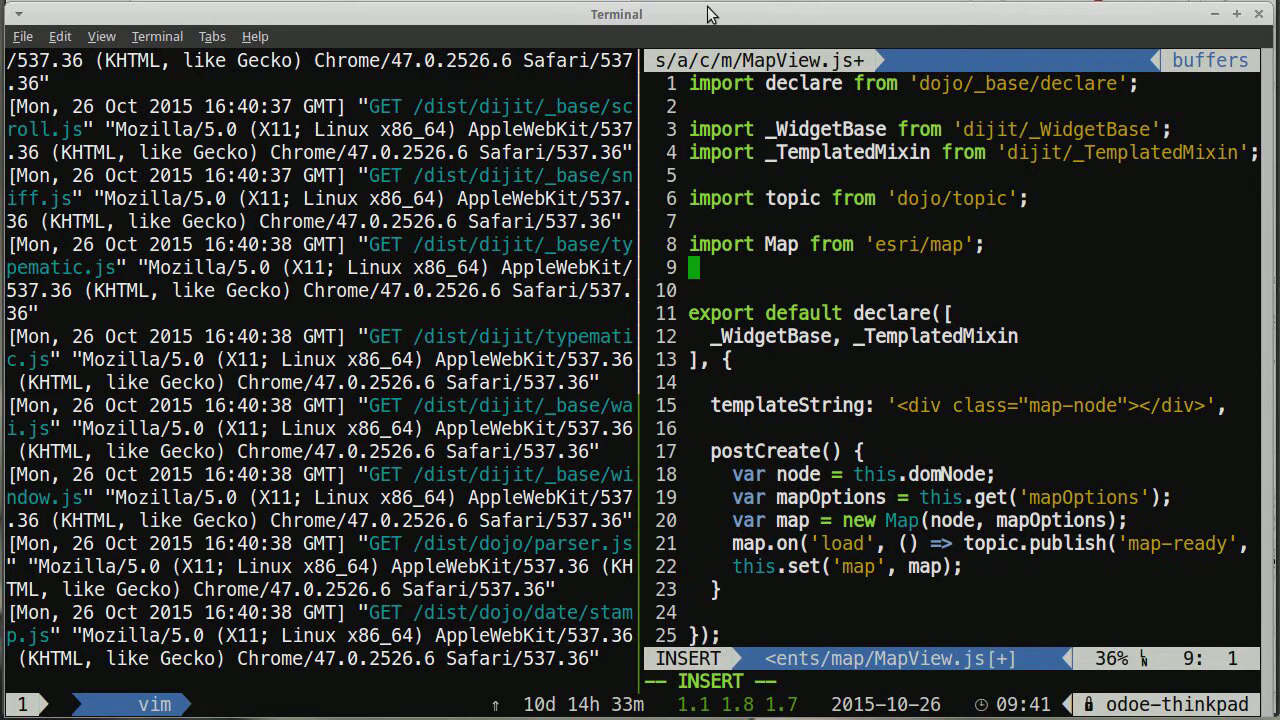
{"action": "type", "text": "// tes"}
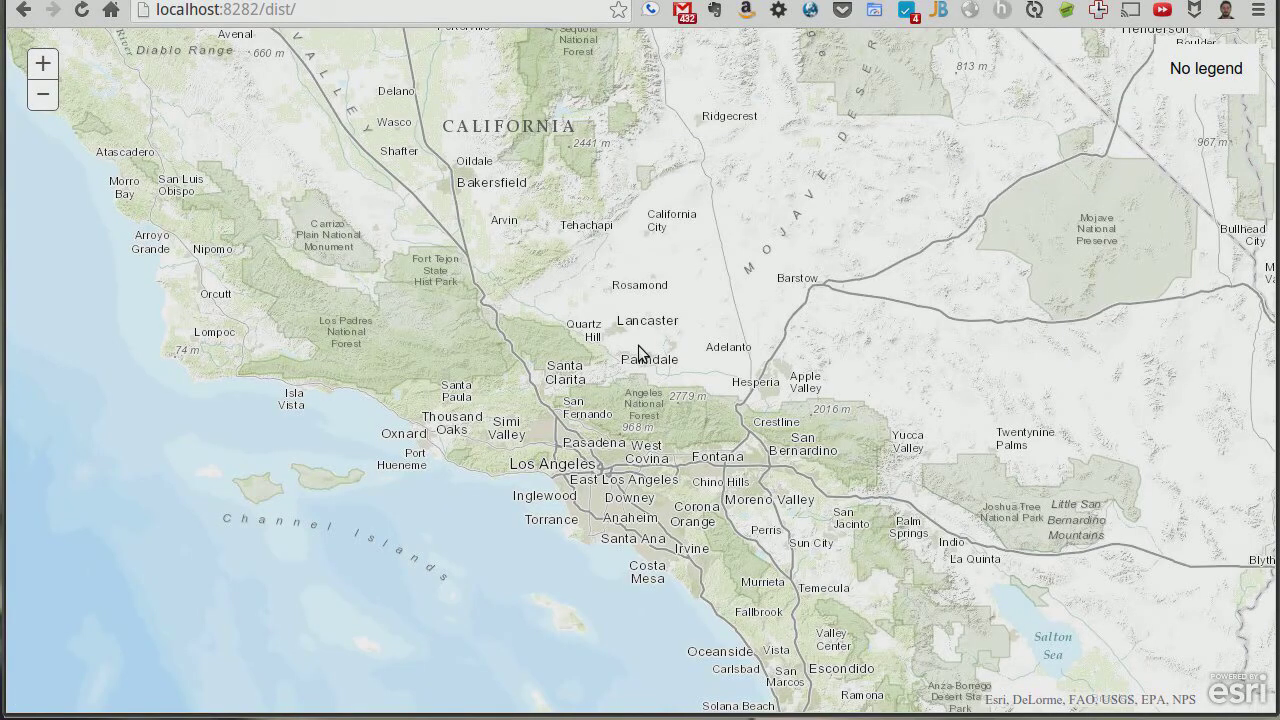
{"action": "mouse_move", "coordinate": [445, 195]}
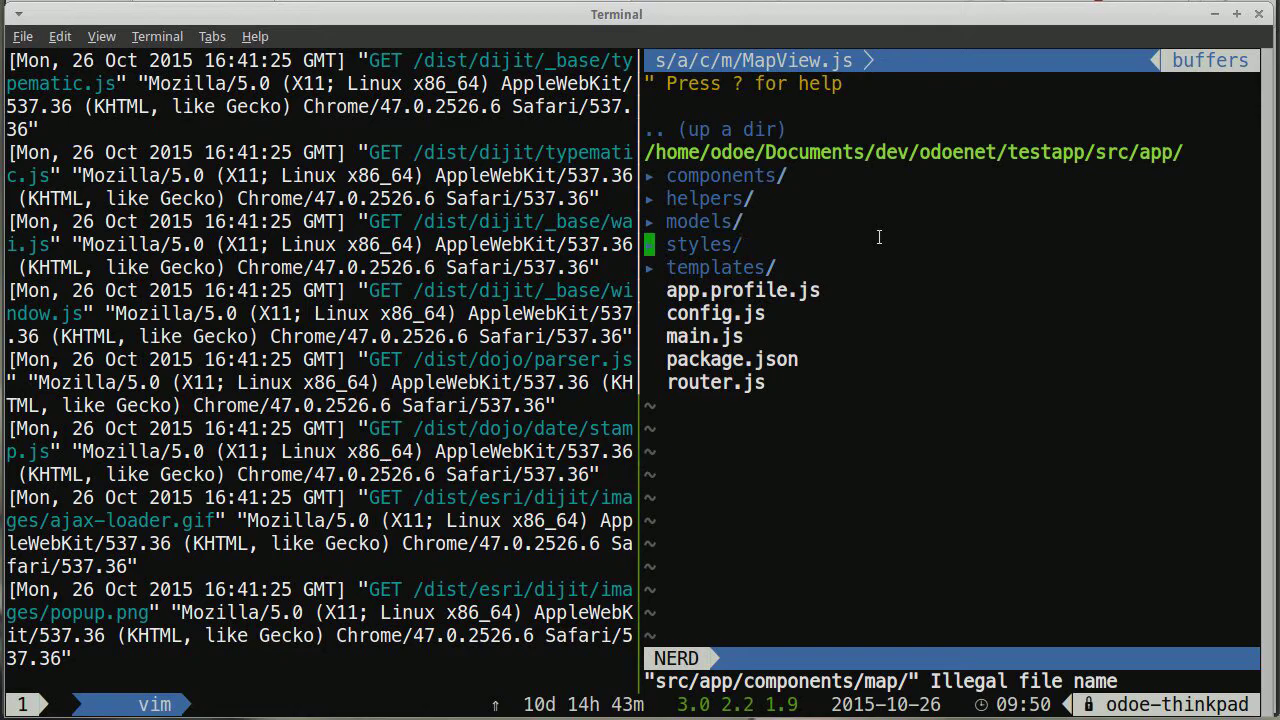
- Open src/app/package.json from the NERDTree file list in a second tab
{"action": "key", "text": "j"}
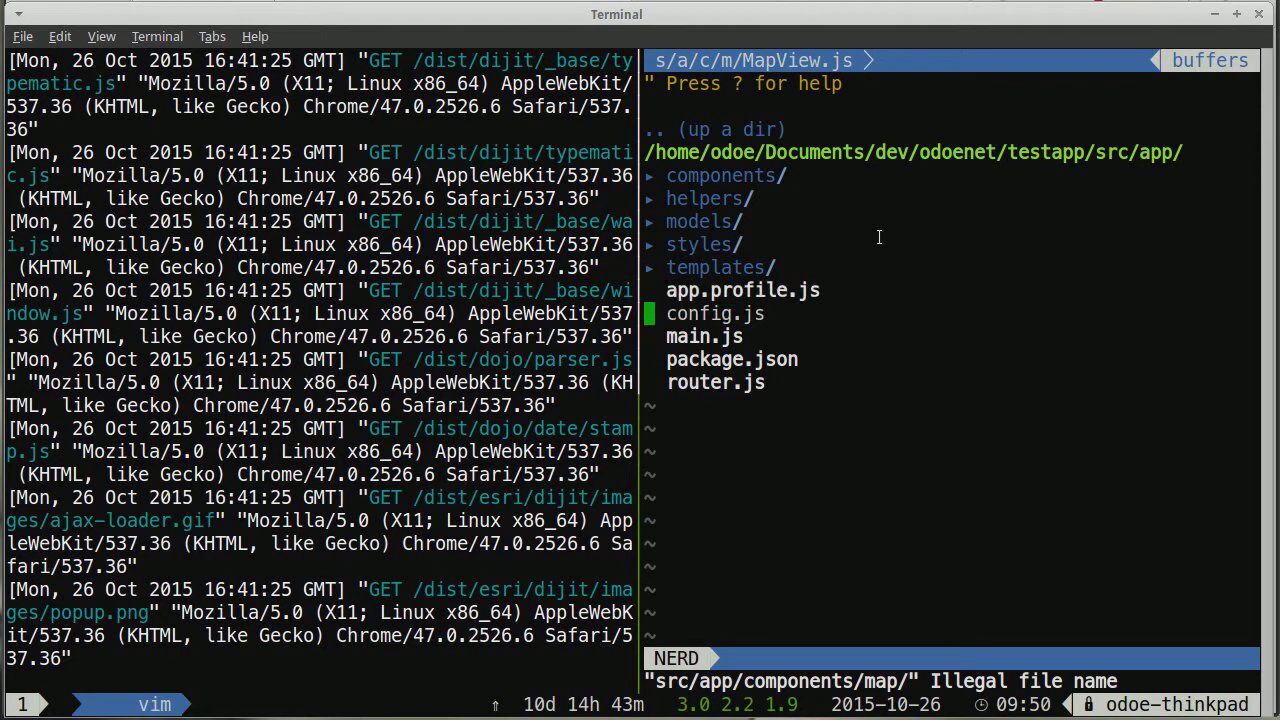
{"action": "left_click", "coordinate": [731, 359]}
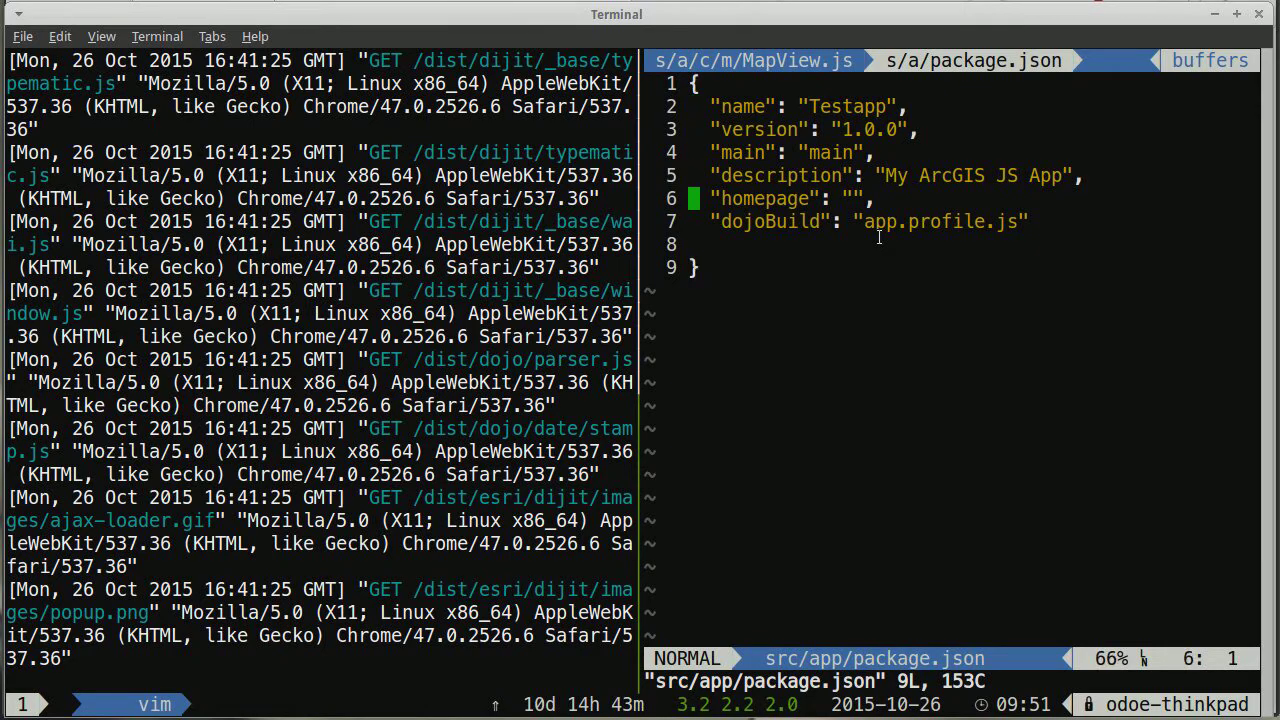
- Browse app.profile.js, src/dojoConfig.js and Gruntfile.js in Vim tabs
{"action": "key", "text": "j"}
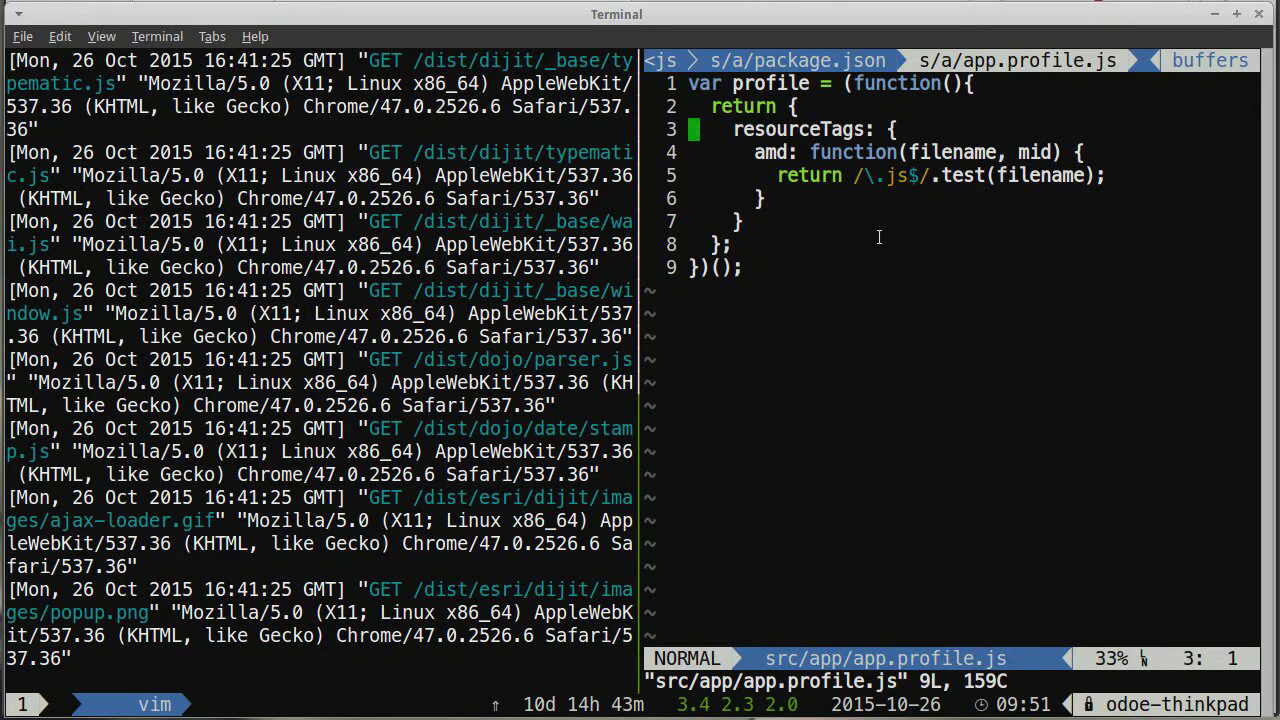
{"action": "key", "text": "j"}
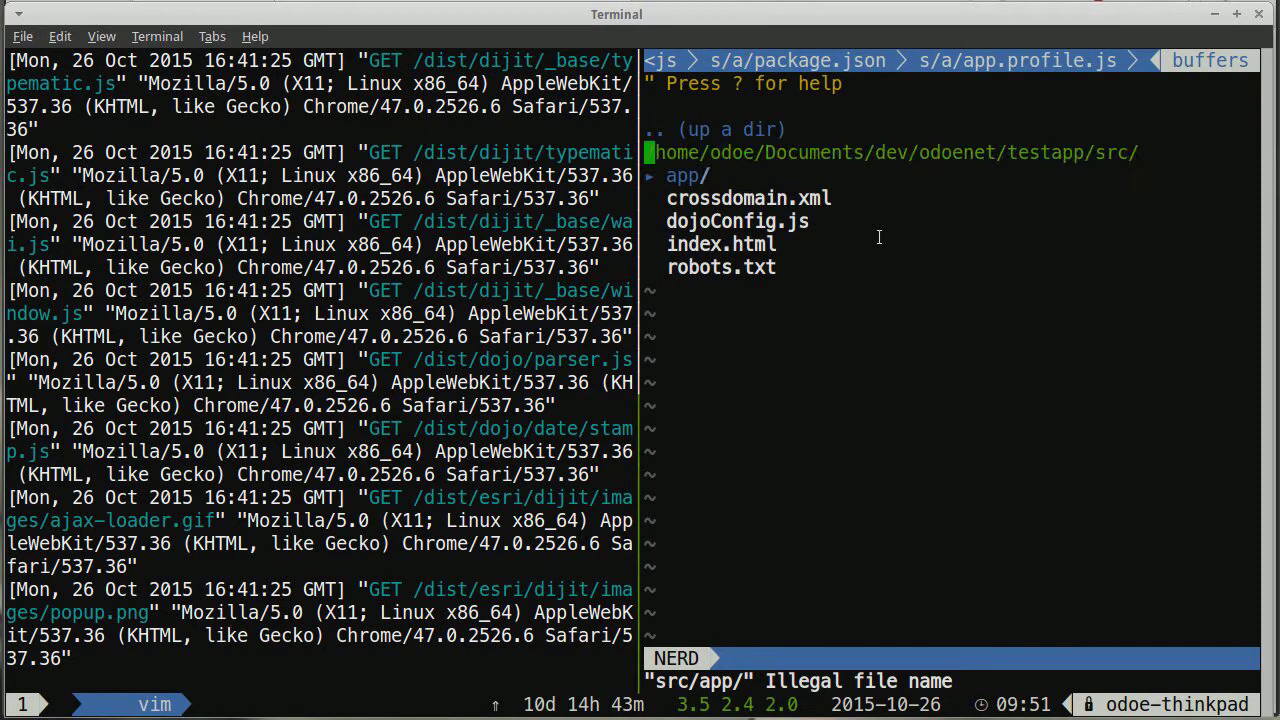
{"action": "left_click", "coordinate": [720, 129]}
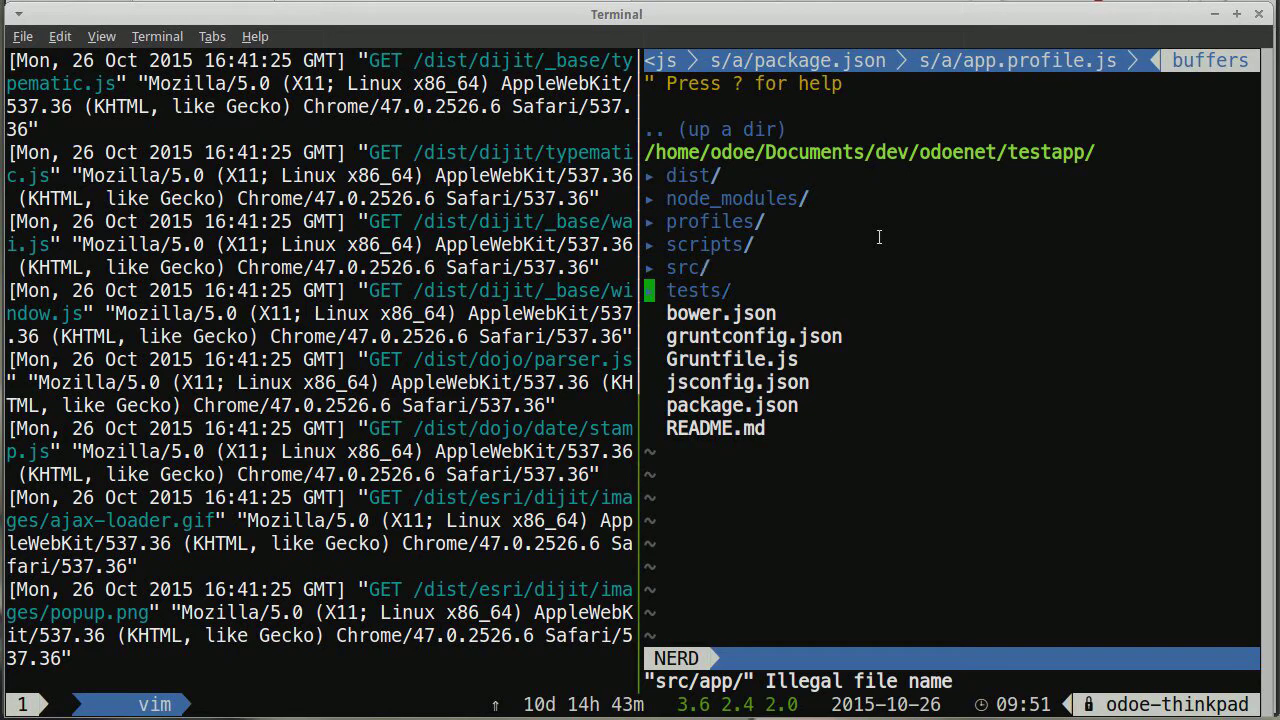
{"action": "left_click", "coordinate": [686, 267]}
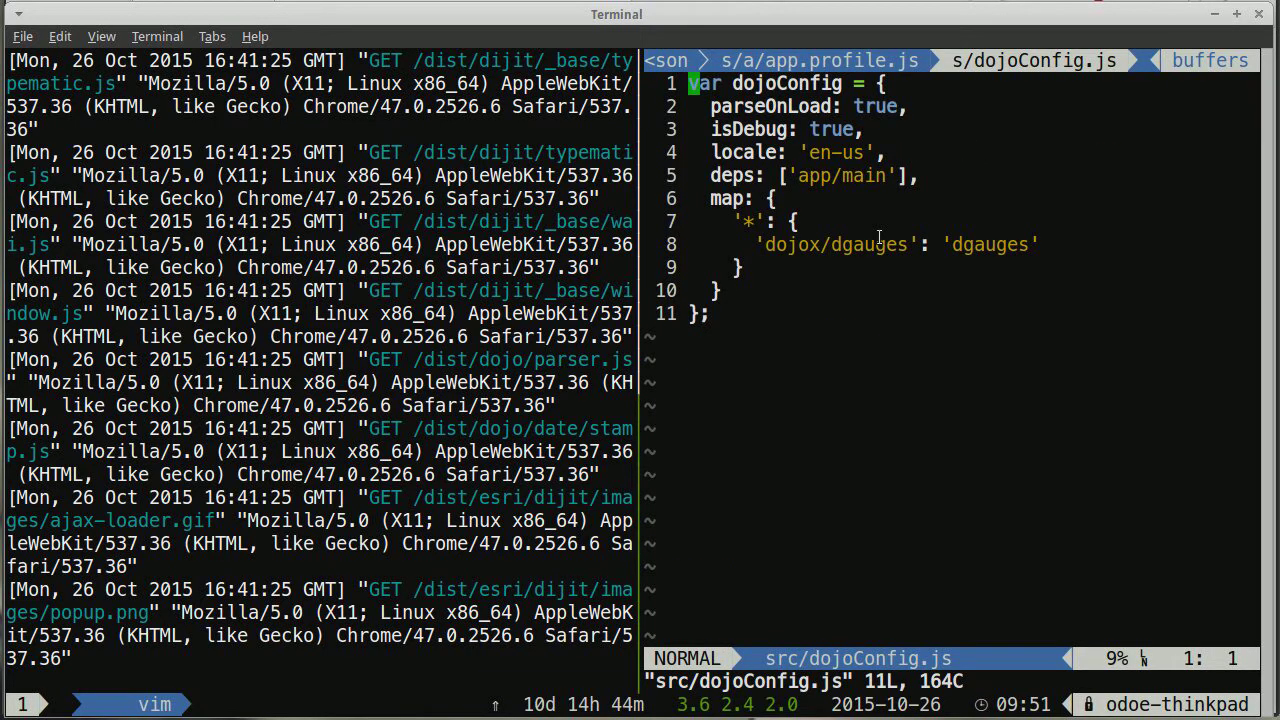
{"action": "key", "text": "j"}
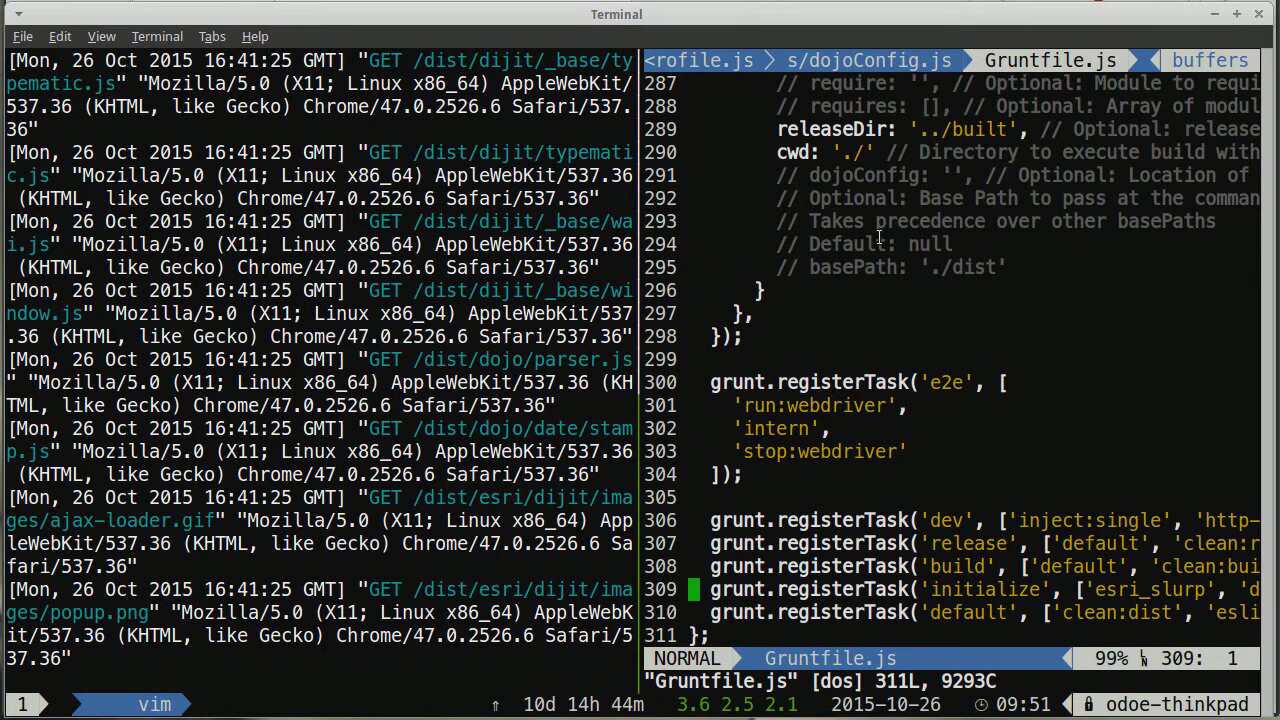
- Move to the grunt.registerTask('release') line and stop the http-server
{"action": "key", "text": "k"}
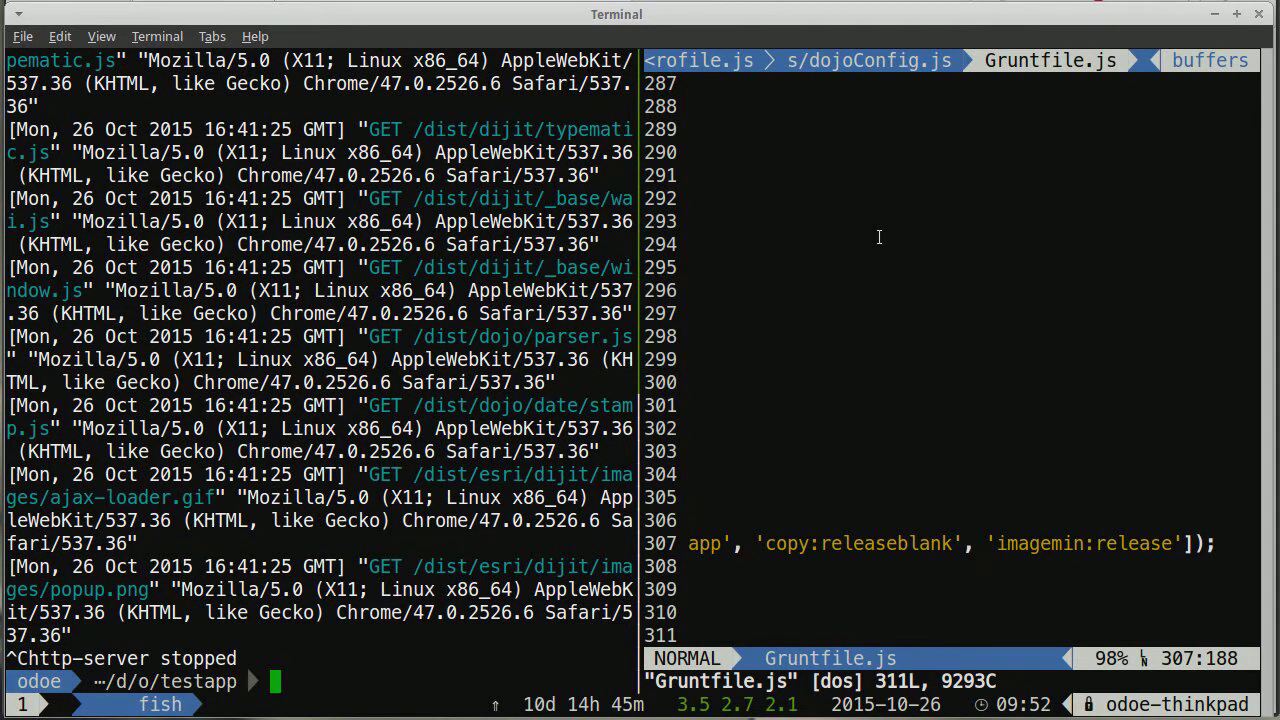
- Run grunt, minifying 331 images and producing built and release folders
{"action": "type", "text": "grunt dev"}
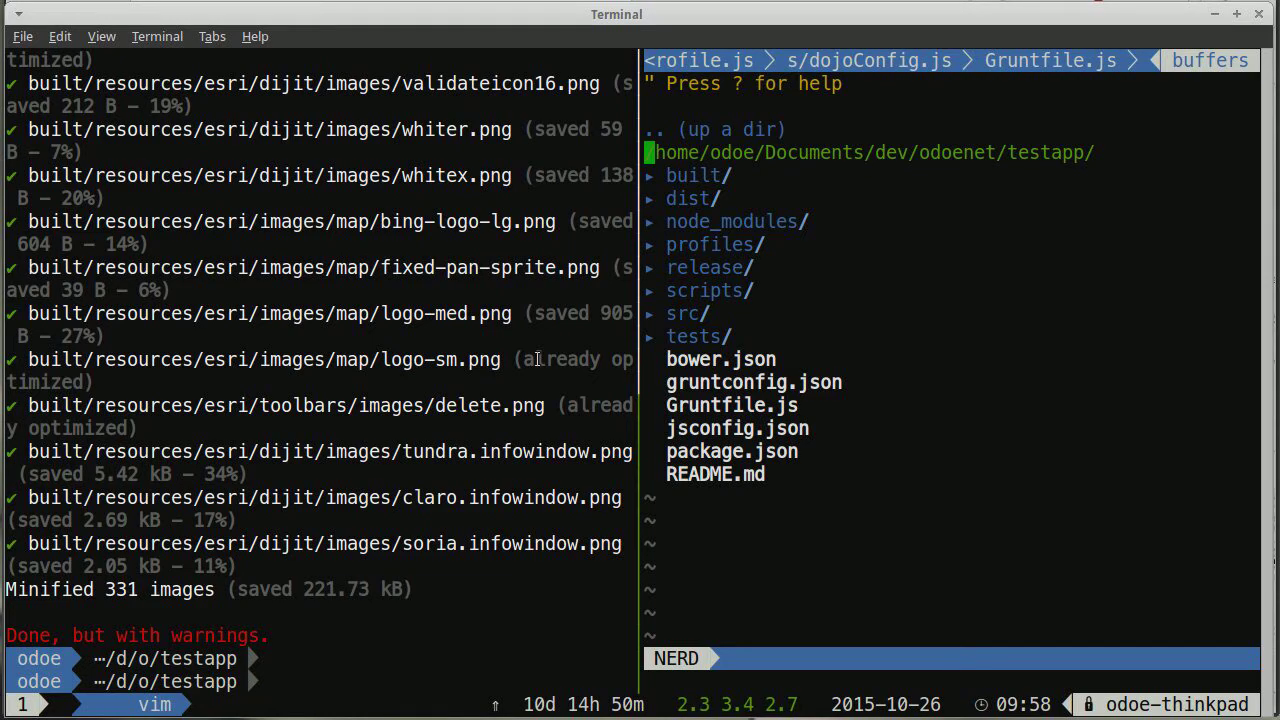
- Toggle the built folder open and closed, then expand the release folder
{"action": "left_click", "coordinate": [693, 175]}
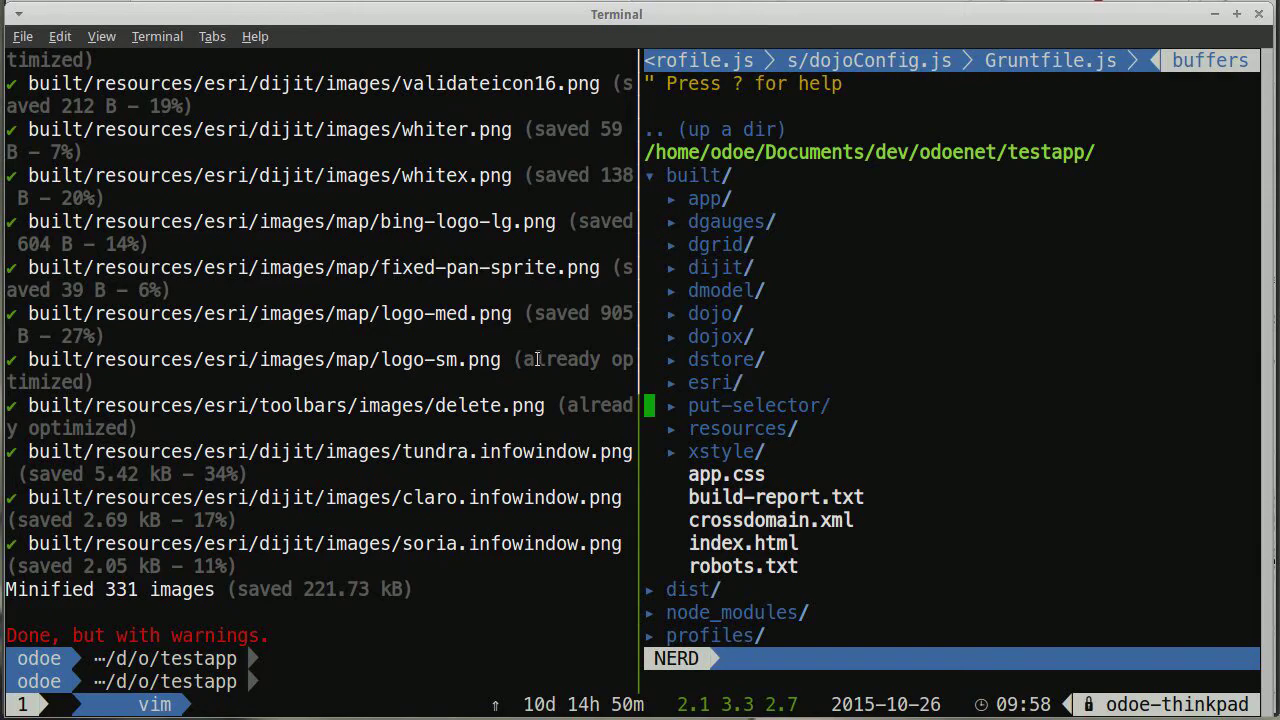
{"action": "key", "text": "j"}
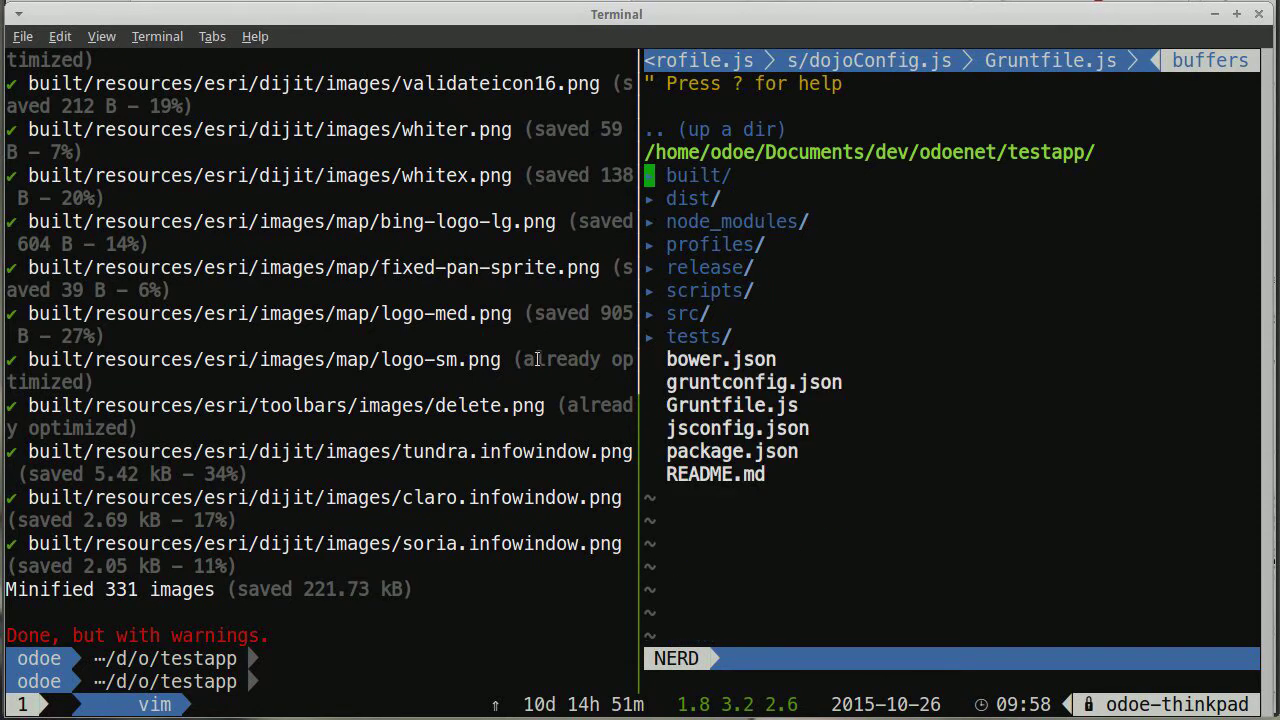
{"action": "left_click", "coordinate": [694, 175]}
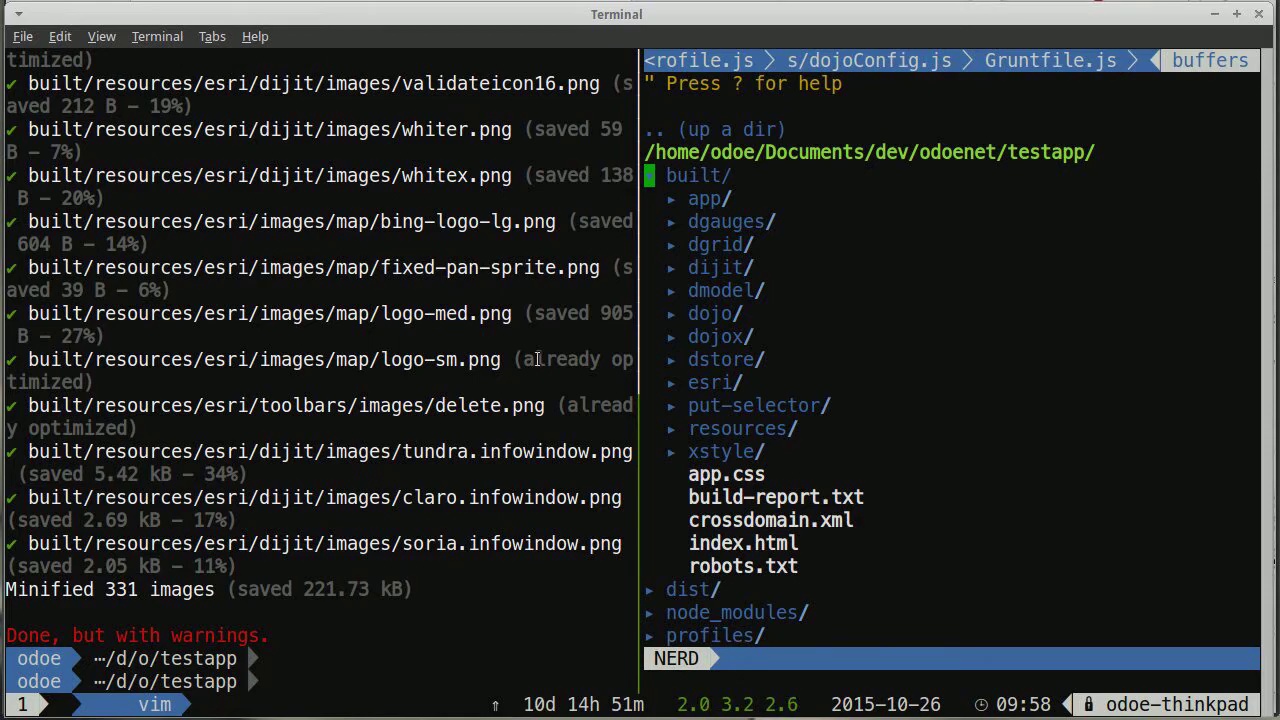
{"action": "left_click", "coordinate": [692, 175]}
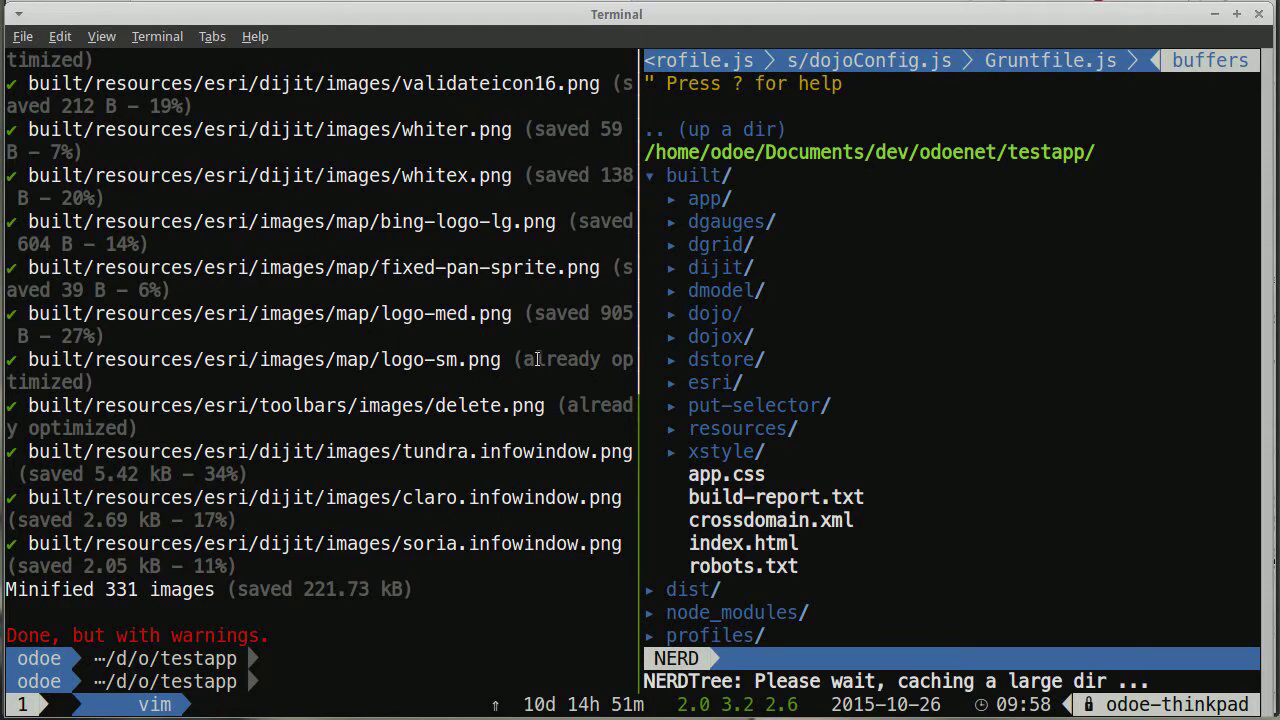
{"action": "left_click", "coordinate": [714, 313]}
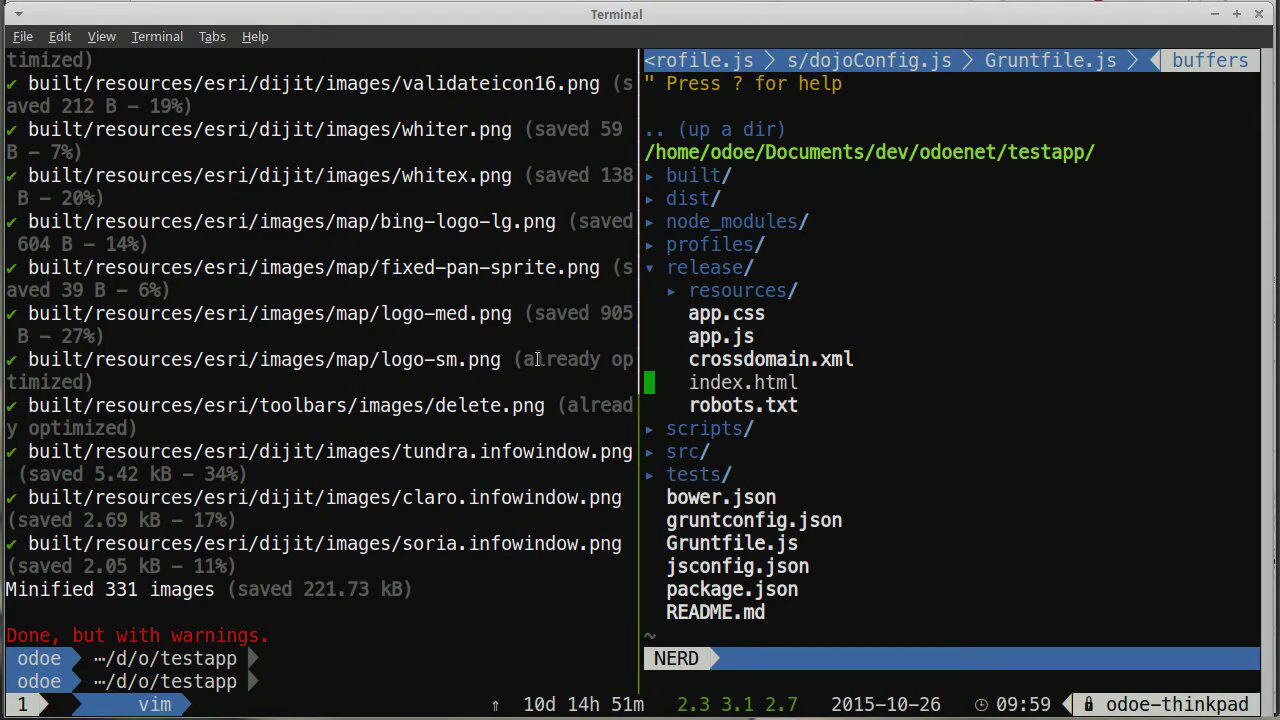
- Open release/index.html, then toggle the release resources folder open and closed
{"action": "left_click", "coordinate": [743, 382]}
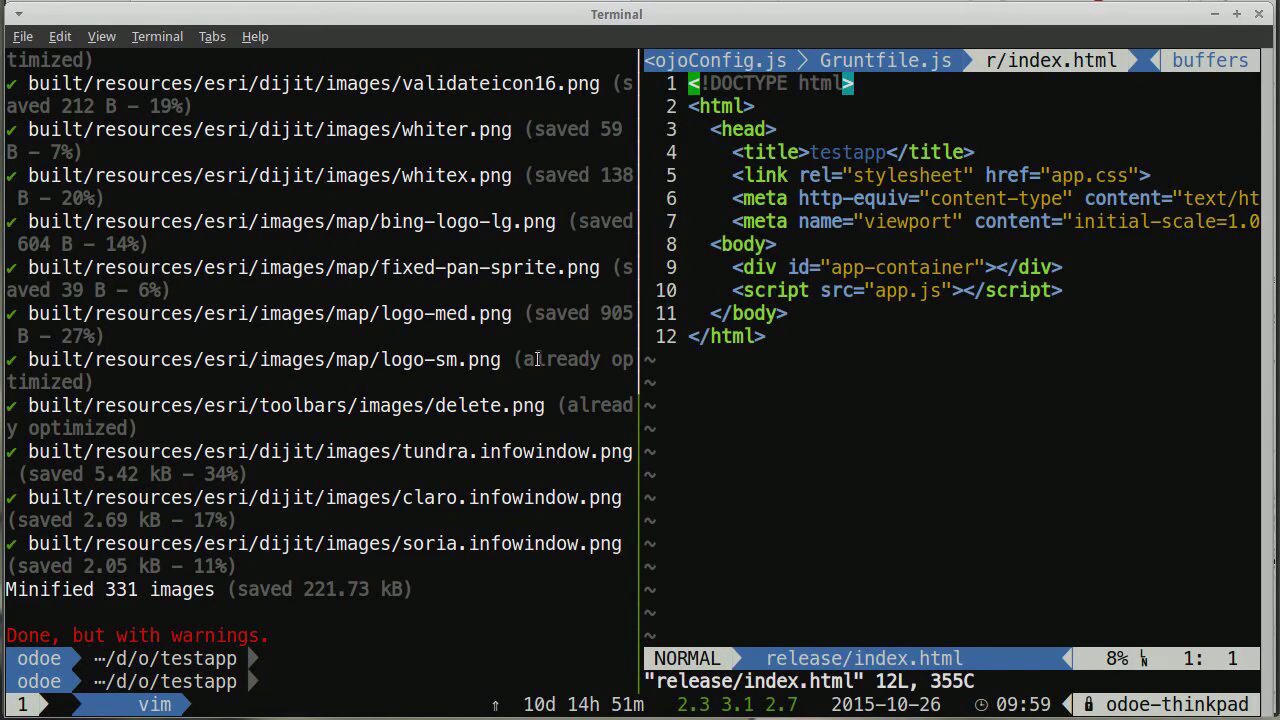
{"action": "key", "text": "j"}
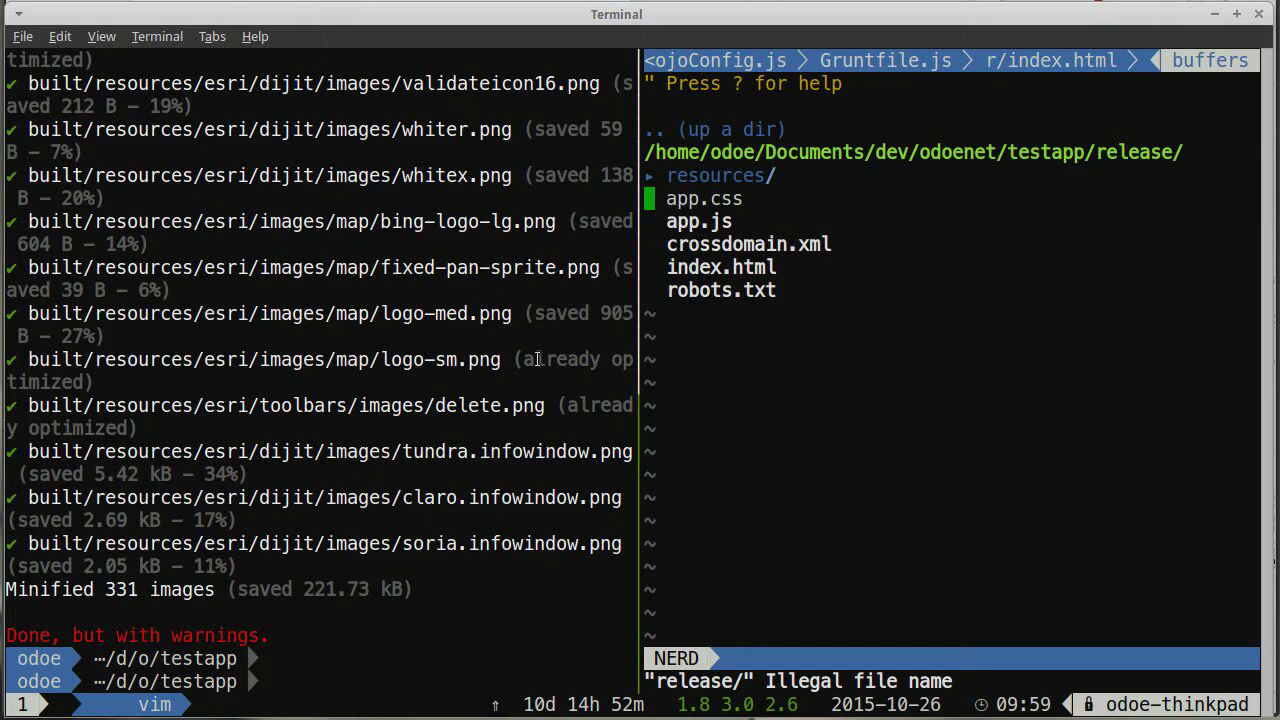
{"action": "left_click", "coordinate": [720, 175]}
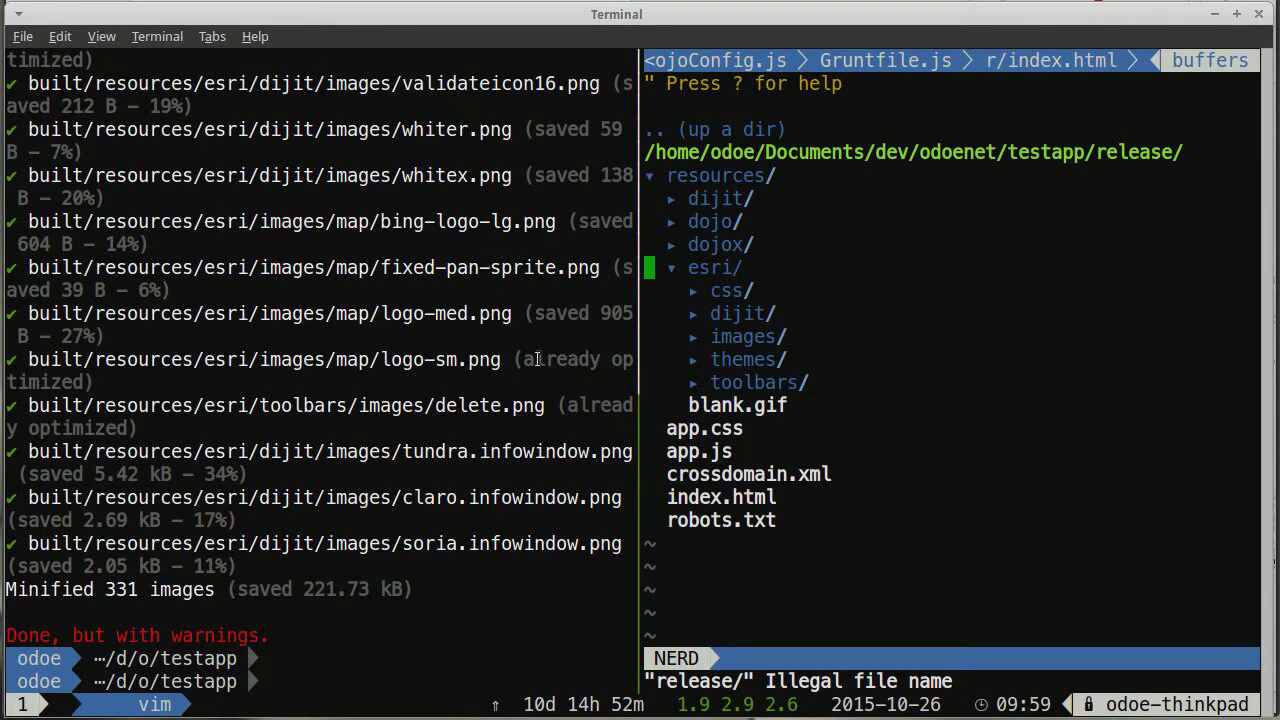
{"action": "left_click", "coordinate": [714, 267]}
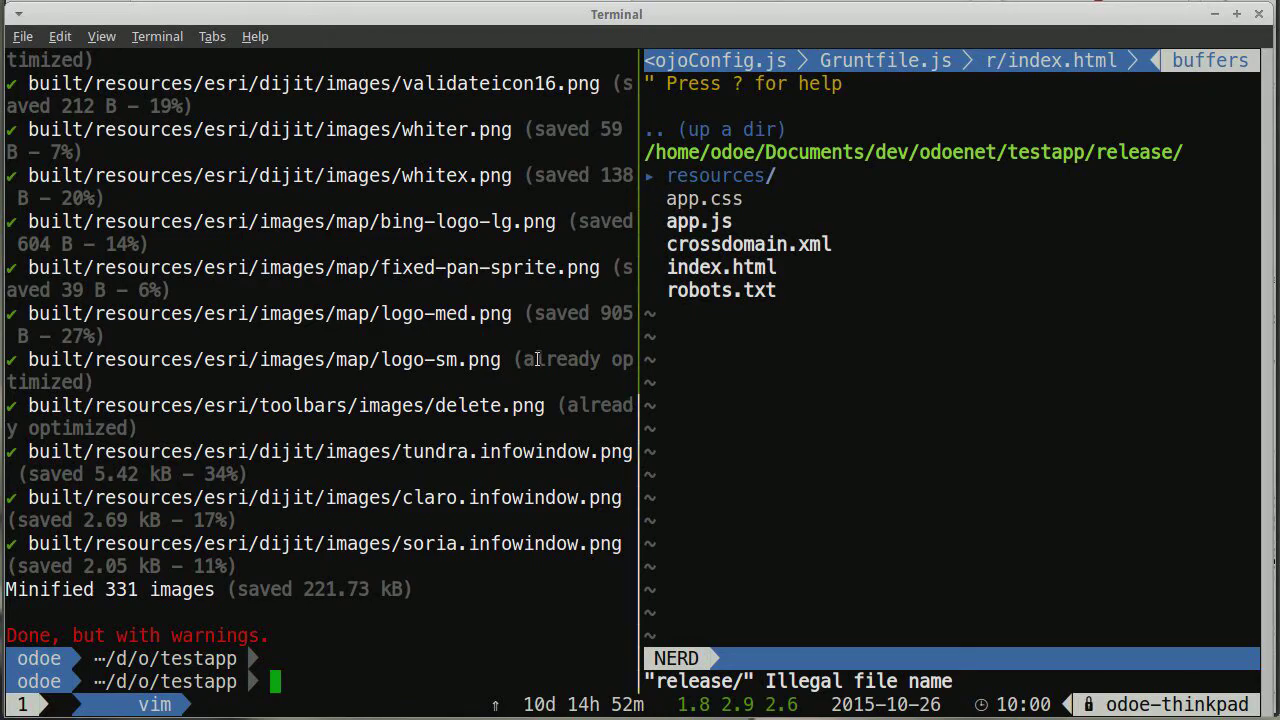
- Start grunt dev and reload localhost:8282/dist/, recording 310 requests and 14.24 s load
{"action": "type", "text": "grunt dev"}
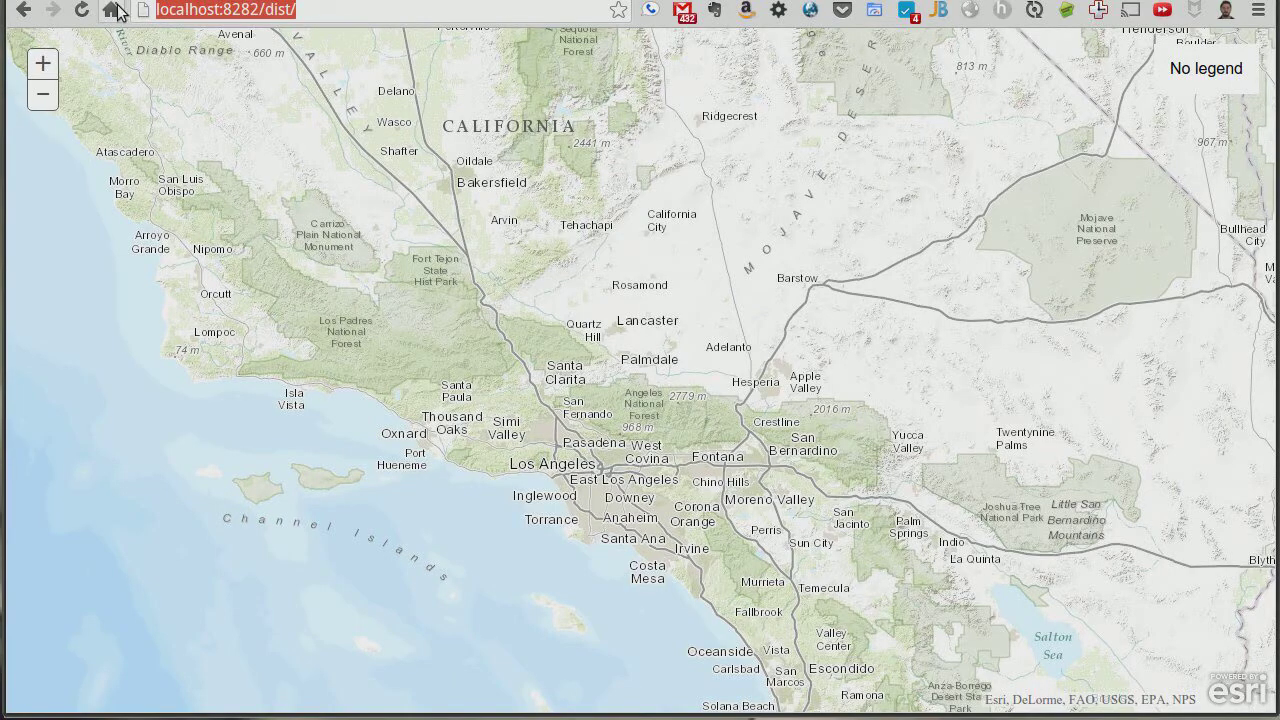
{"action": "left_click", "coordinate": [81, 10]}
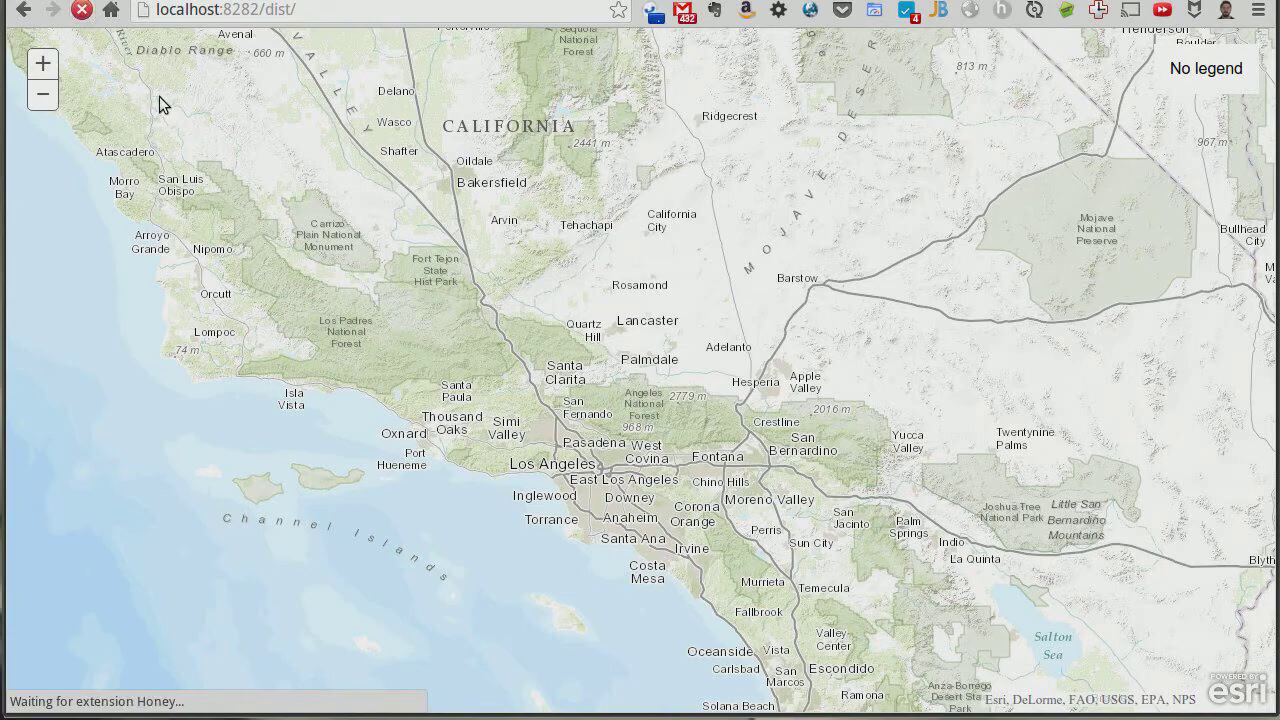
{"action": "mouse_move", "coordinate": [495, 8]}
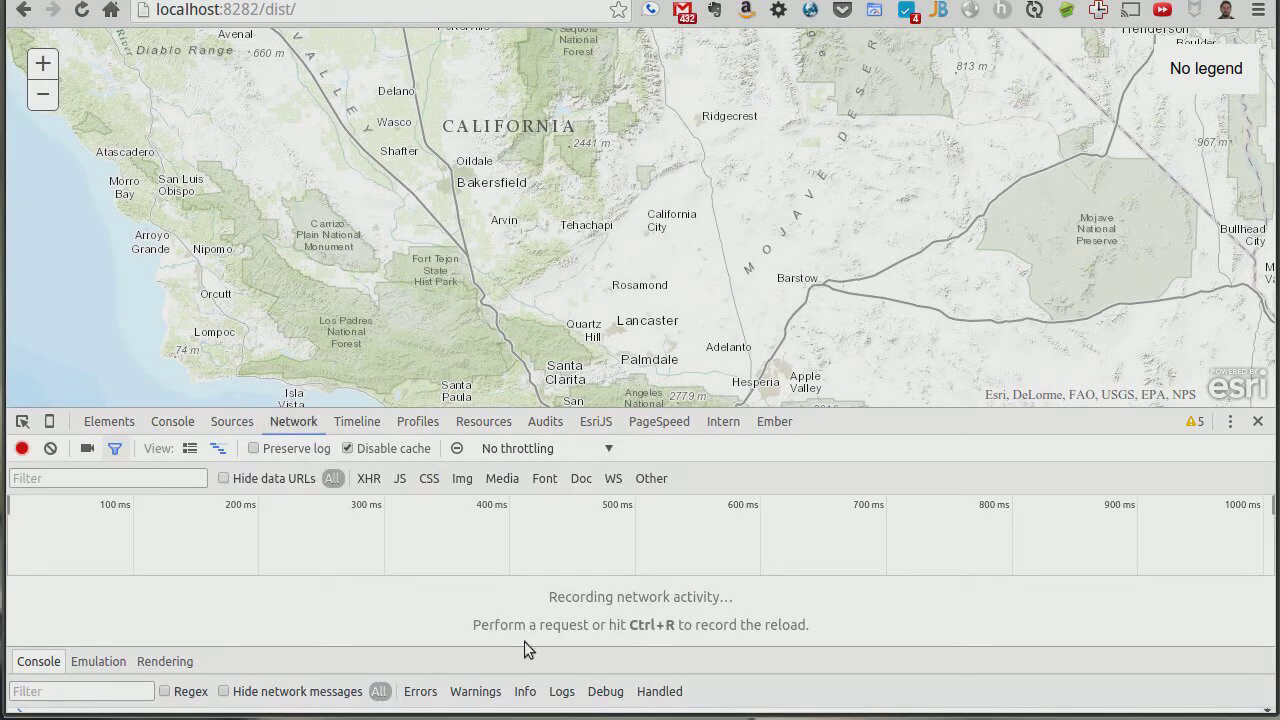
{"action": "mouse_move", "coordinate": [72, 28]}
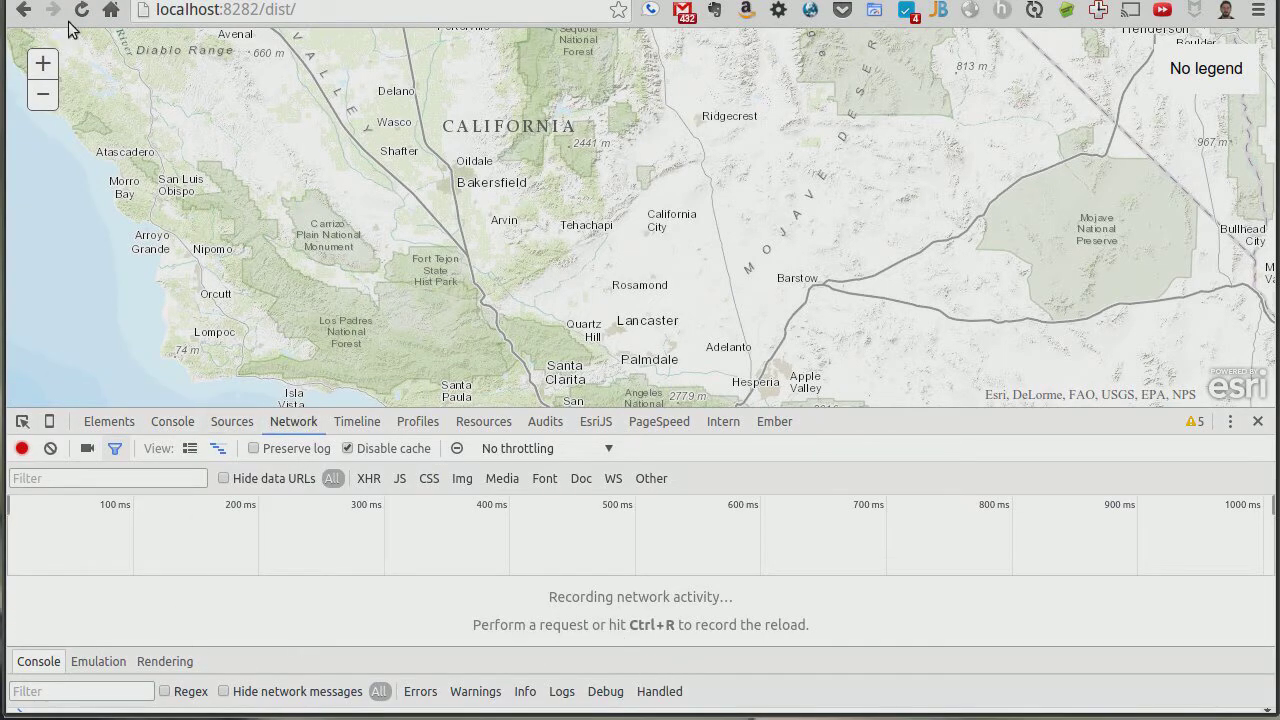
{"action": "left_click", "coordinate": [80, 10]}
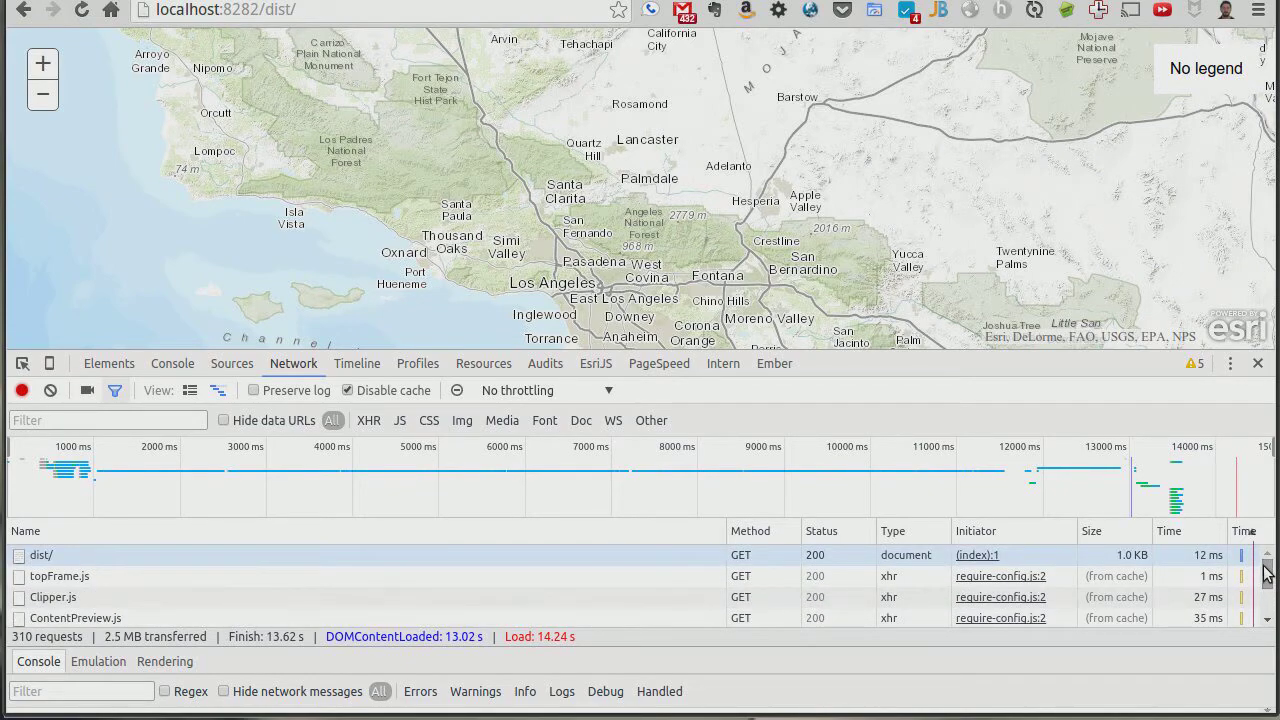
{"action": "scroll", "scroll_direction": "down", "scroll_amount": 3}
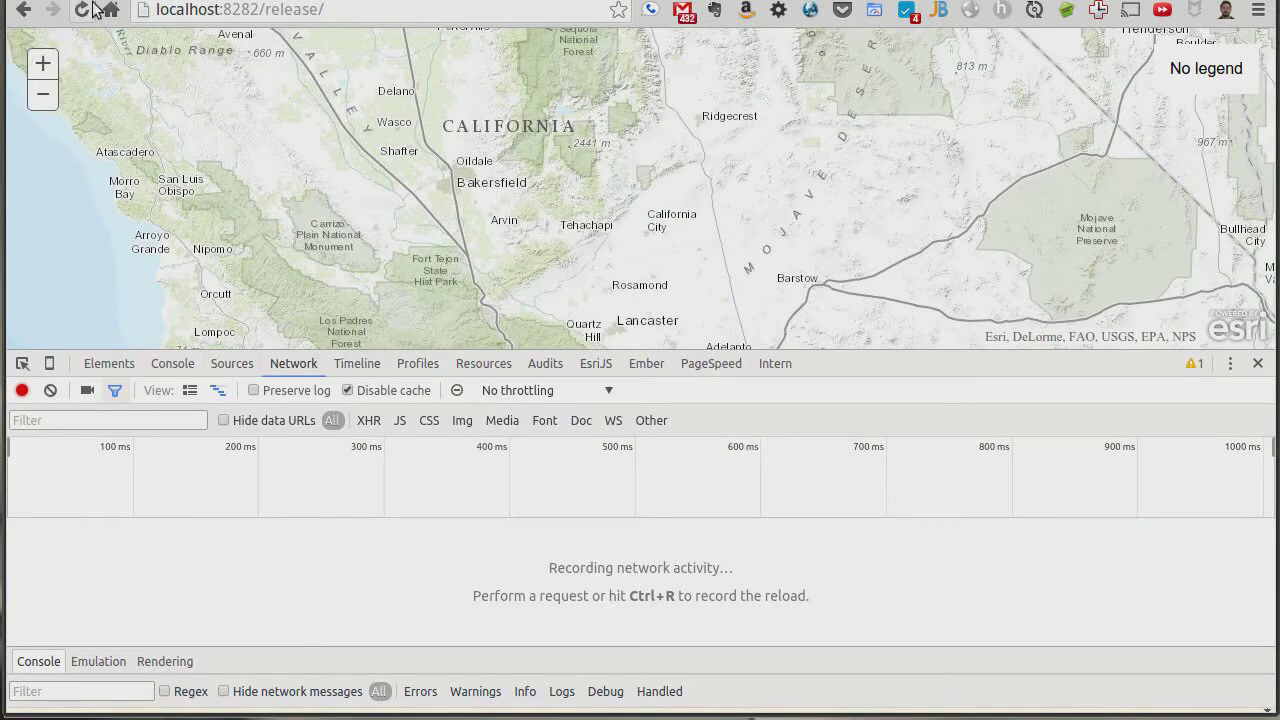
- Reload the release page, filter Network requests to .js, and preview the 897 KB app.js bundle
{"action": "left_click", "coordinate": [83, 9]}
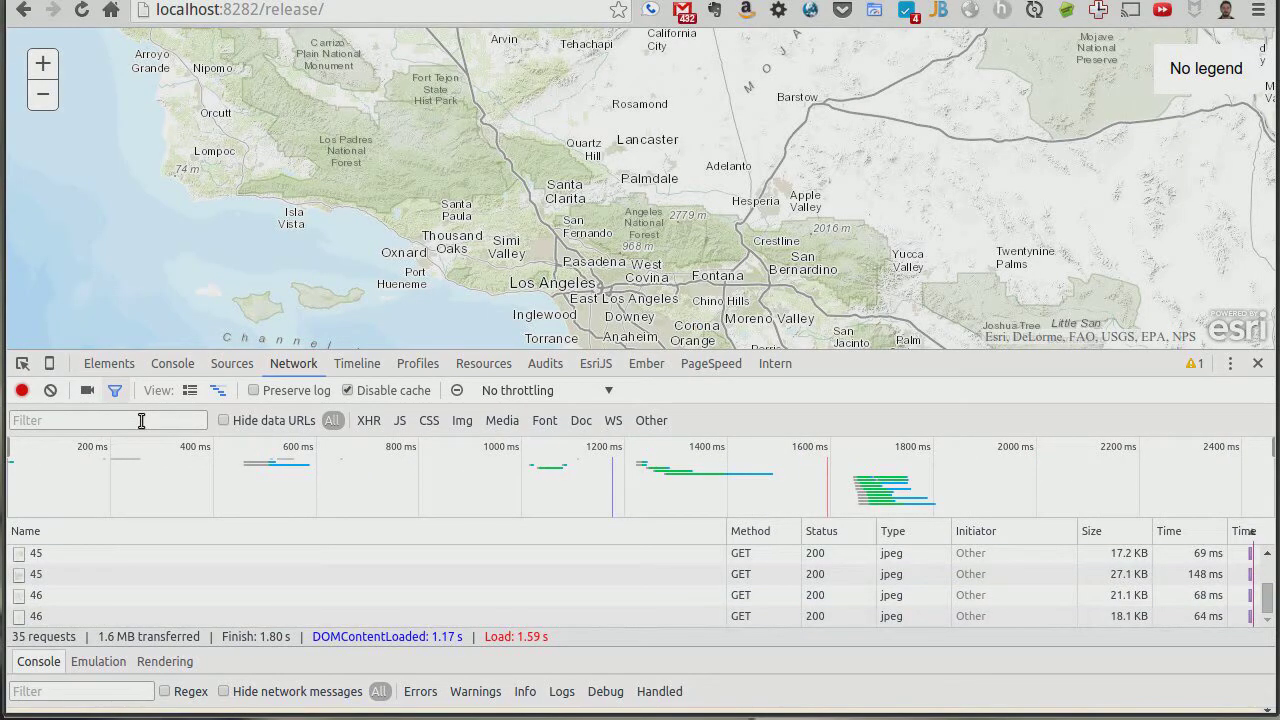
{"action": "type", "text": ".js"}
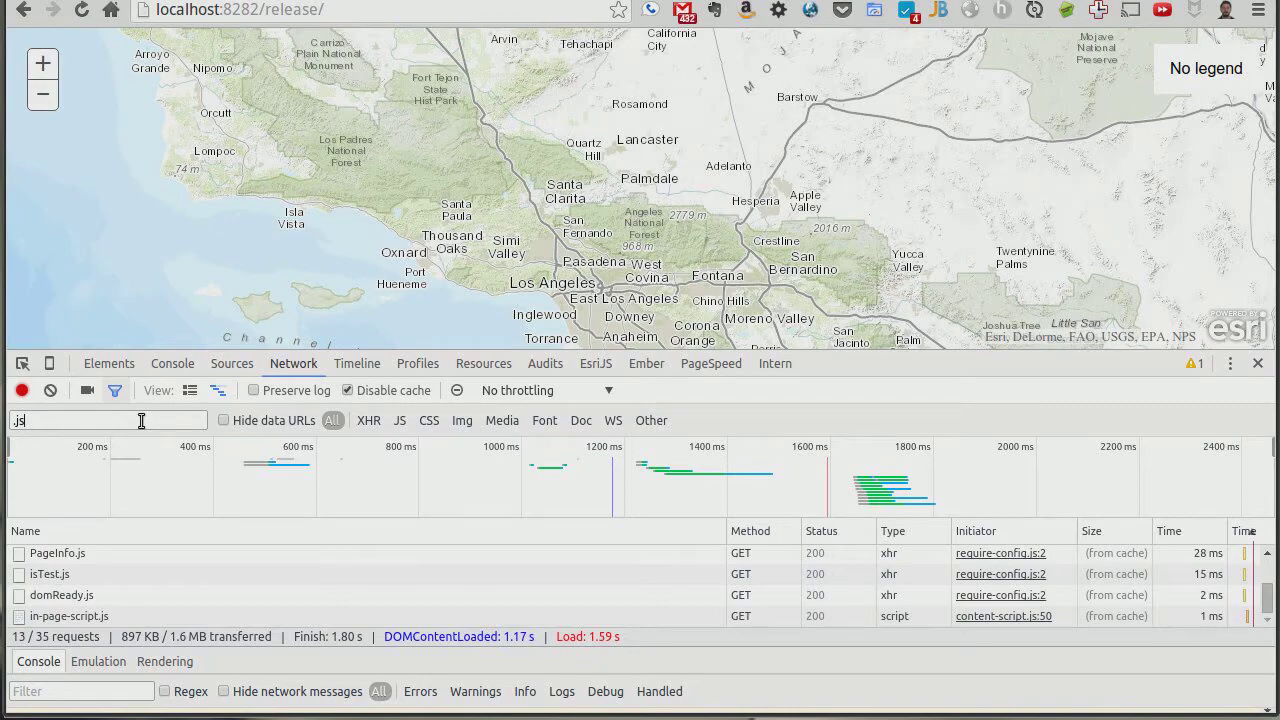
{"action": "mouse_move", "coordinate": [140, 650]}
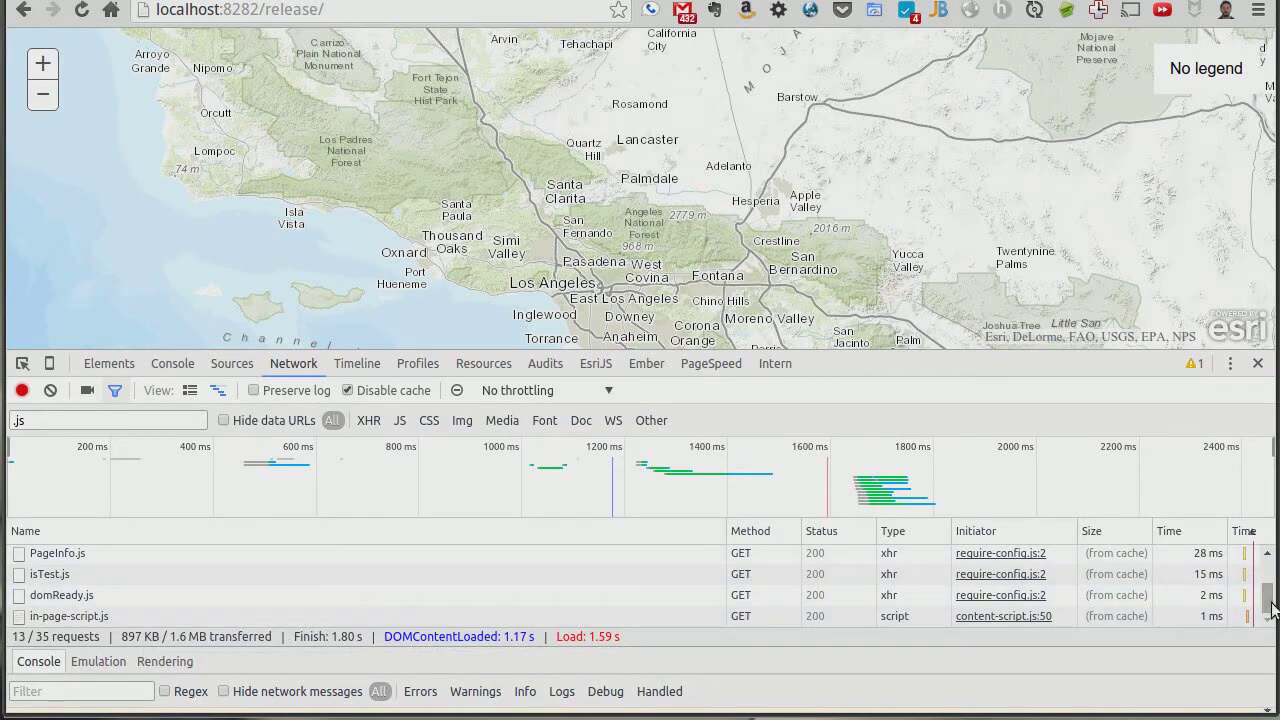
{"action": "scroll", "scroll_direction": "down", "scroll_amount": 3}
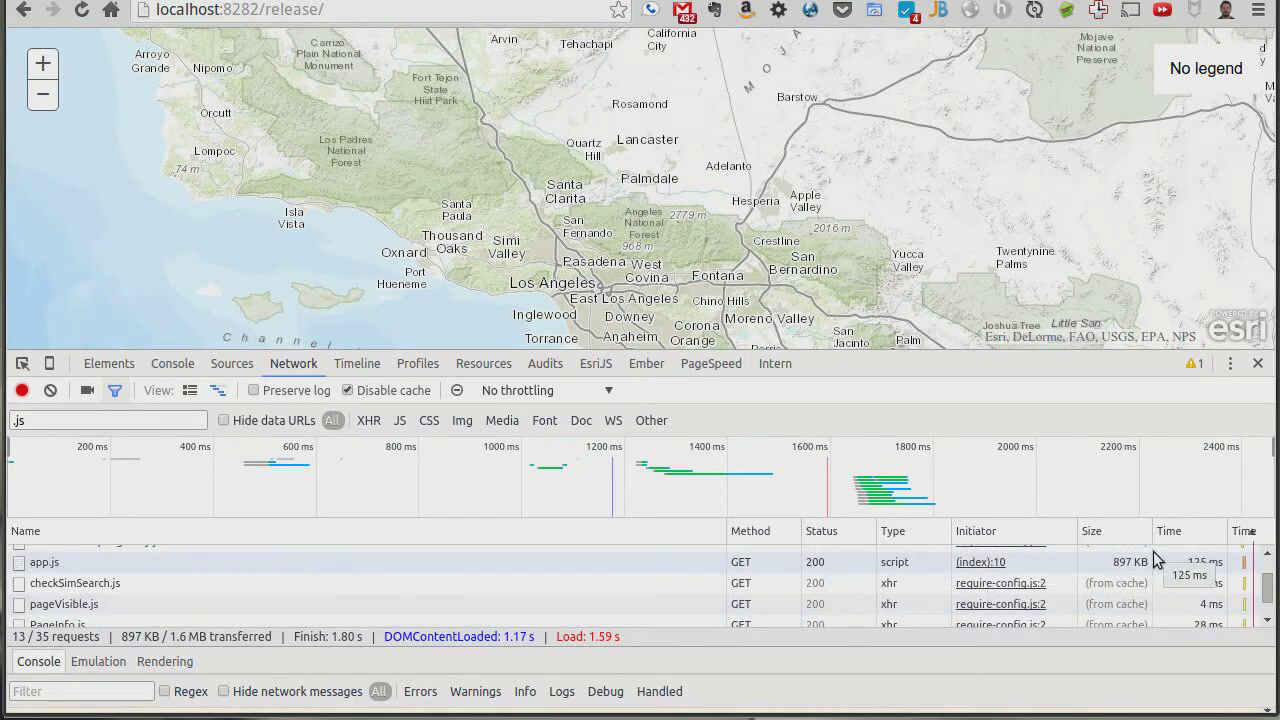
{"action": "mouse_move", "coordinate": [45, 562]}
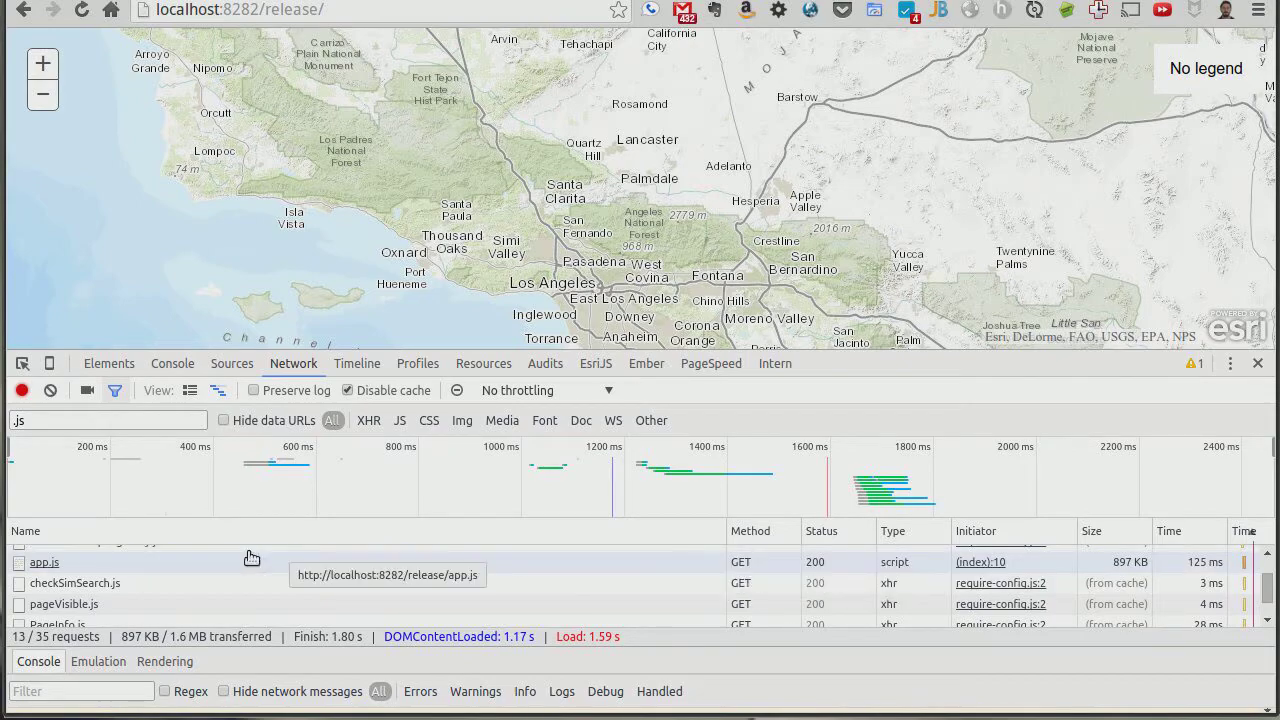
{"action": "left_click", "coordinate": [44, 562]}
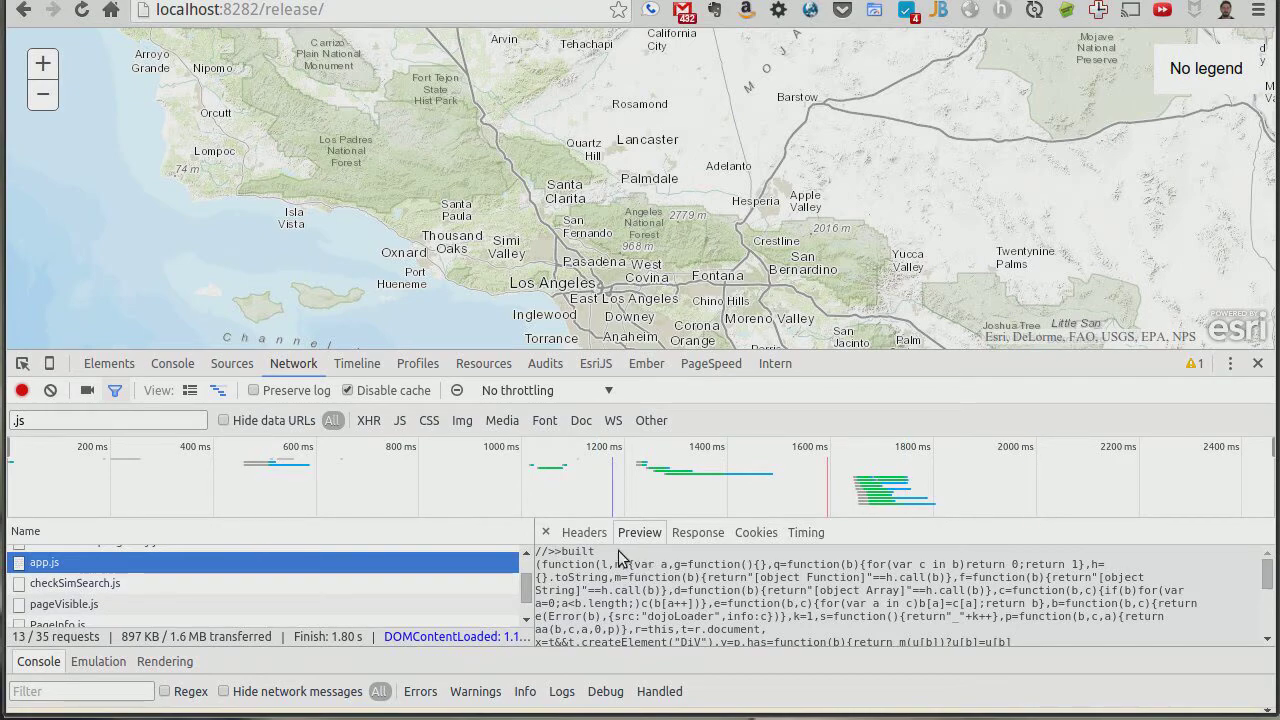
{"action": "mouse_move", "coordinate": [370, 556]}
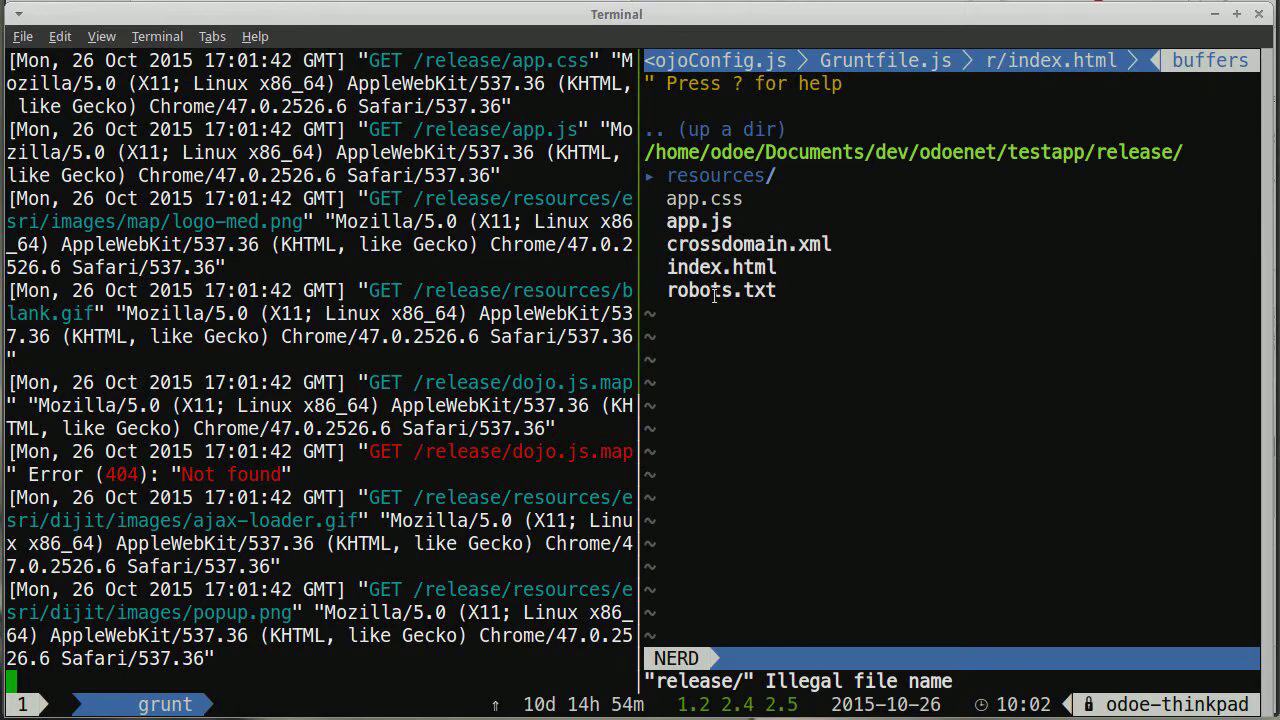
{"action": "mouse_move", "coordinate": [728, 310]}
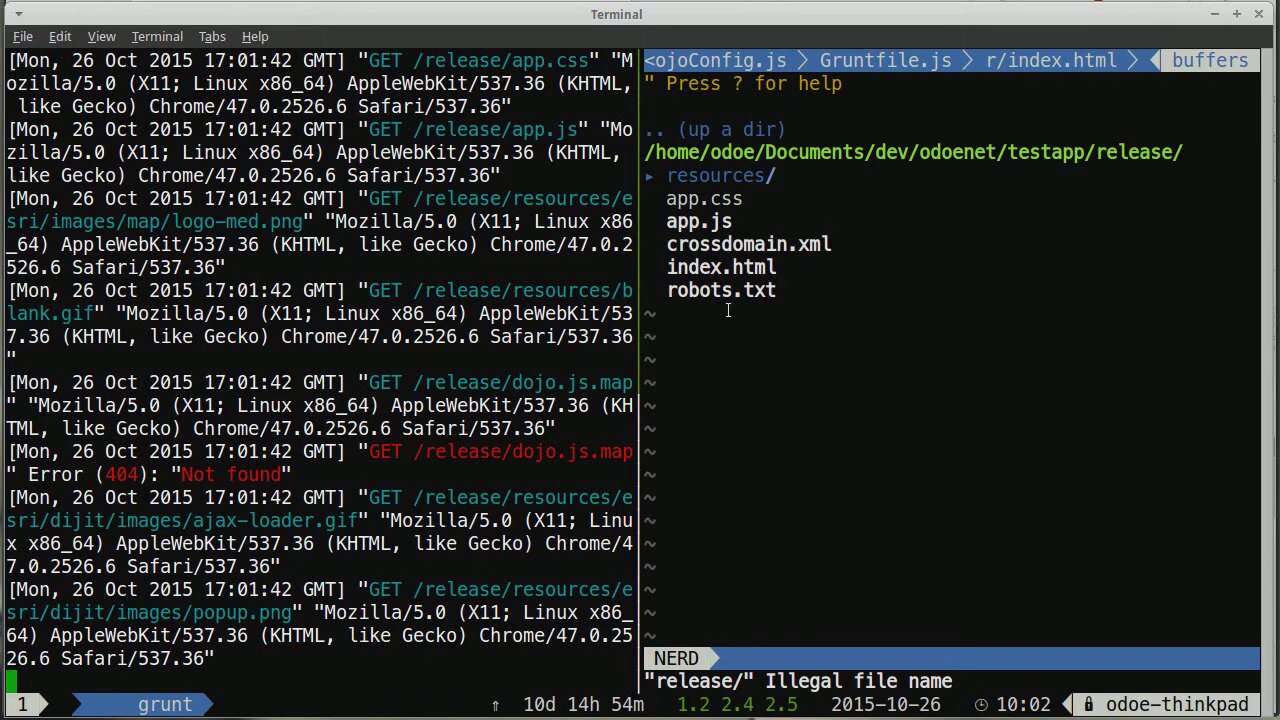